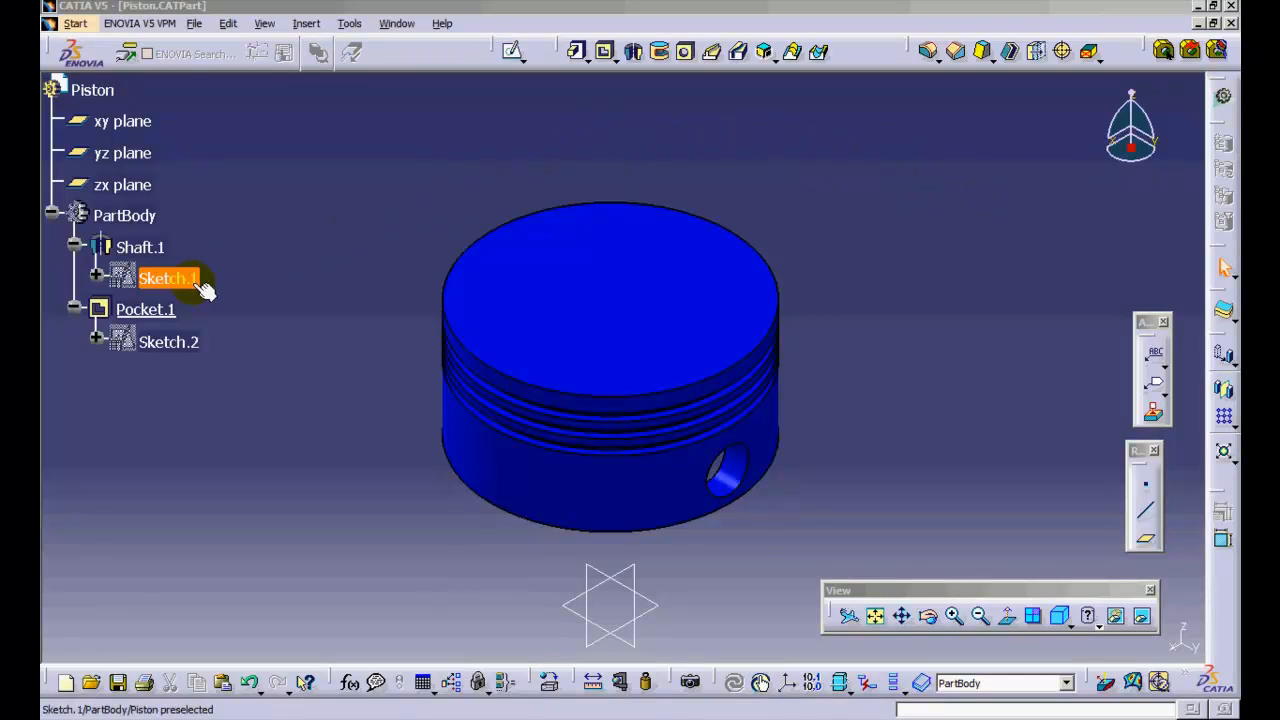
Open the piston's Sketch.1, exit back to the part, and advance to the next slide
double_click(160, 276)
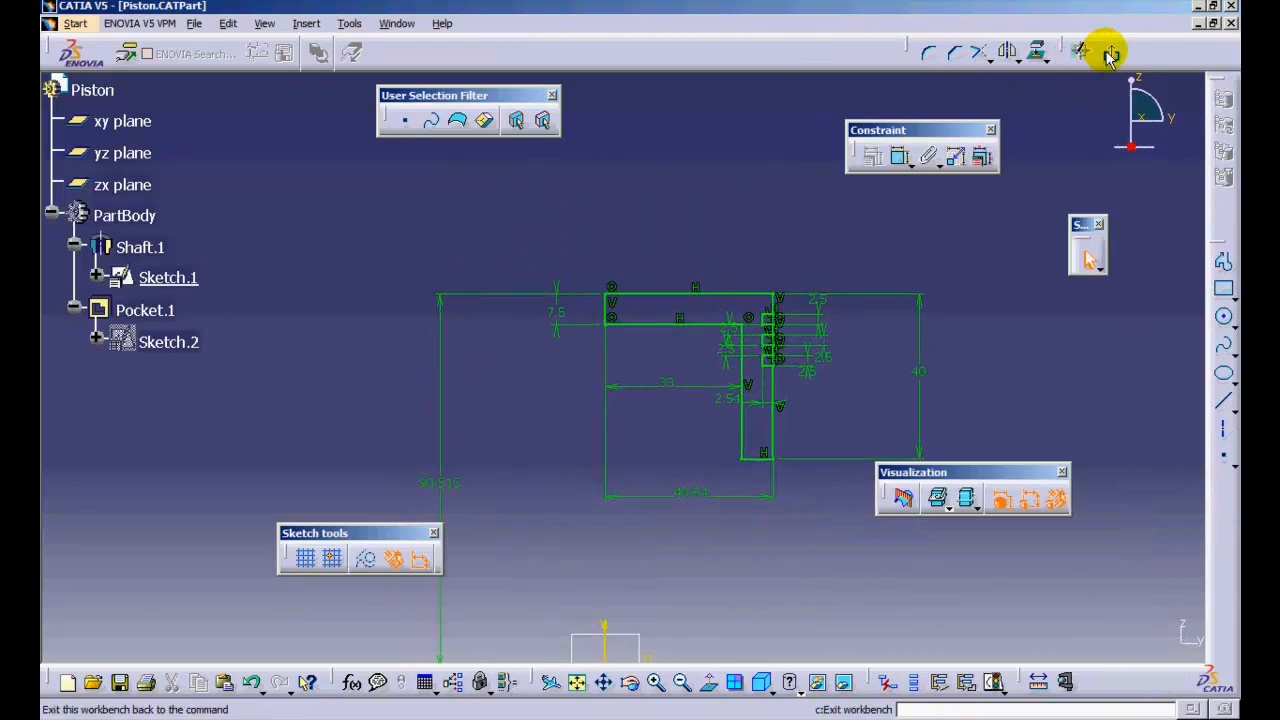
left_click(1110, 52)
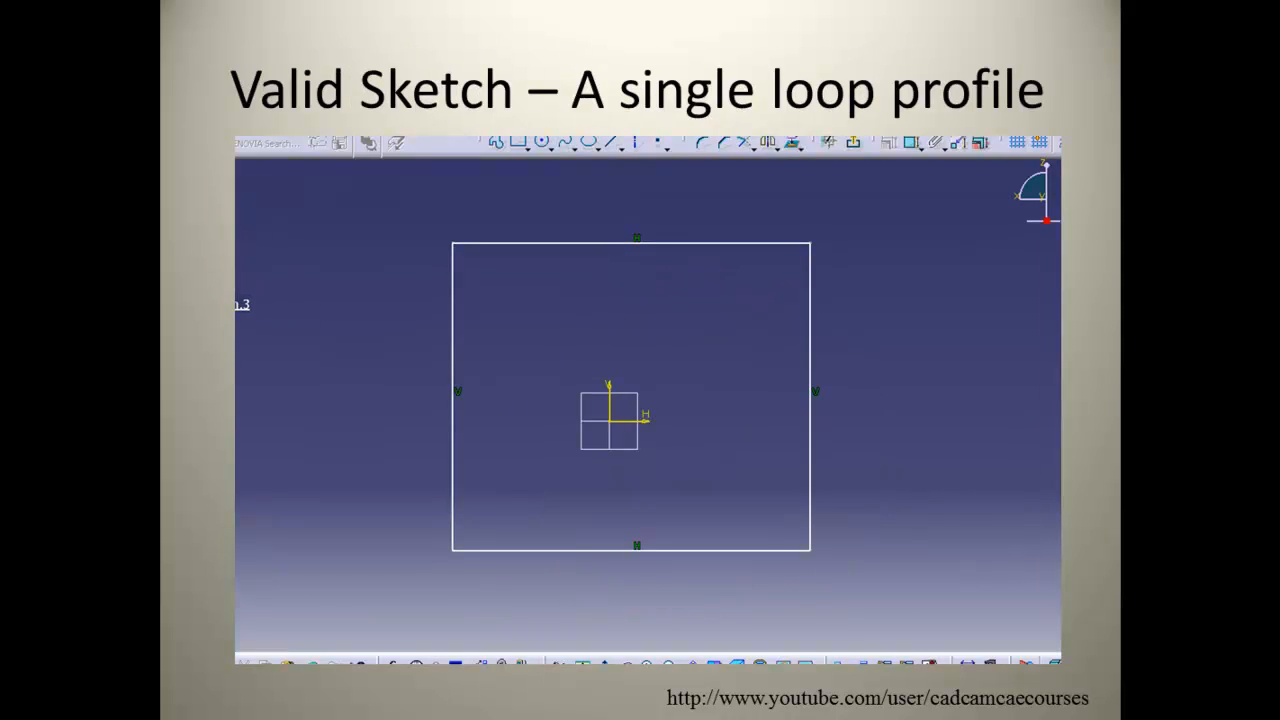
key("Right")
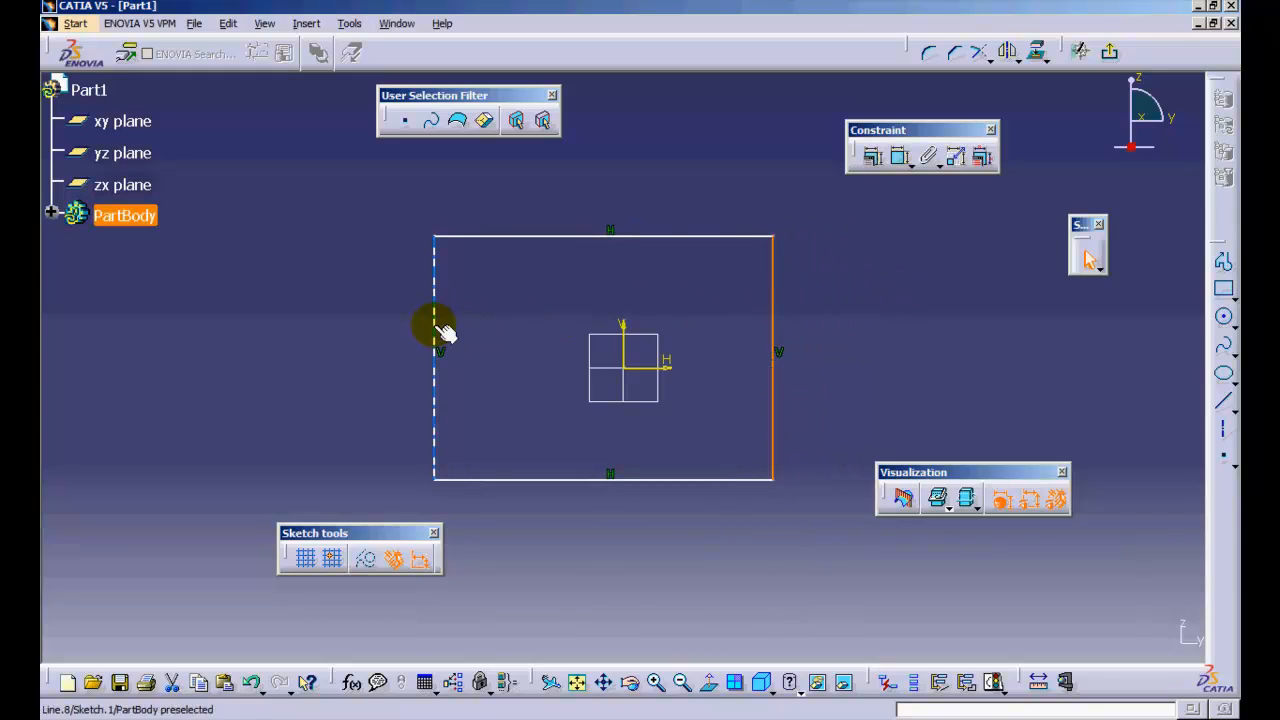
Select the rectangle's left edge to begin dimensioning the profile
left_click(728, 280)
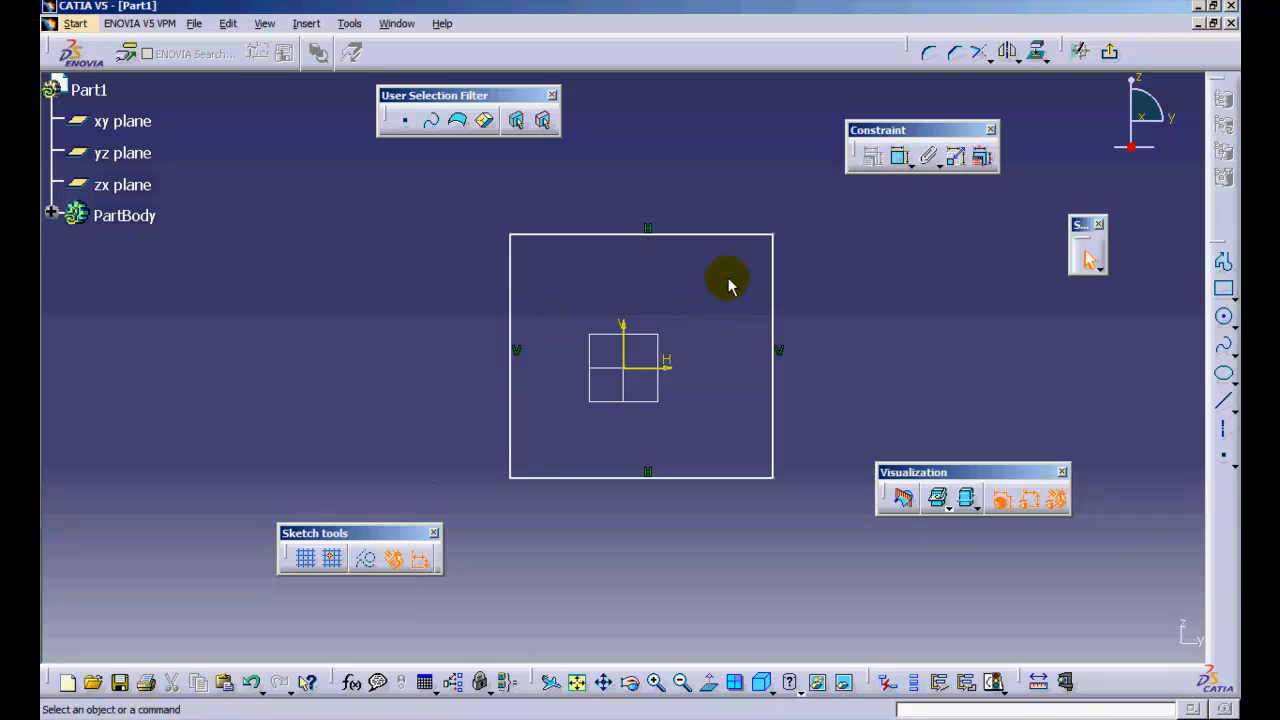
mouse_move(764, 272)
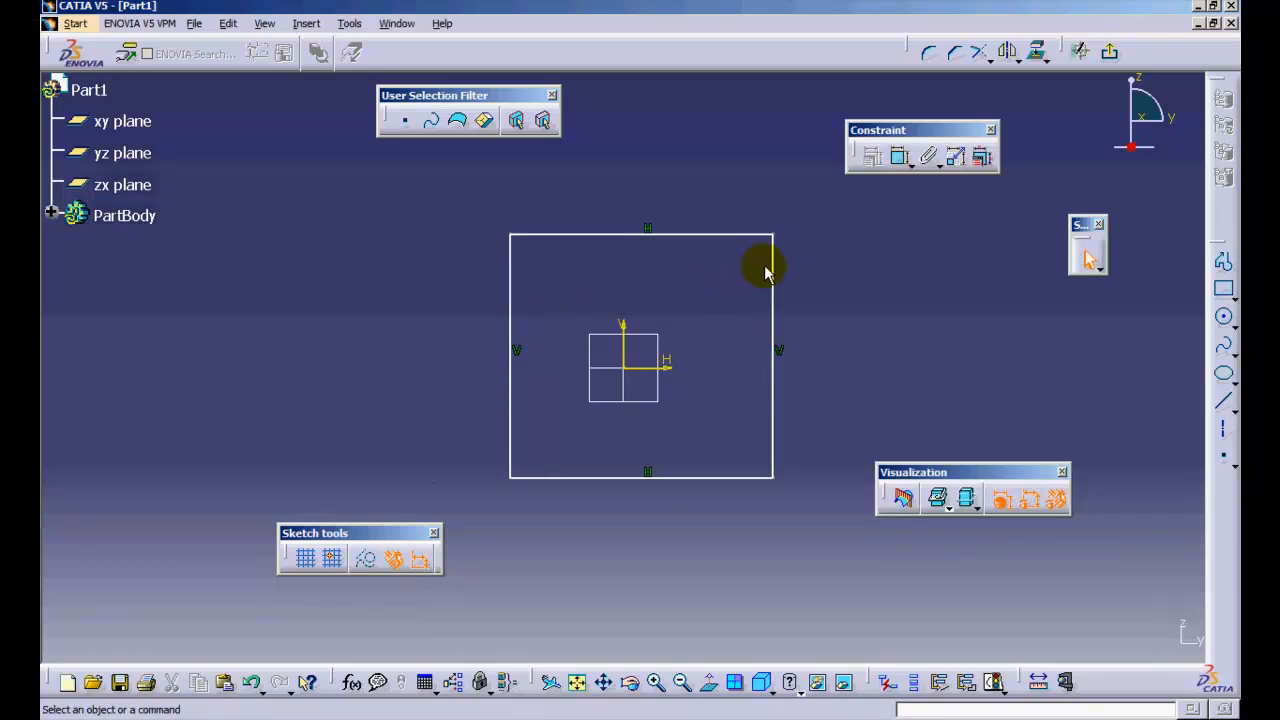
mouse_move(822, 278)
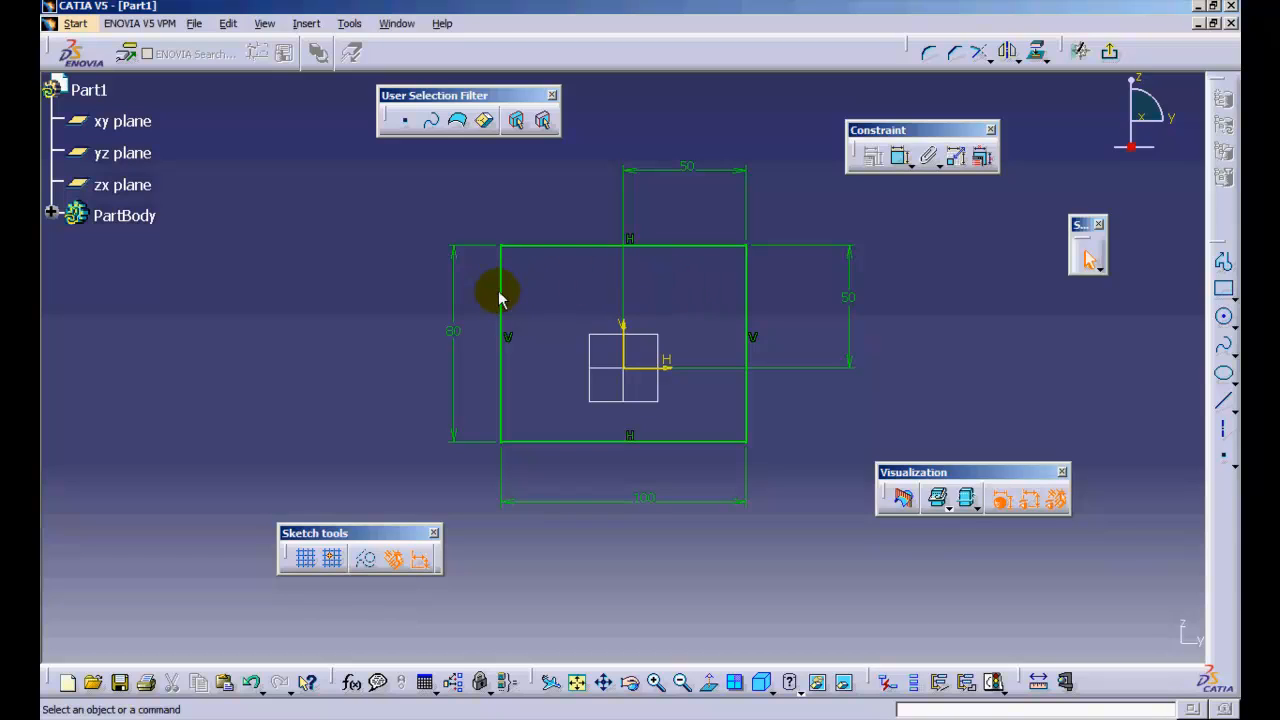
mouse_move(584, 308)
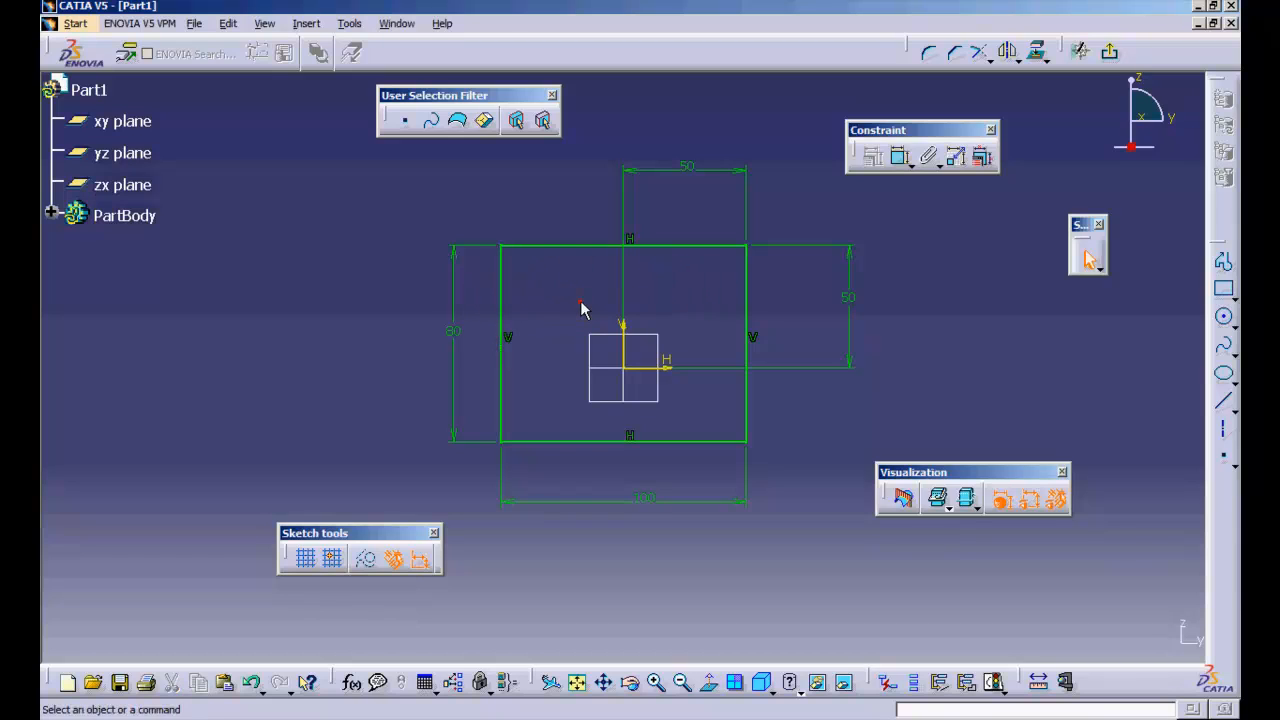
mouse_move(336, 112)
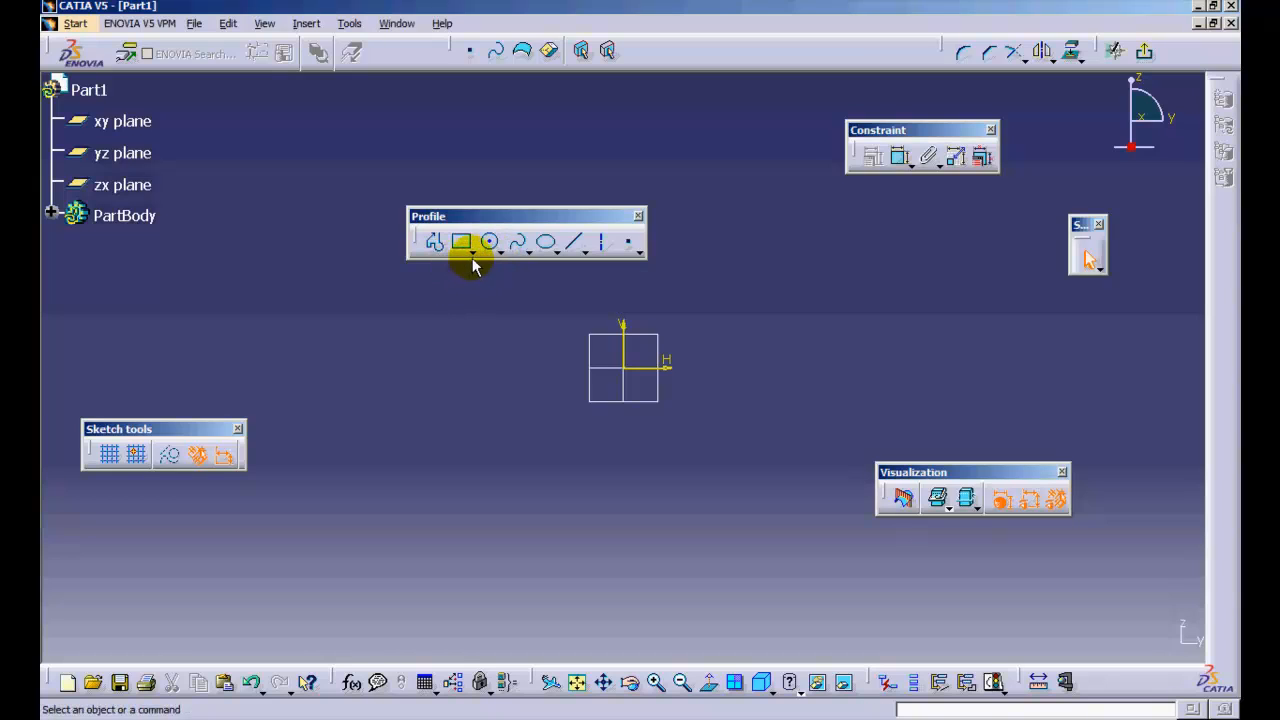
mouse_move(600, 272)
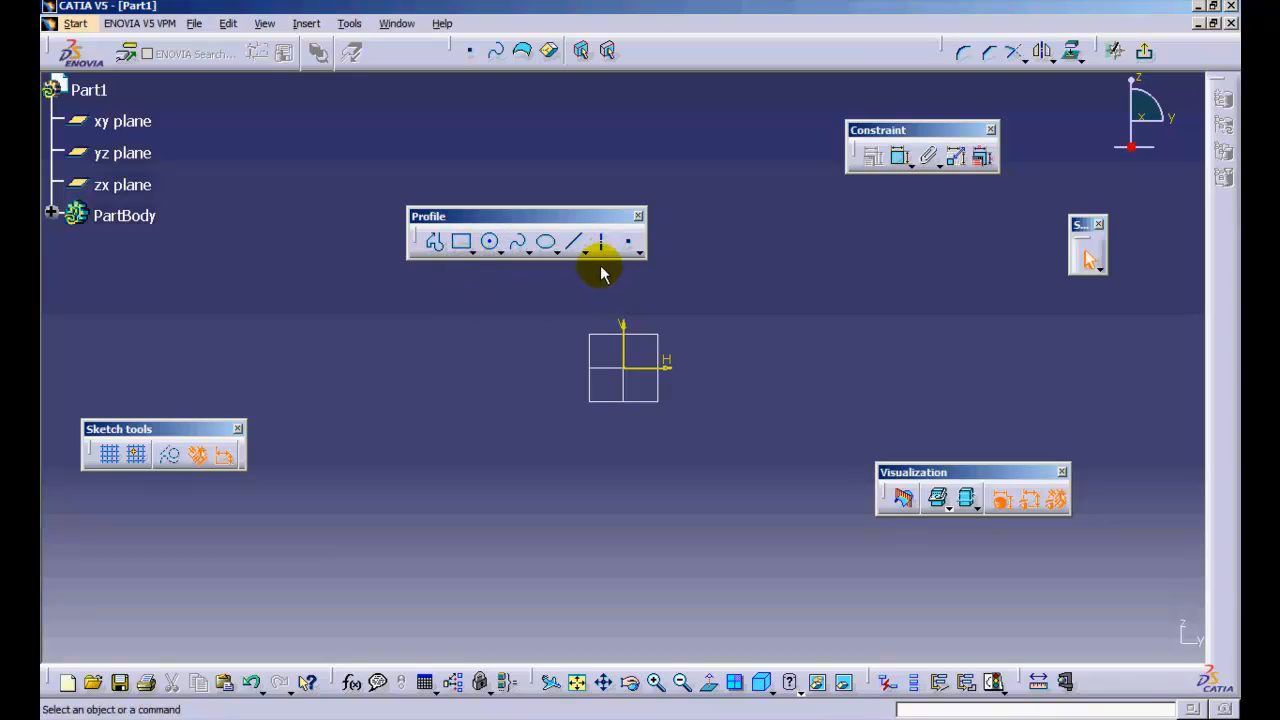
Browse the Profile toolbar's predefined rectangle shapes and close that sub-toolbar
left_click(460, 242)
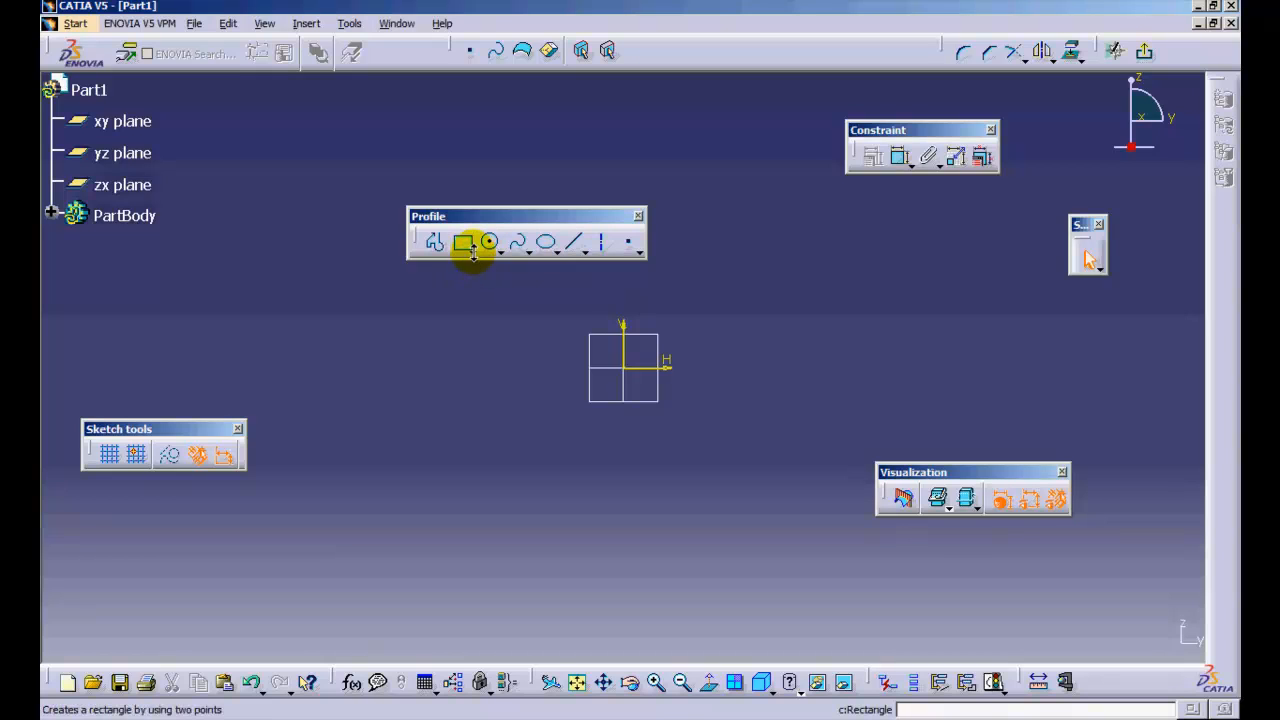
left_click(476, 248)
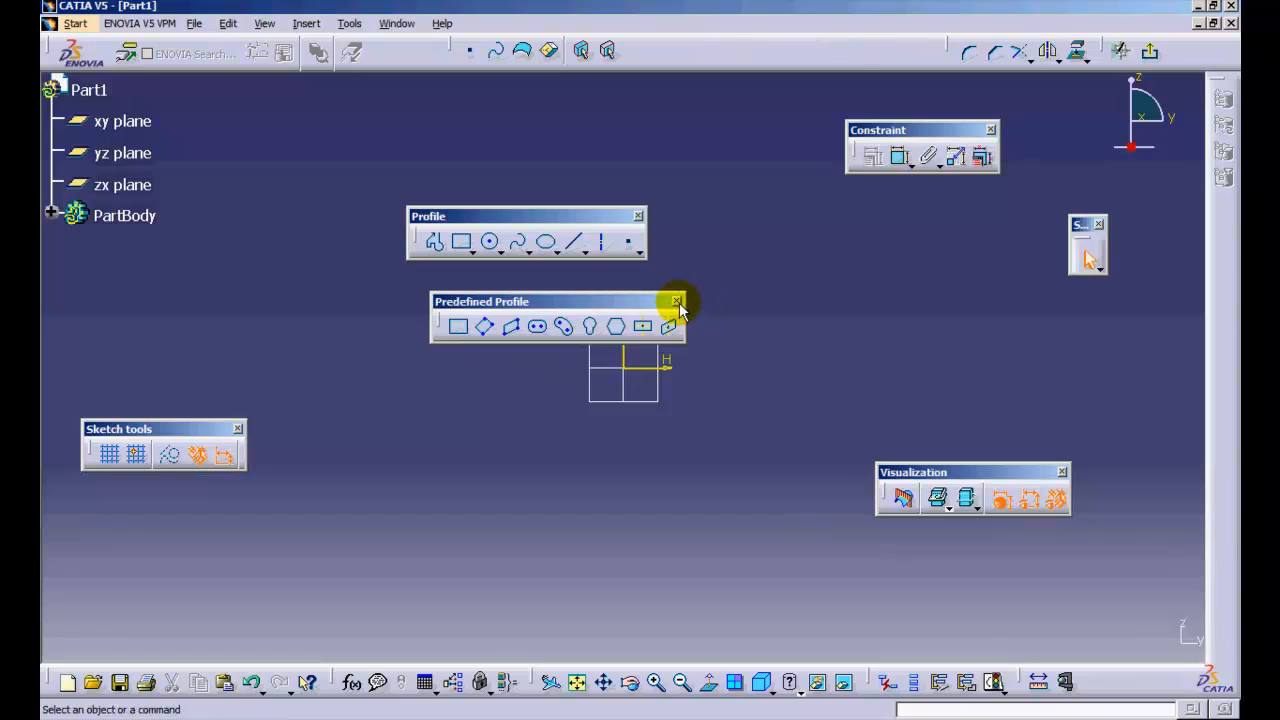
left_click(676, 300)
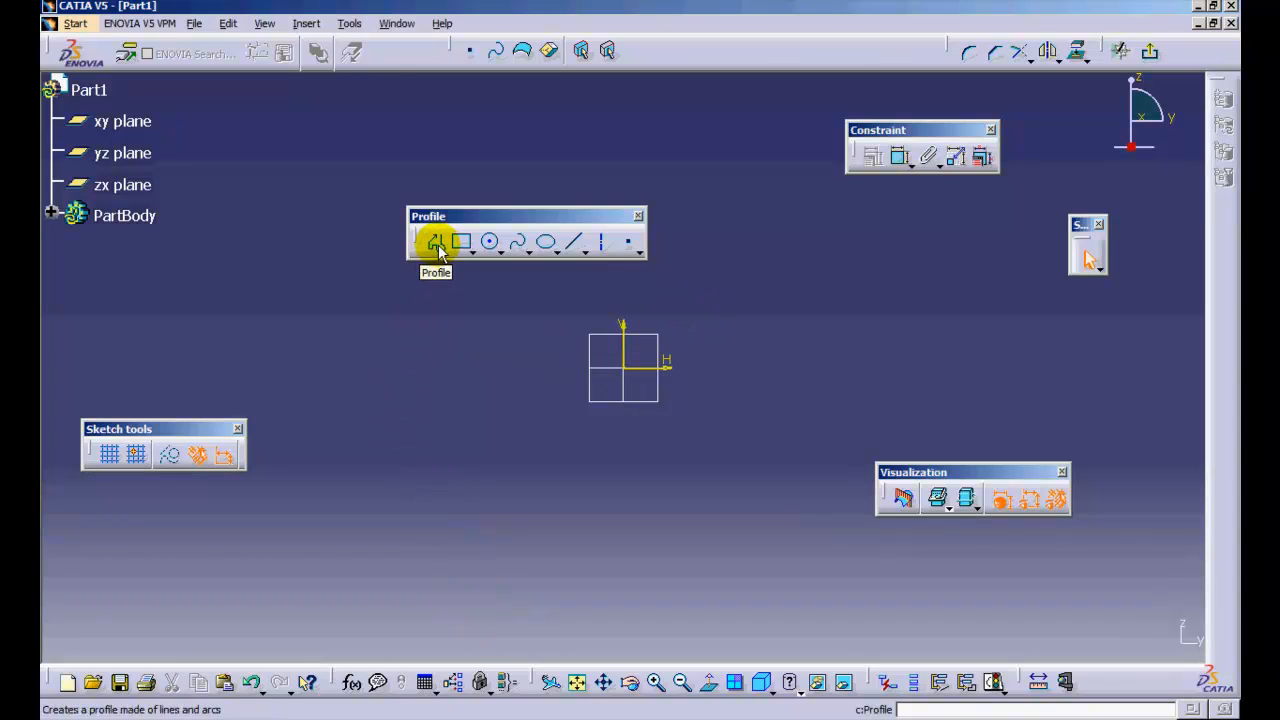
Draw a short vertical line with the Profile tool as a trial element
left_click(436, 242)
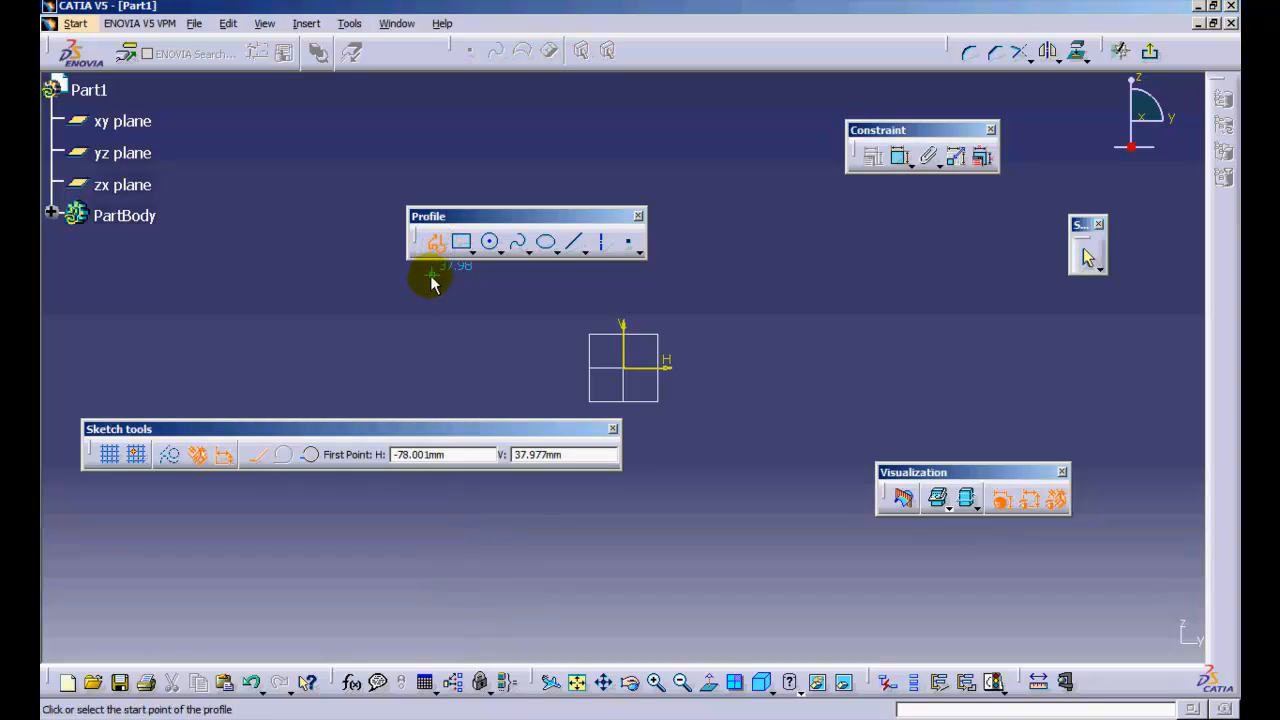
left_click(418, 284)
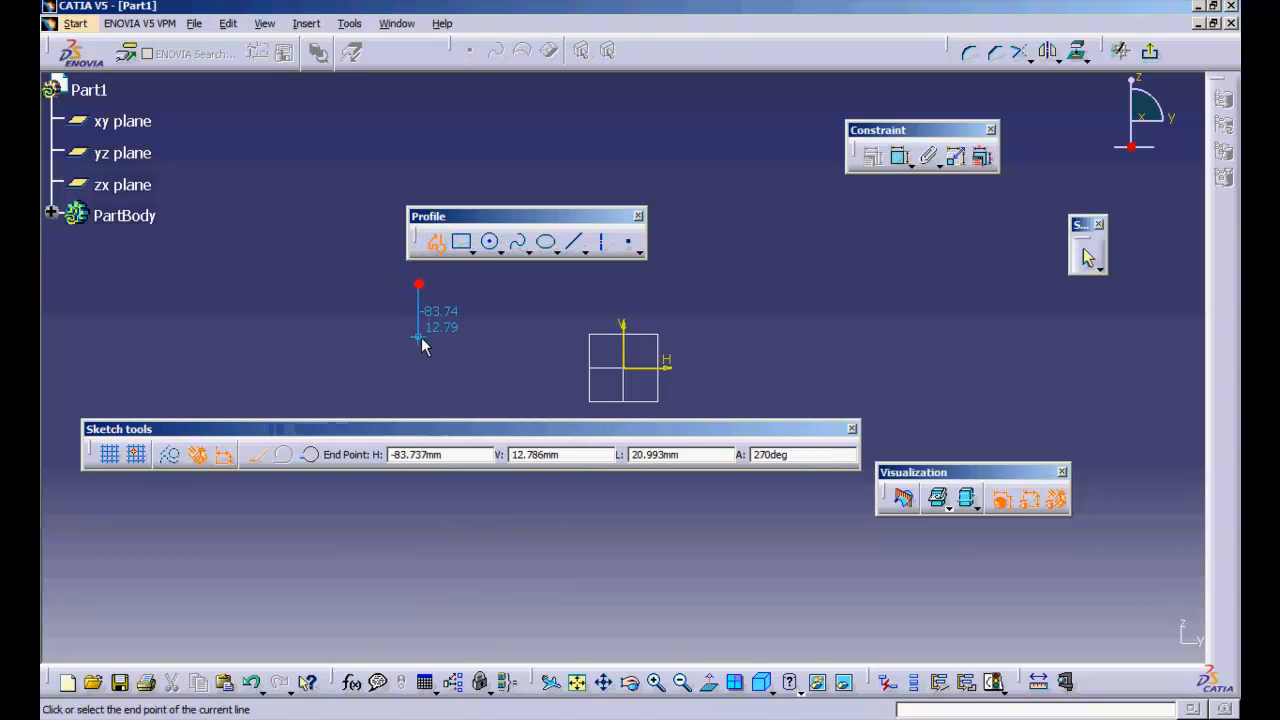
left_click(418, 352)
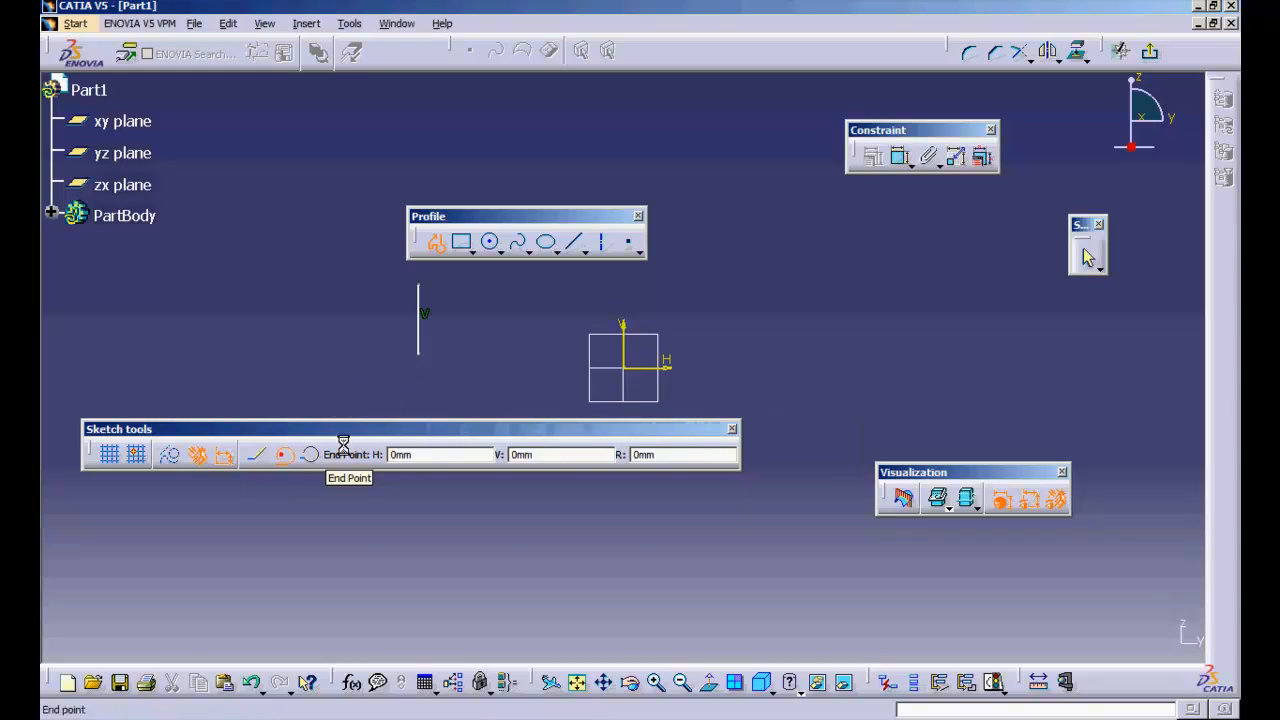
mouse_move(528, 358)
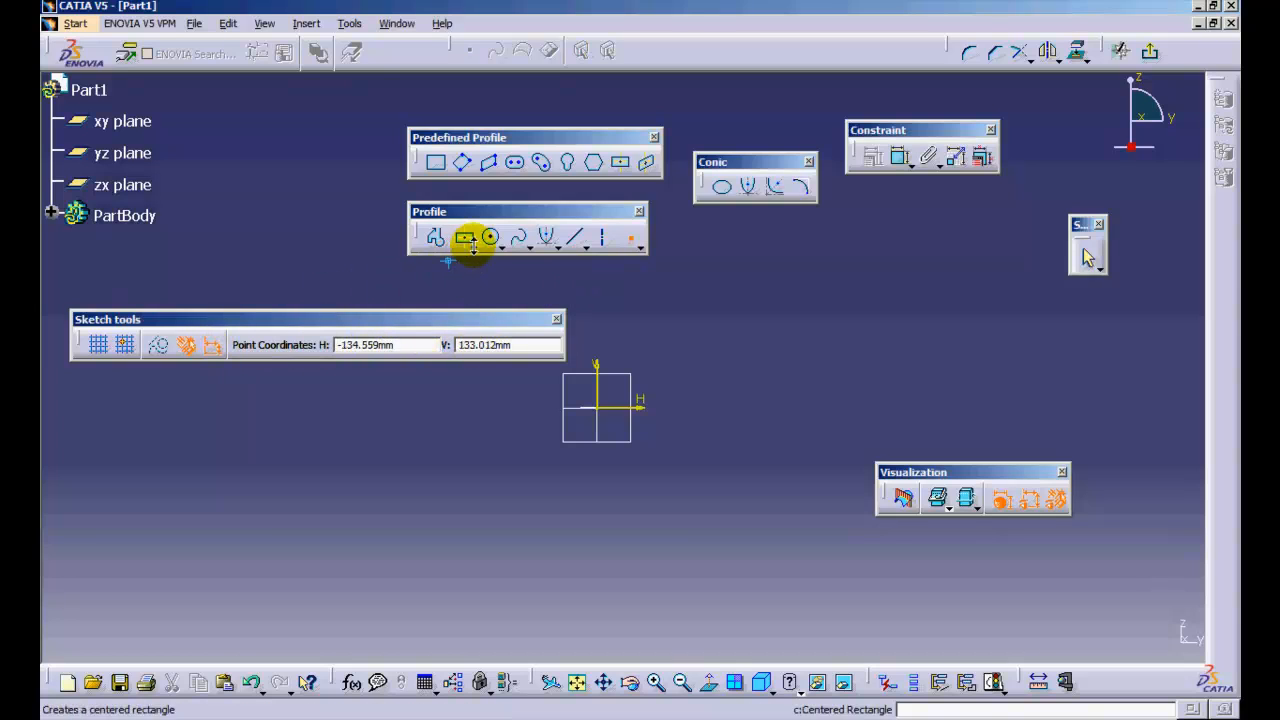
Tear off the Predefined Profile and Conic toolbars from the Profile toolbar
left_click(436, 236)
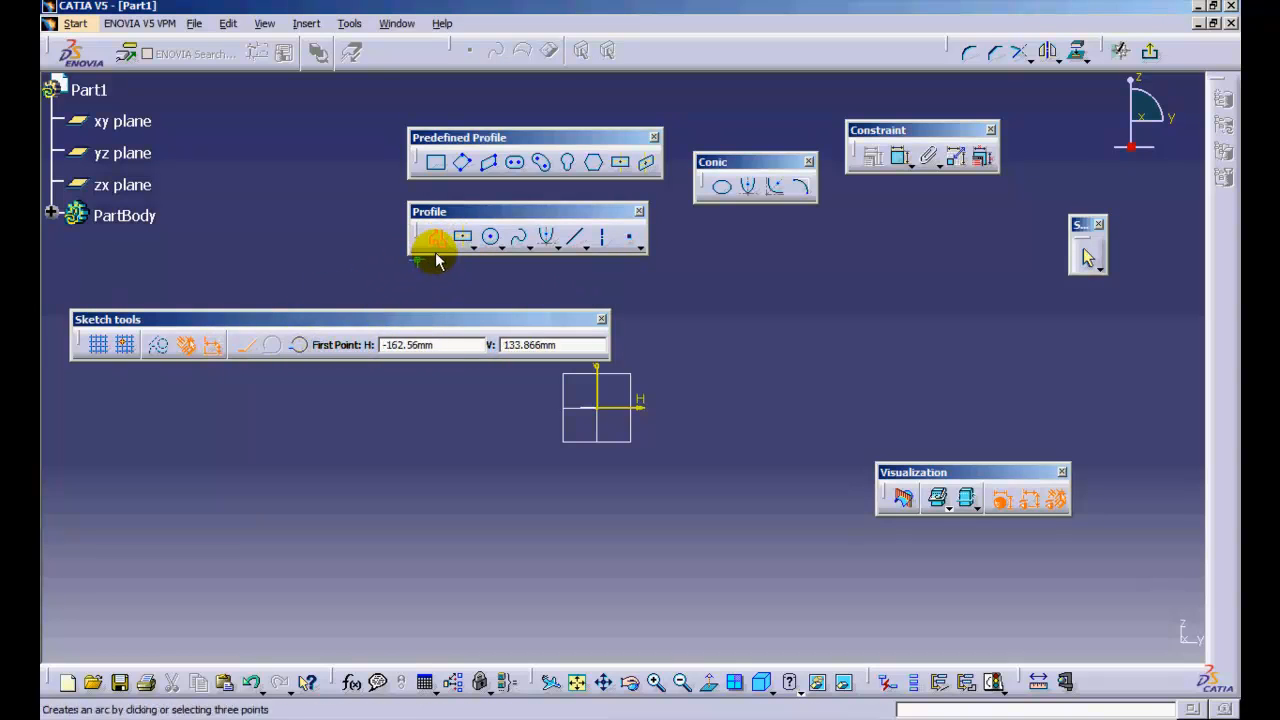
left_click(436, 240)
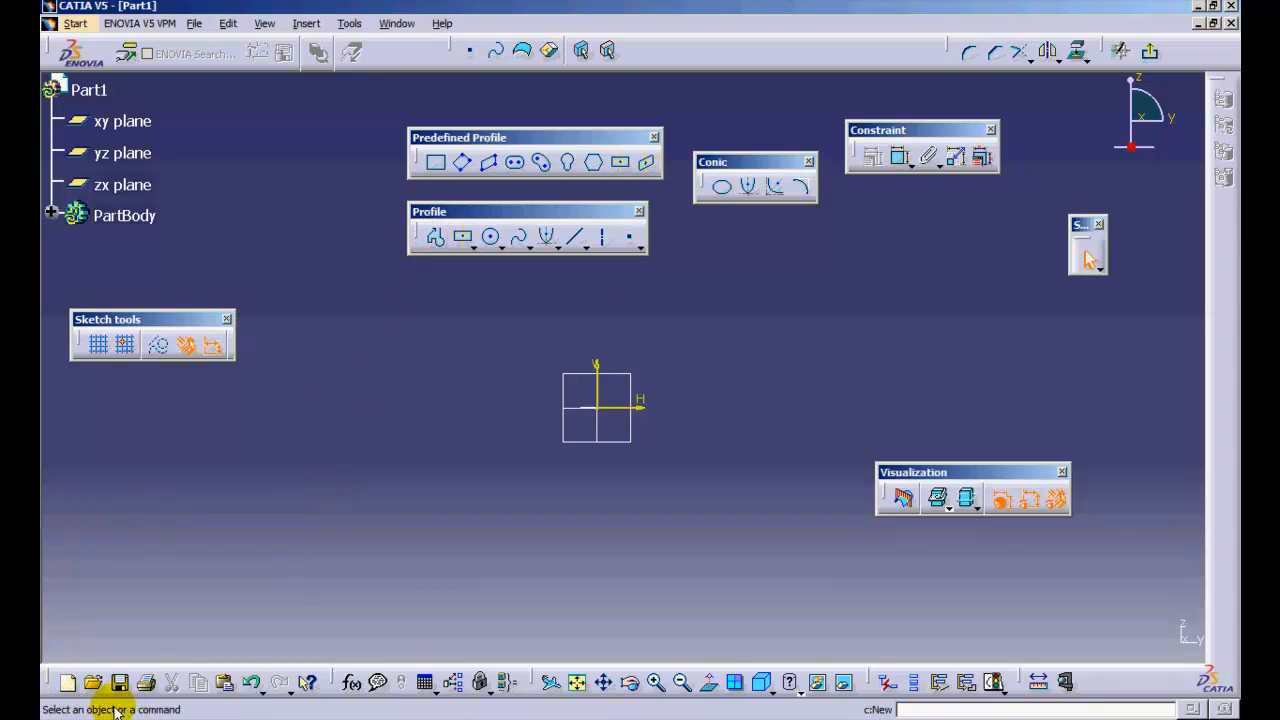
mouse_move(176, 596)
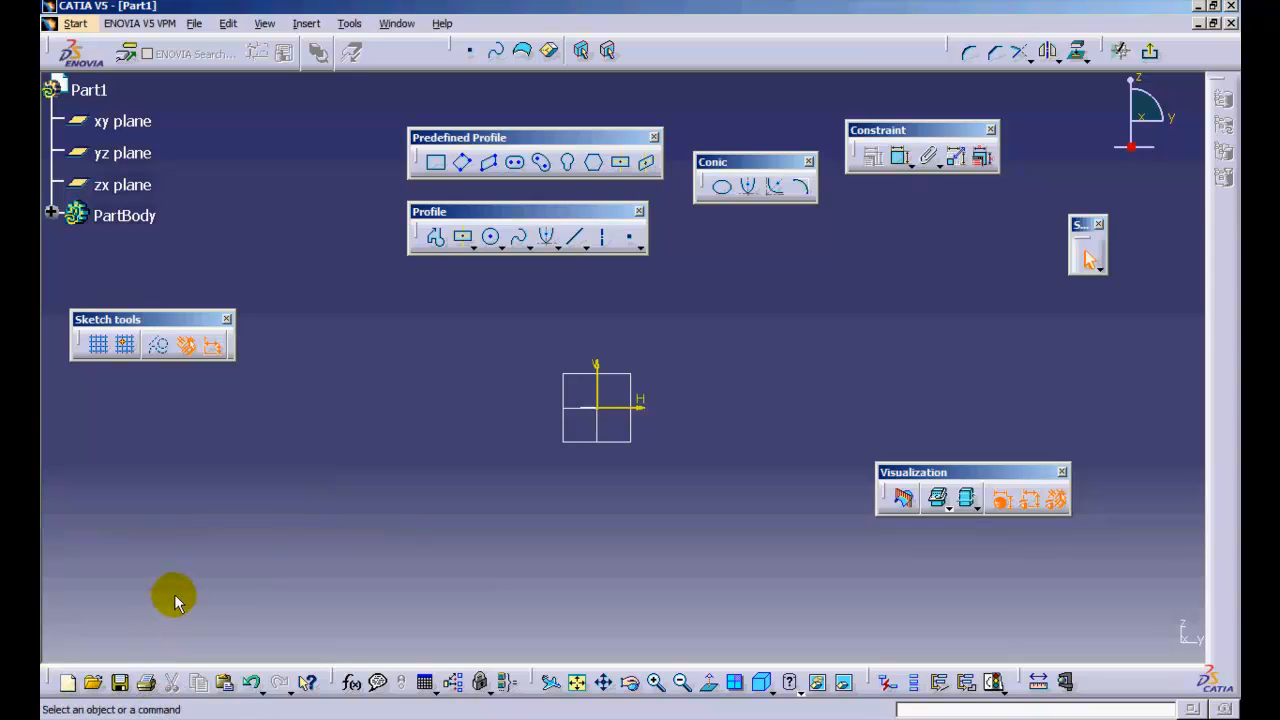
mouse_move(410, 244)
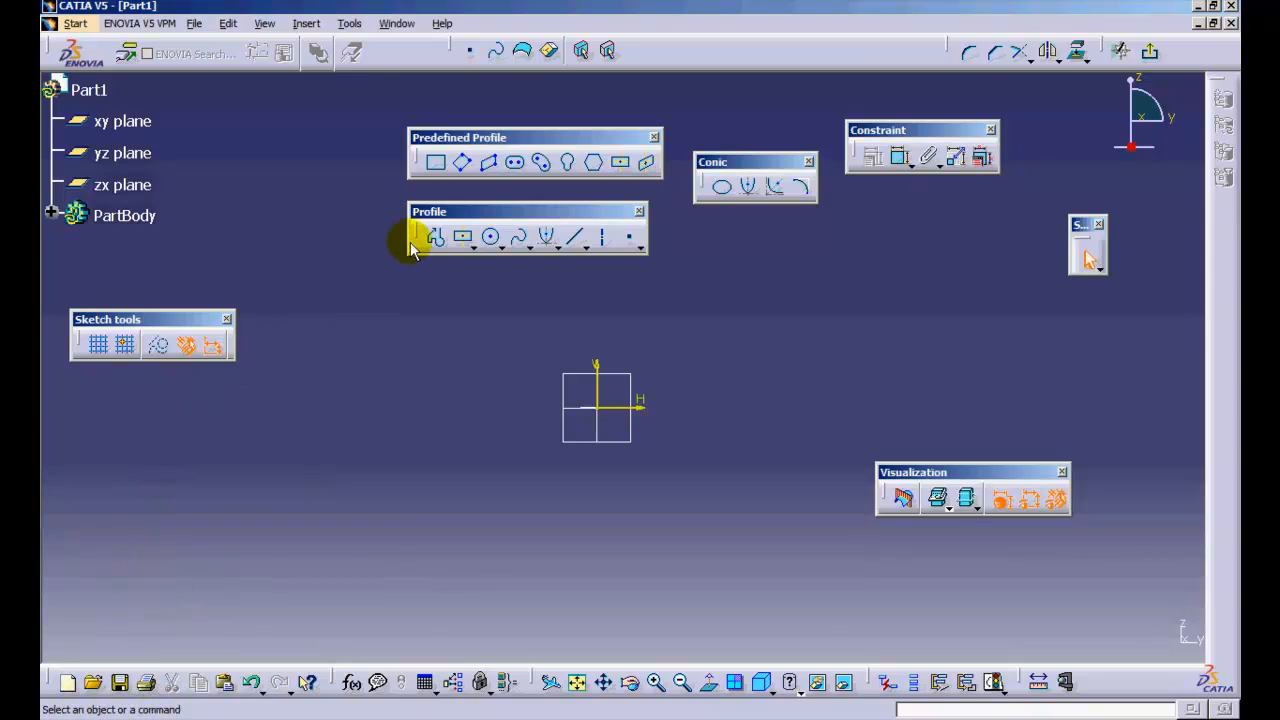
left_click(416, 236)
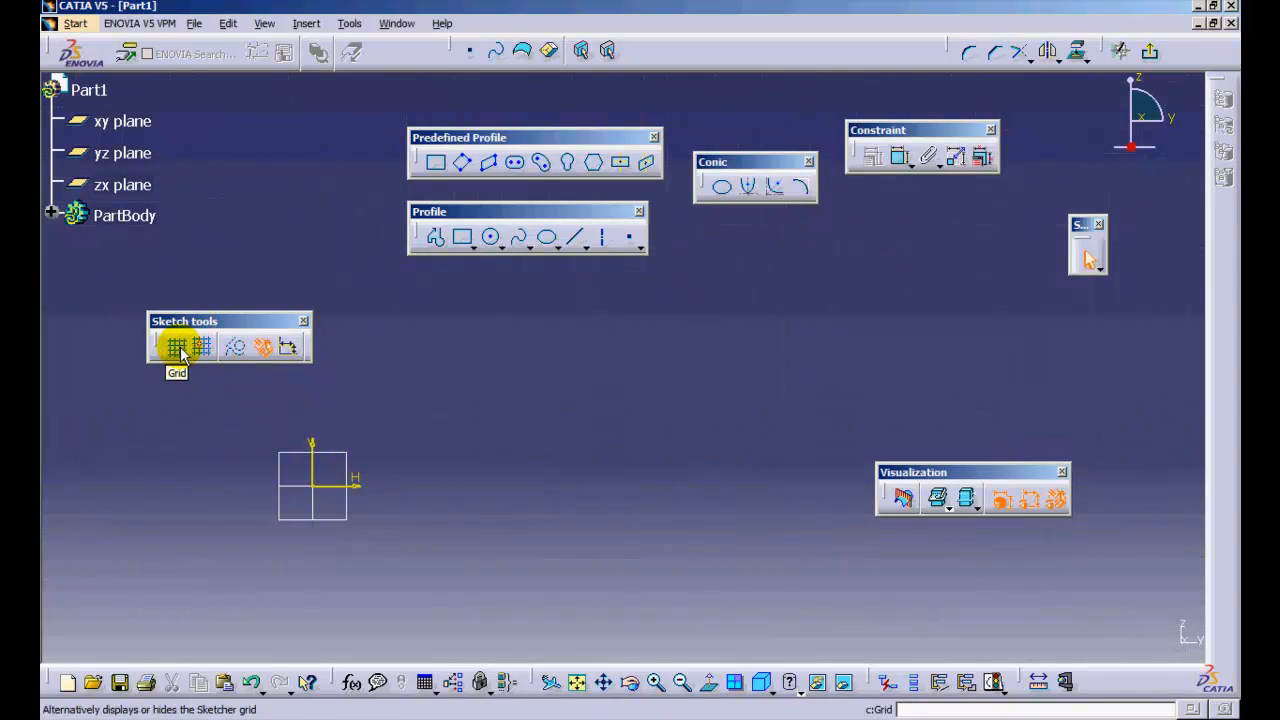
Toggle the sketch grid display, leaving it shown
left_click(176, 346)
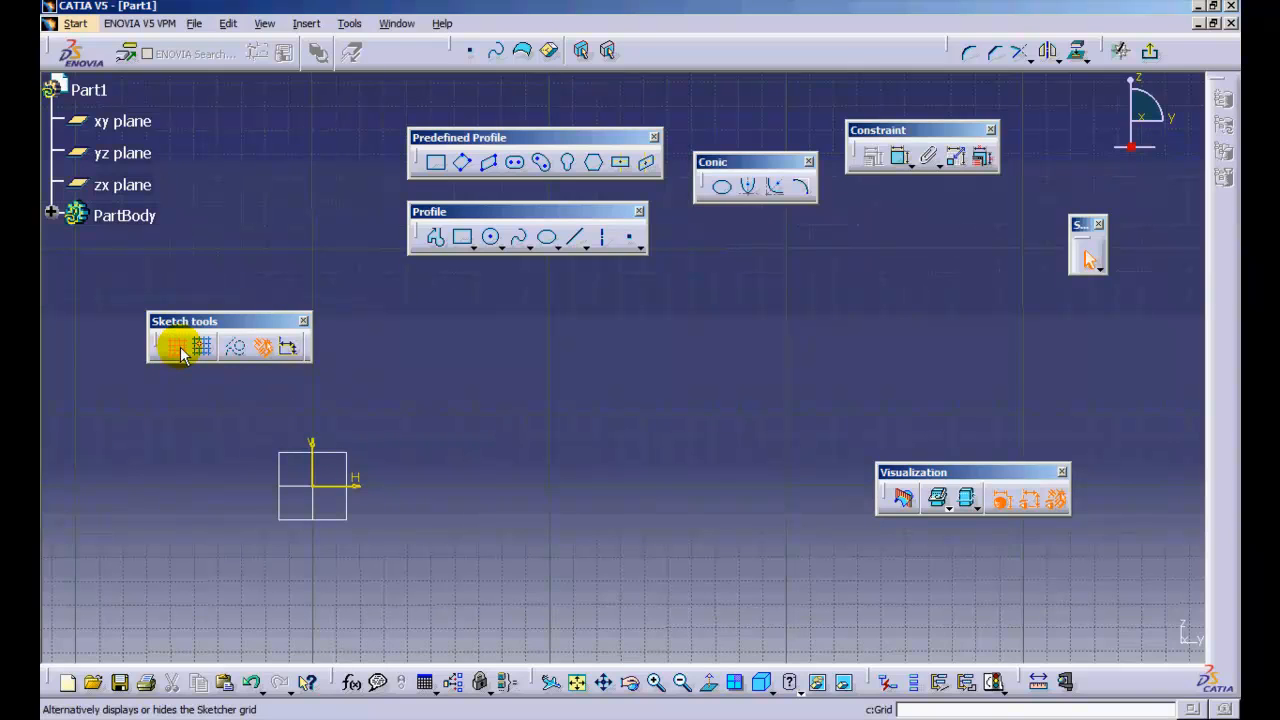
left_click(178, 348)
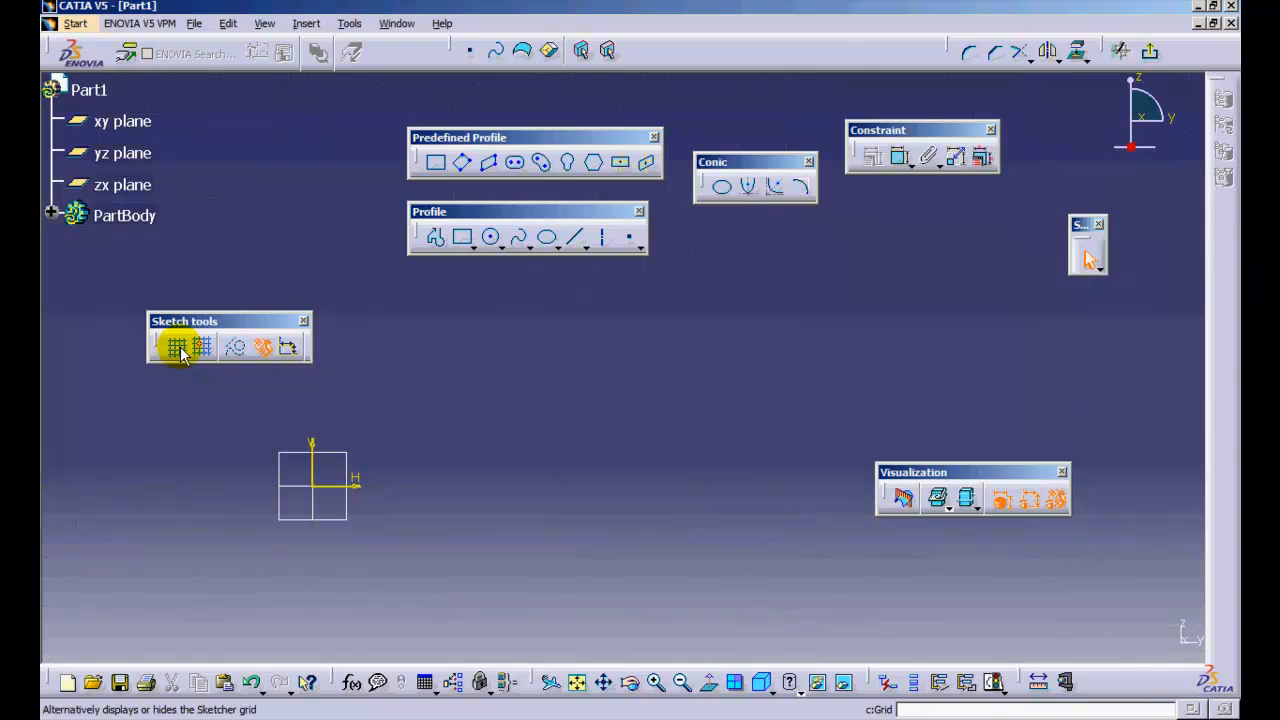
left_click(176, 346)
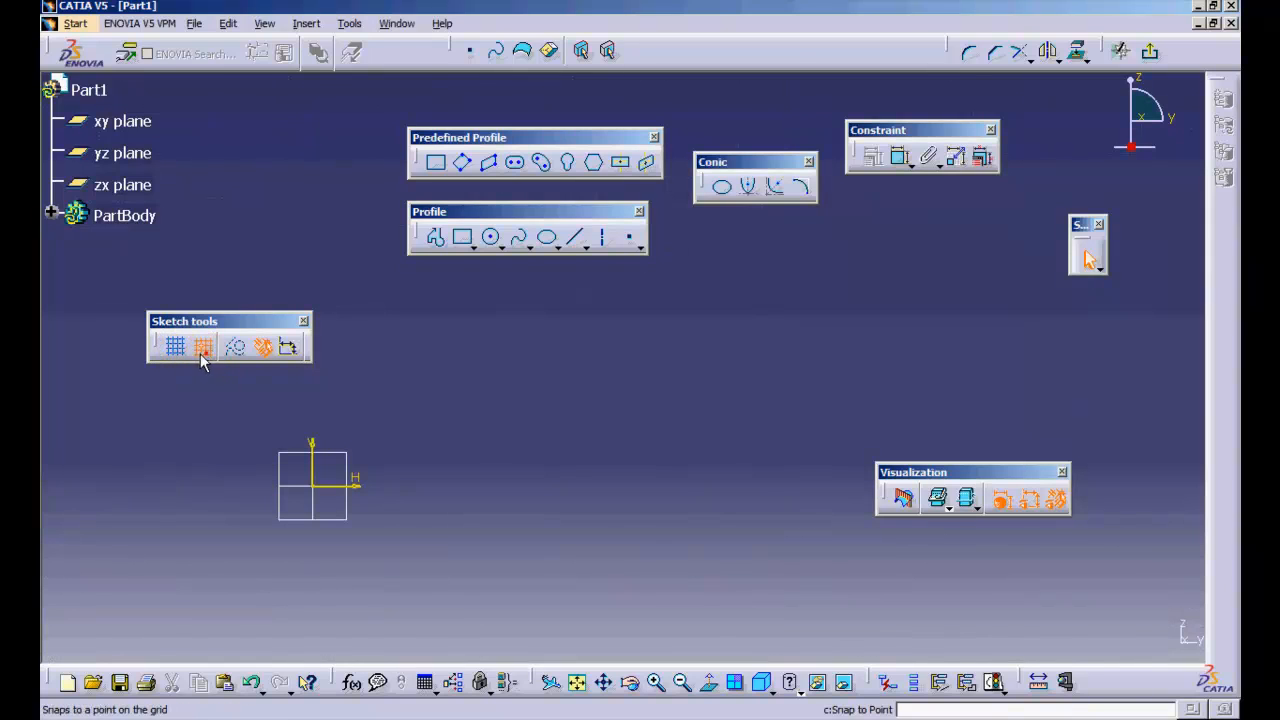
Enable Snap to Point so Profile points land on grid intersections
left_click(436, 236)
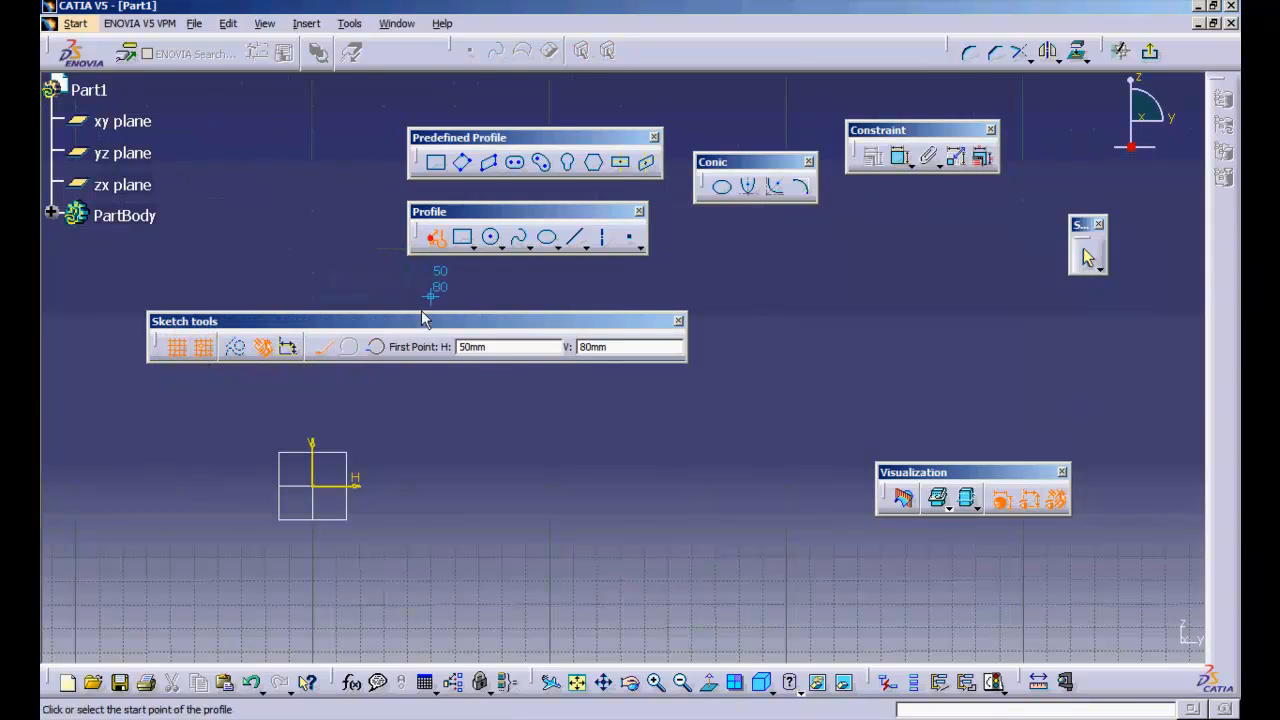
mouse_move(456, 440)
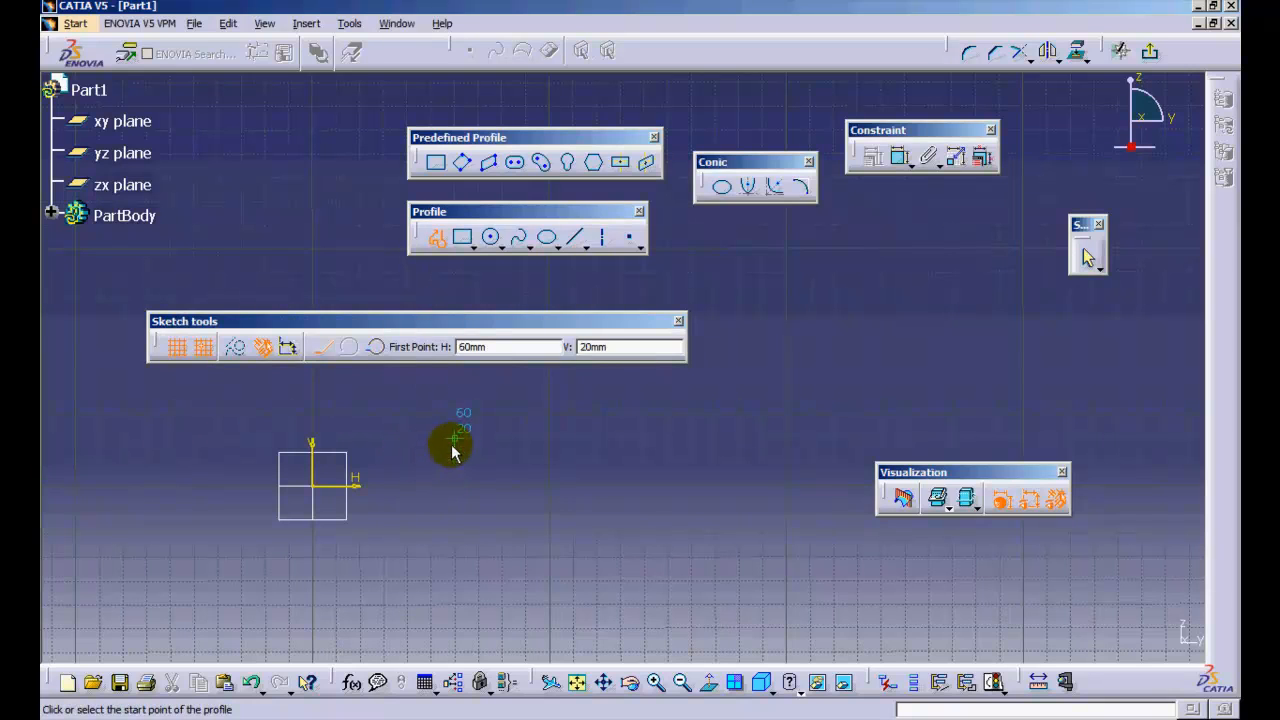
left_click(196, 348)
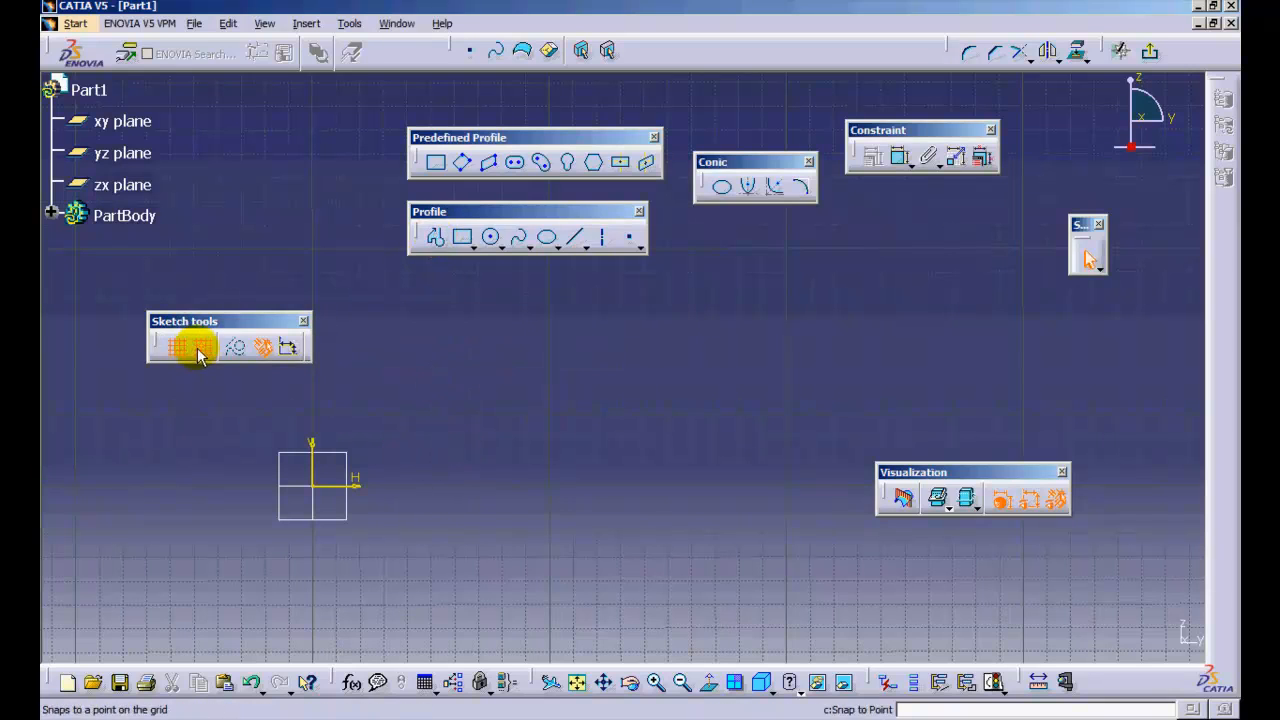
left_click(436, 236)
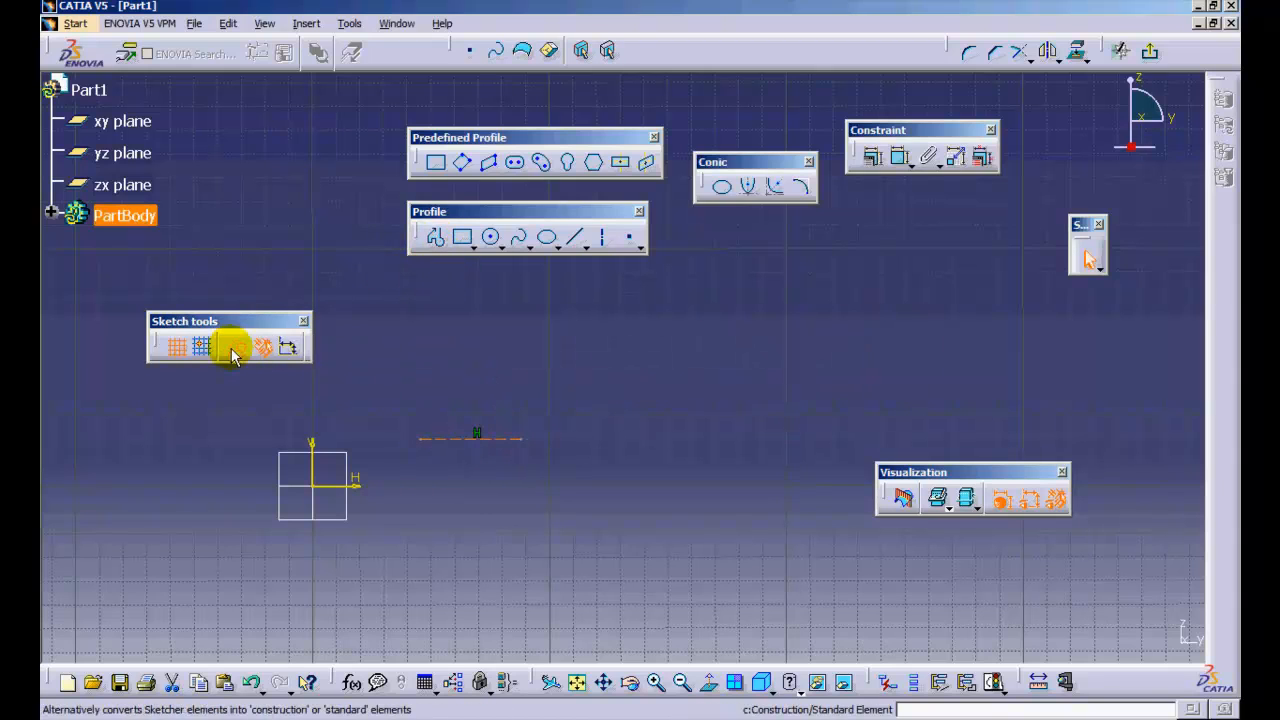
Toggle the construction/standard and typed-dimension options in Sketch tools before starting a line
left_click(232, 348)
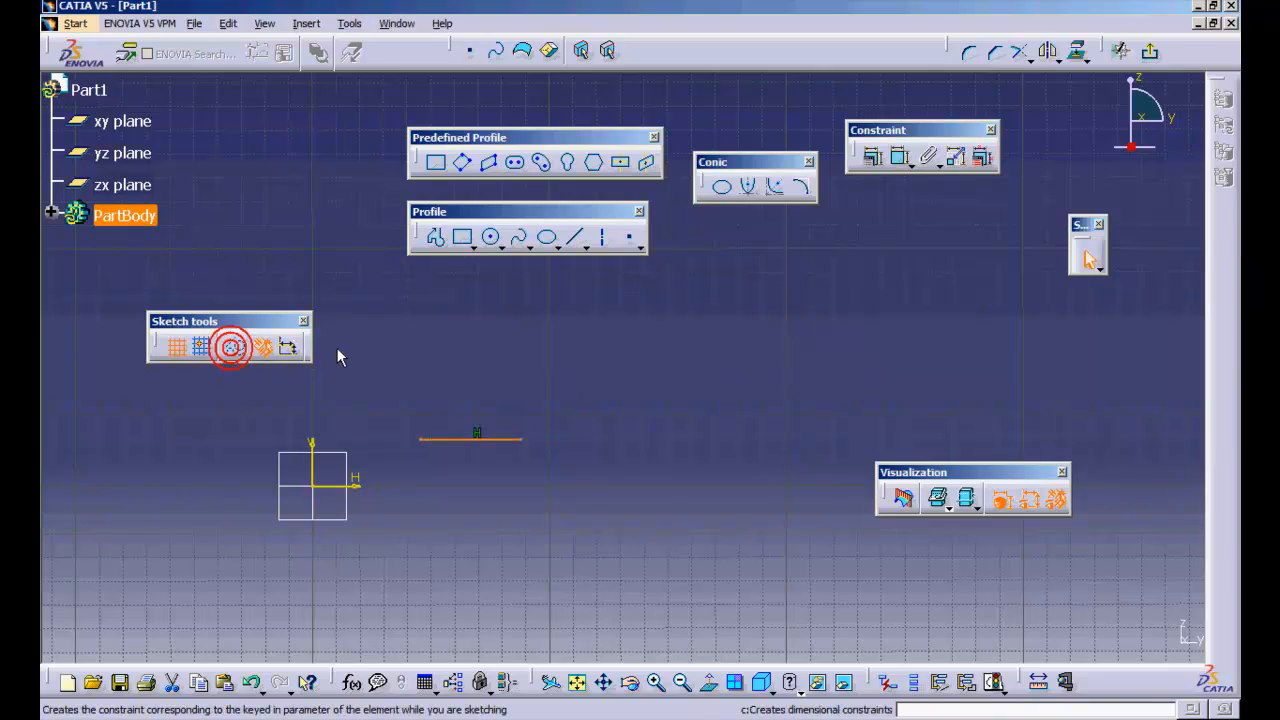
left_click(264, 348)
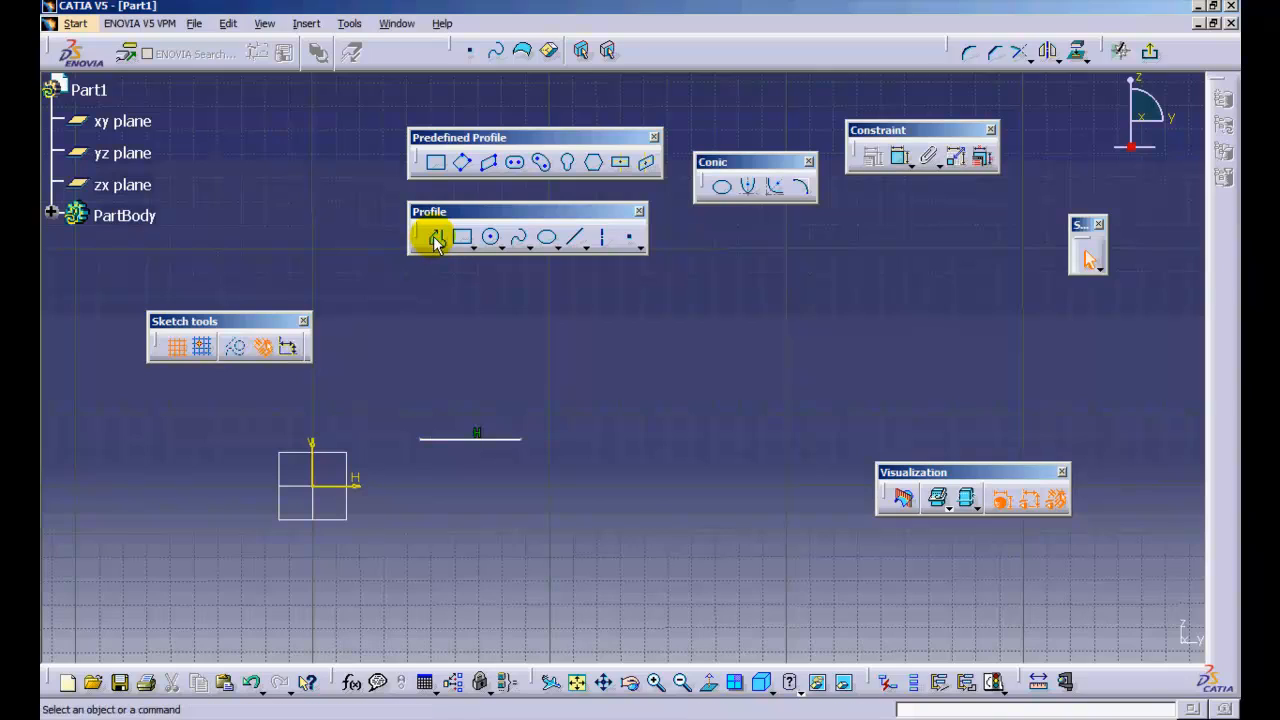
mouse_move(432, 236)
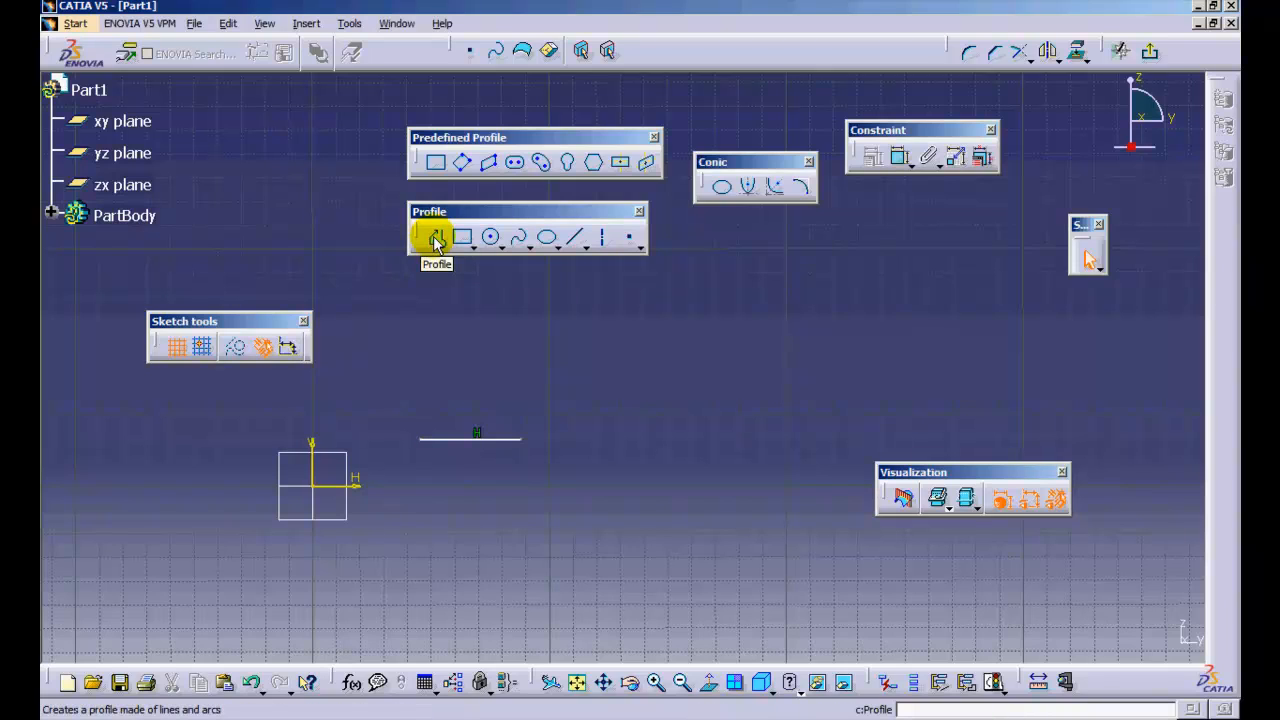
left_click(436, 236)
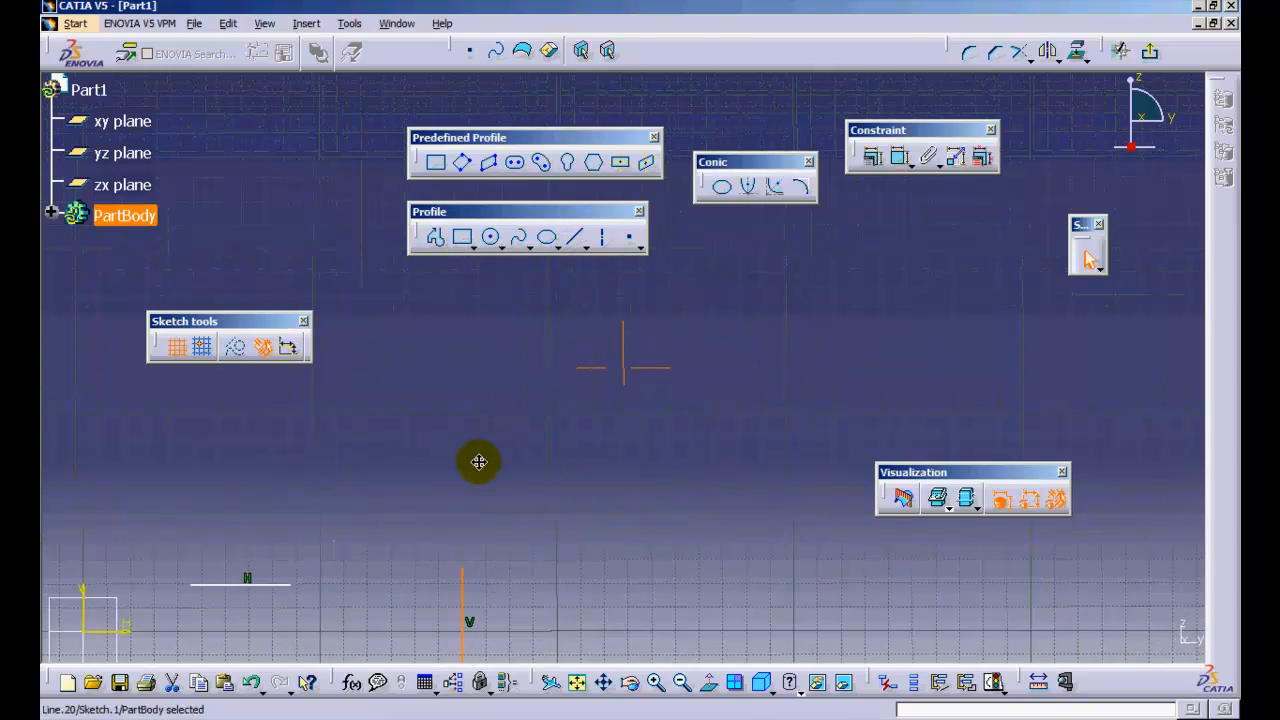
Draw a line from the existing line to a point tangent to the circle
left_click(490, 238)
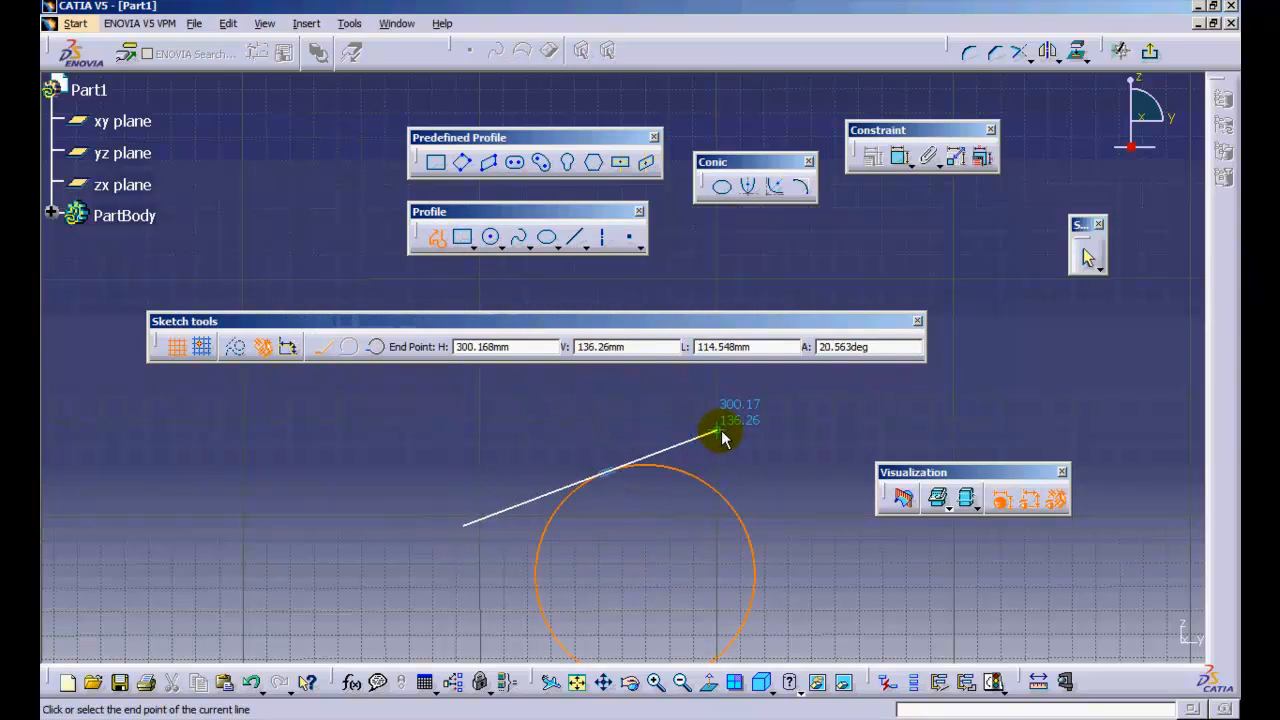
left_click(724, 436)
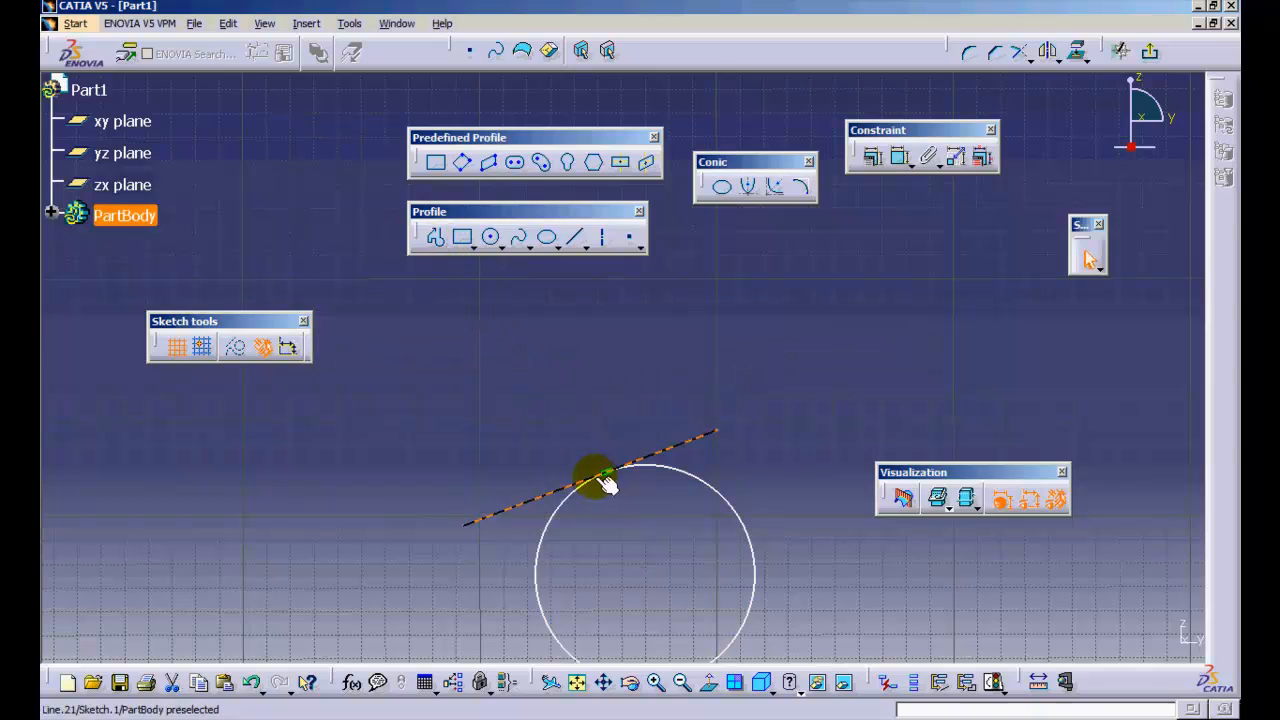
left_click_drag(600, 480, 490, 470)
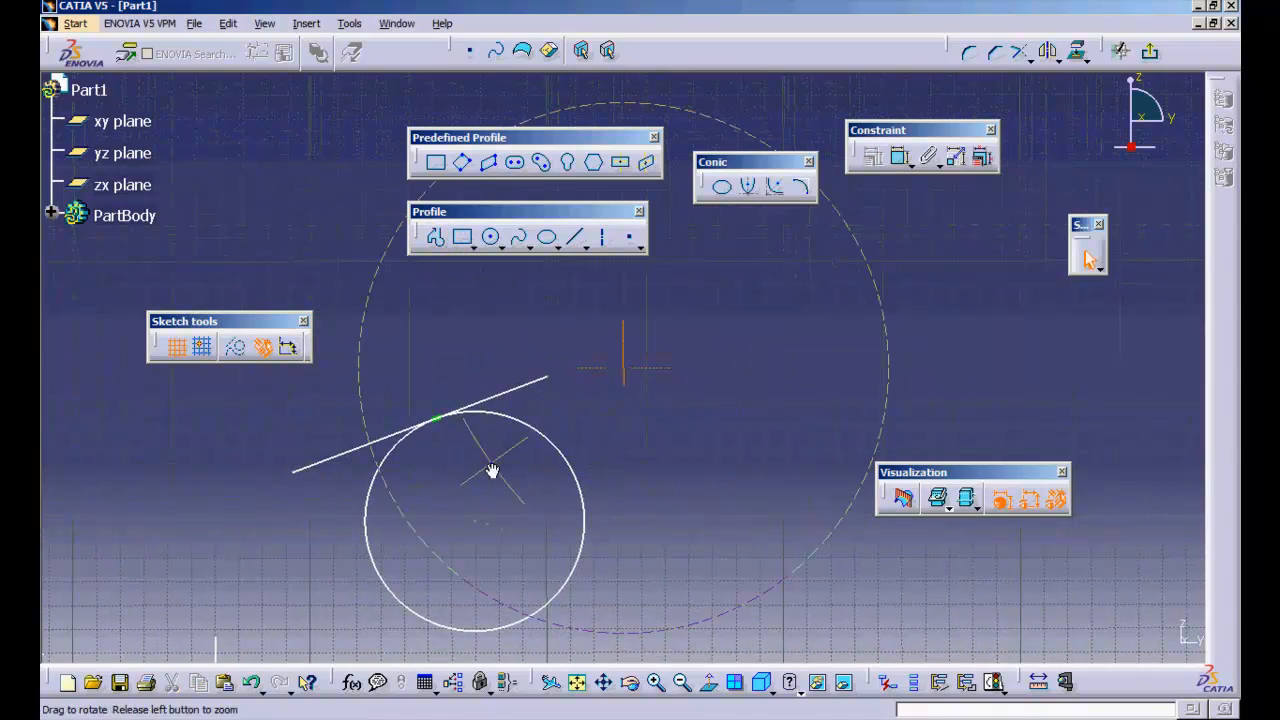
left_click(264, 348)
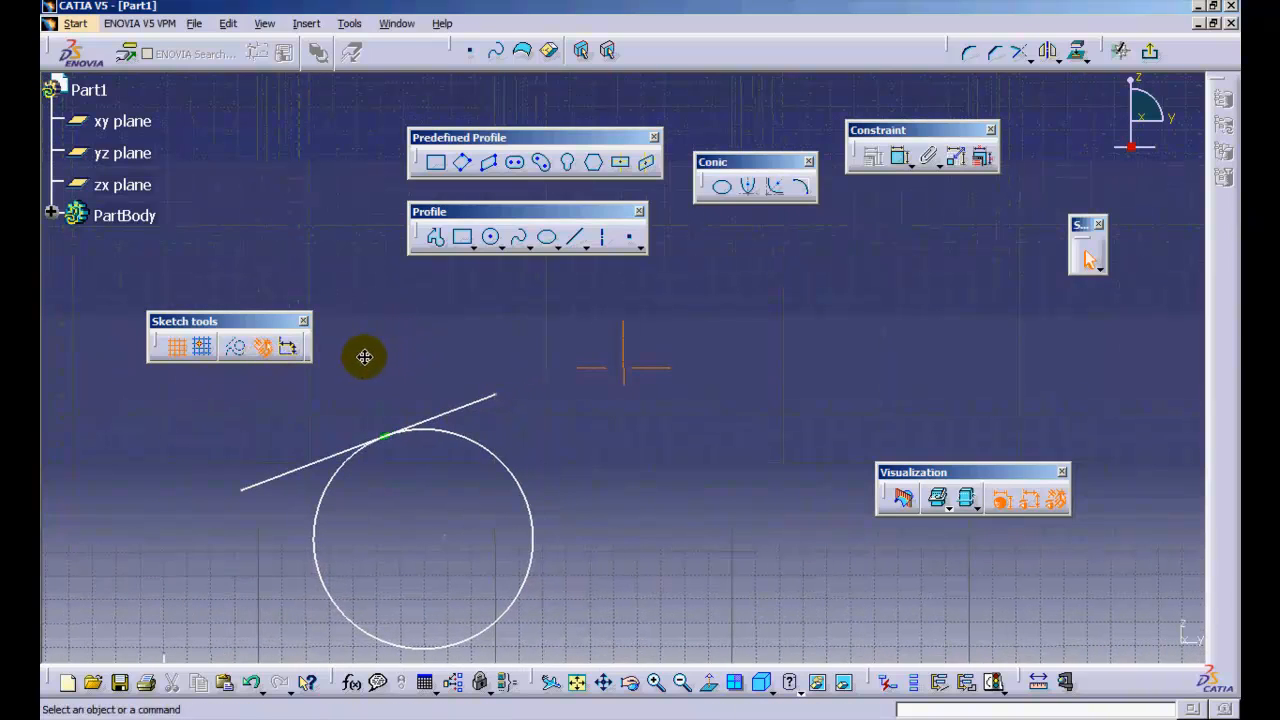
mouse_move(288, 348)
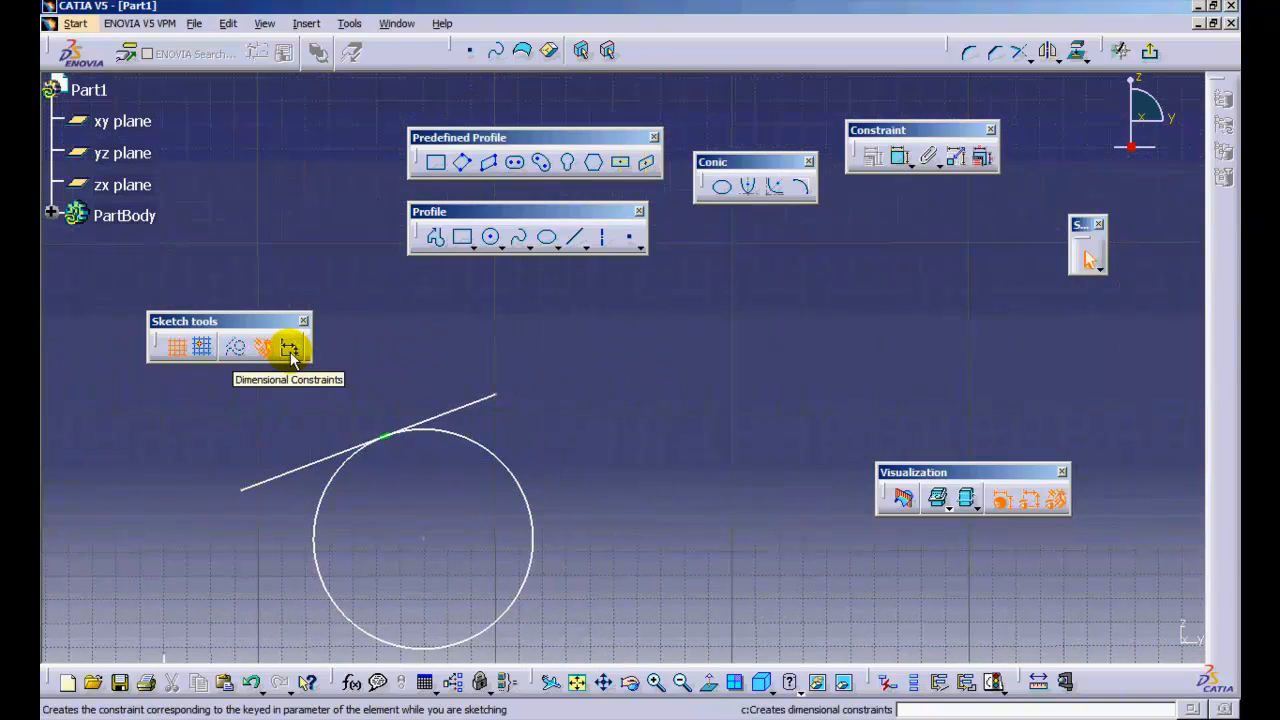
mouse_move(400, 348)
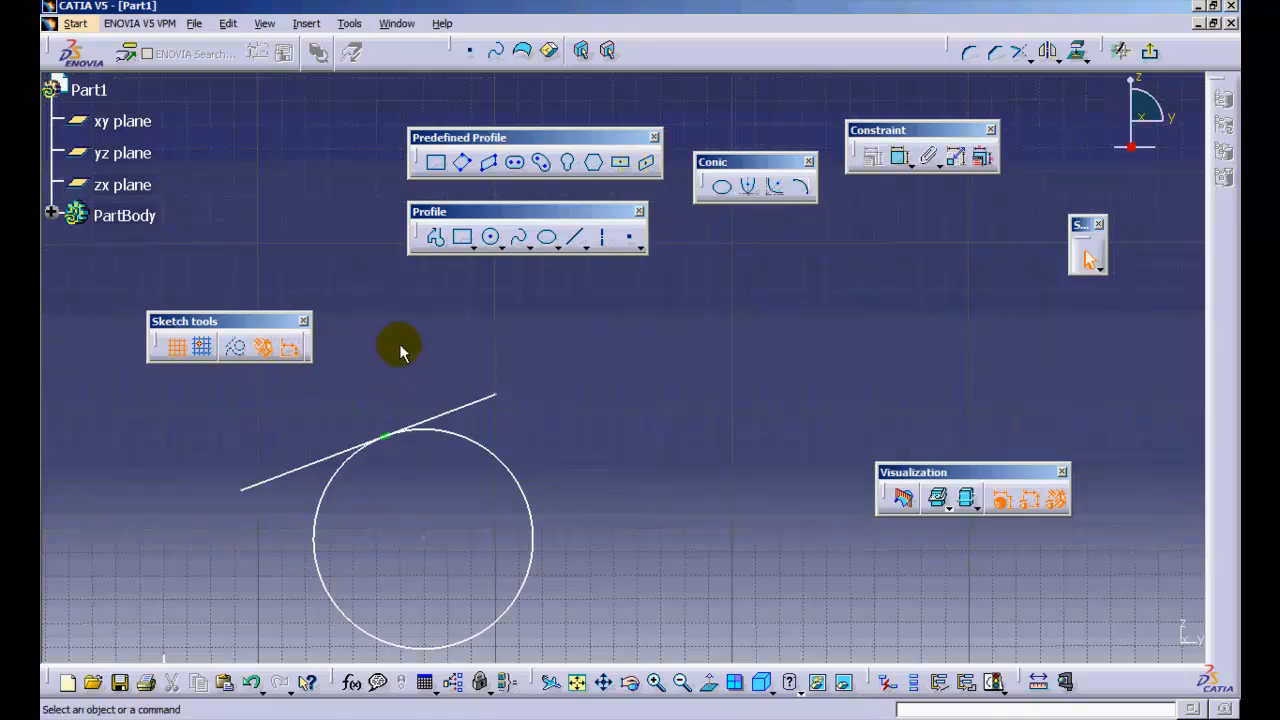
Start a circle and enter a 50 mm radius in the Sketch tools field
left_click(490, 236)
type("5")
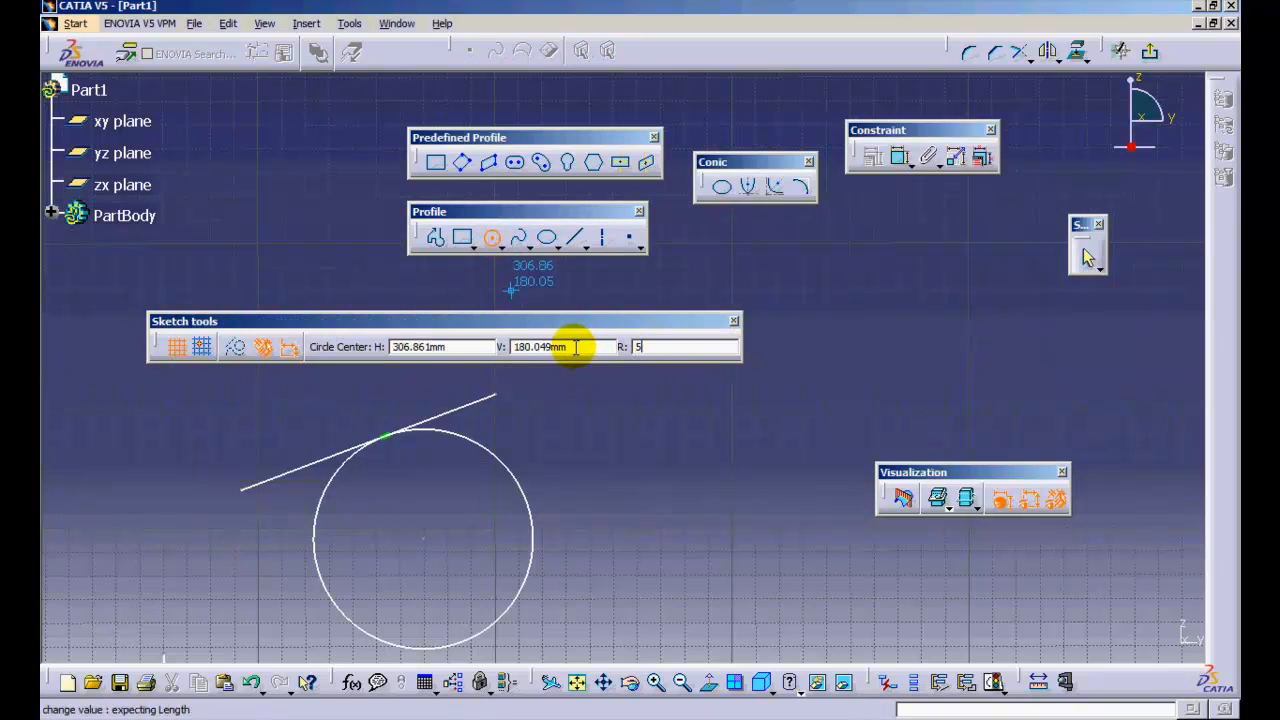
left_click(650, 396)
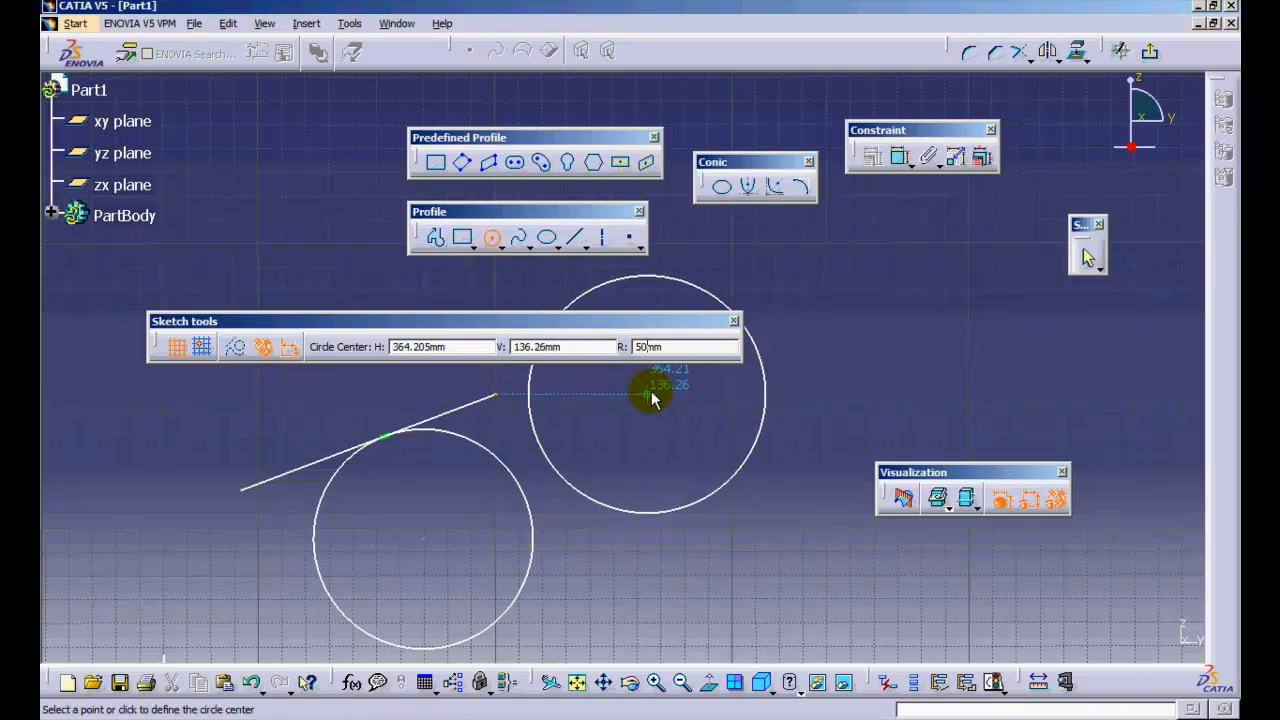
mouse_move(896, 320)
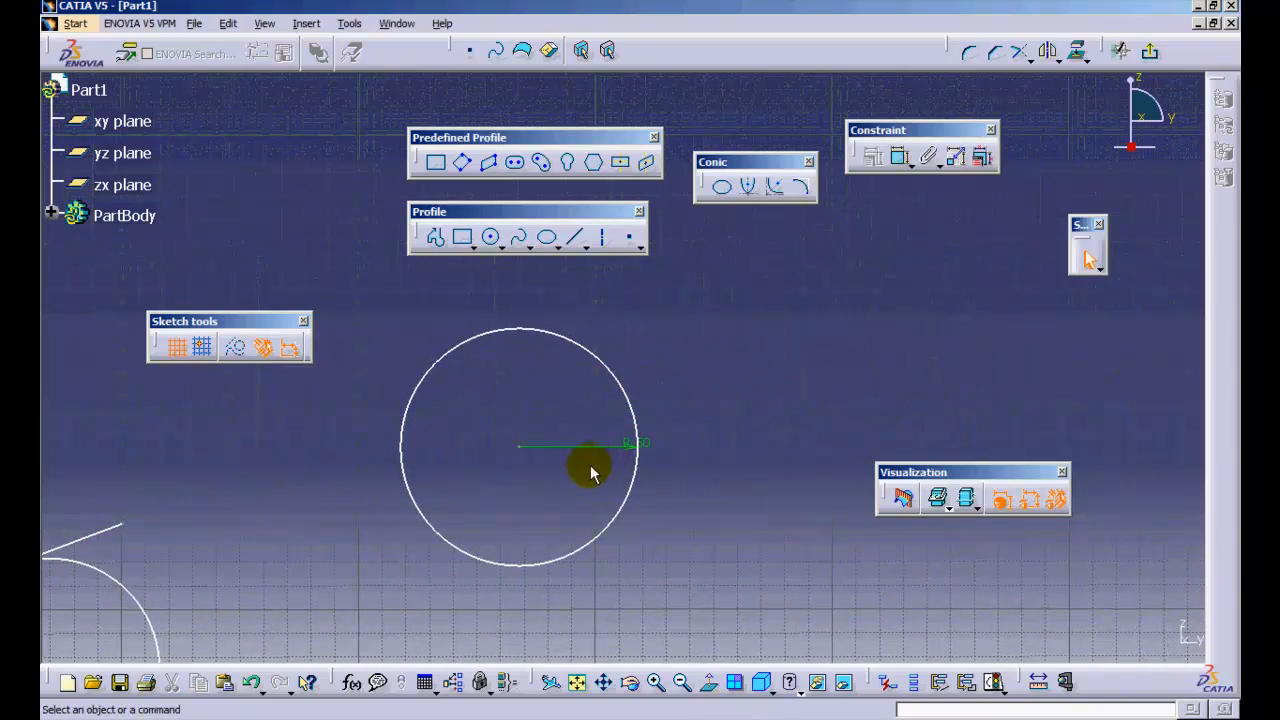
mouse_move(564, 448)
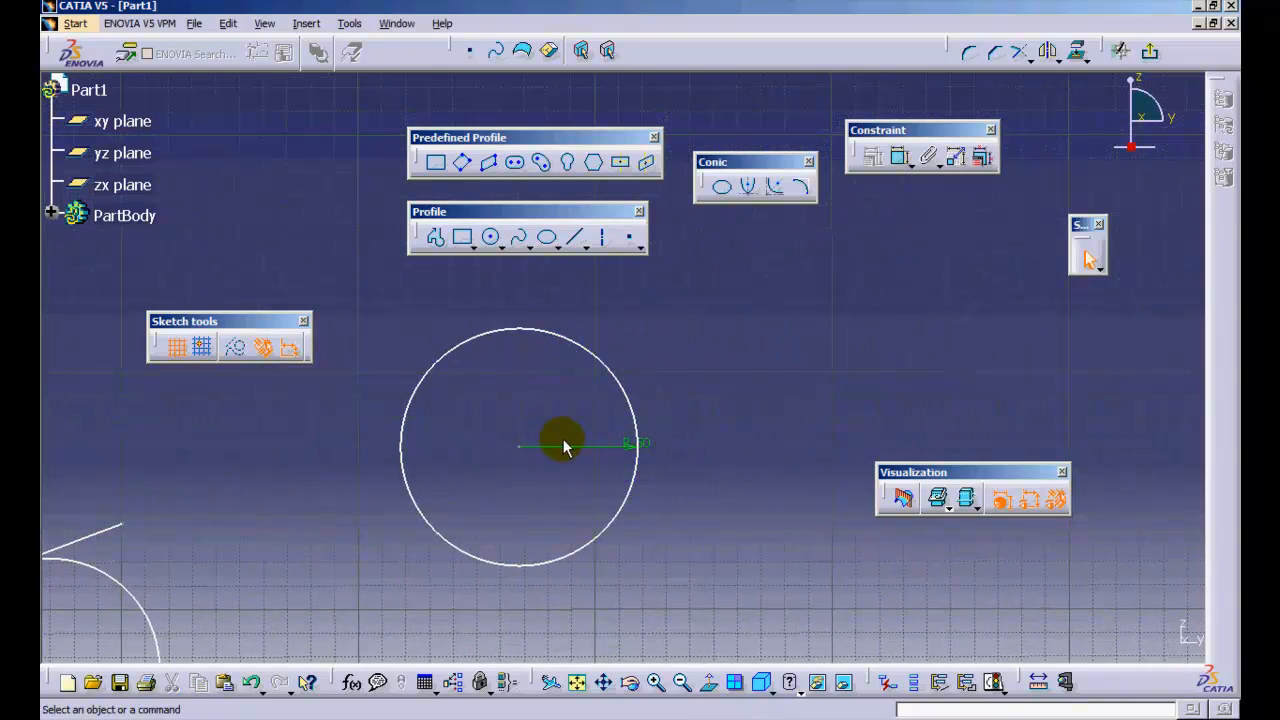
mouse_move(556, 440)
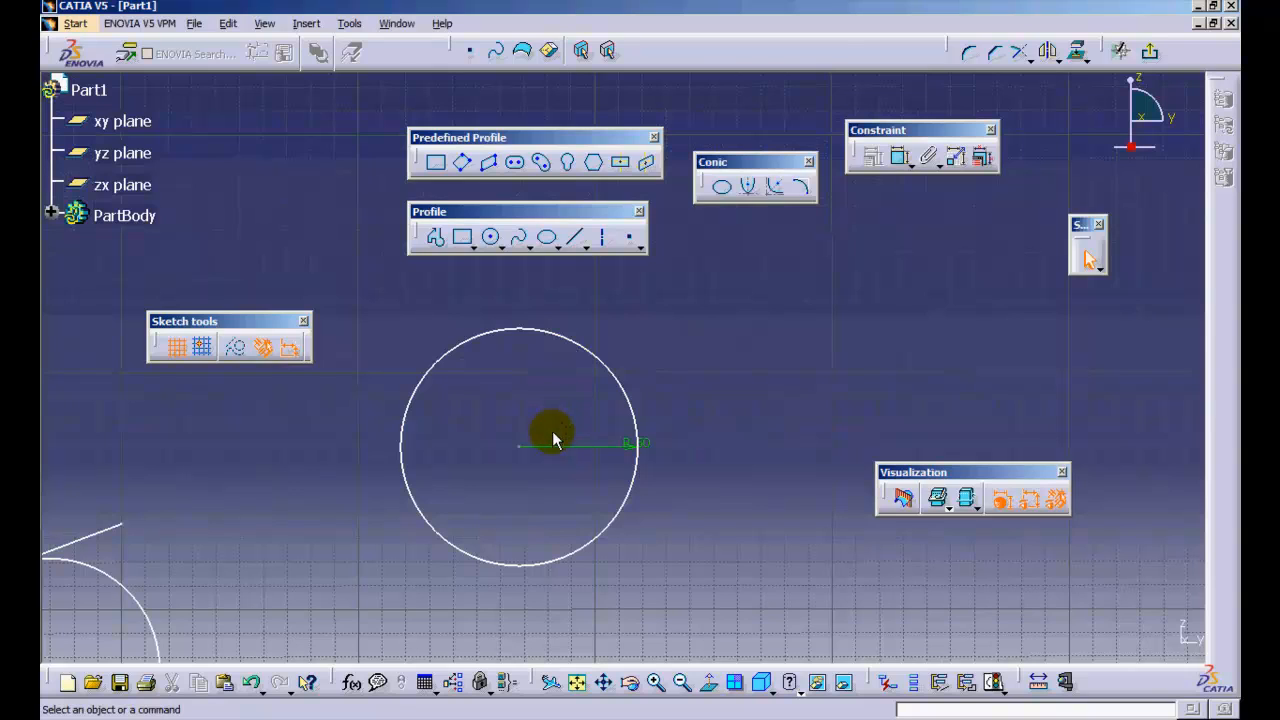
mouse_move(284, 372)
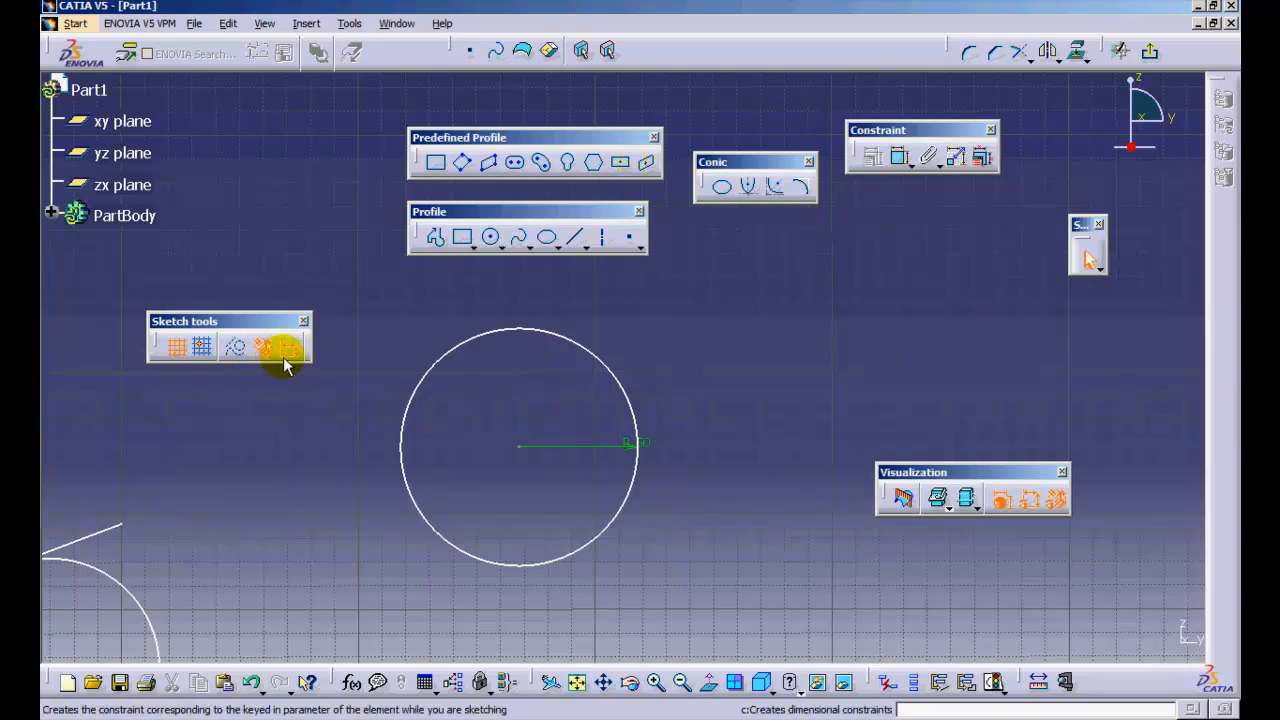
mouse_move(282, 348)
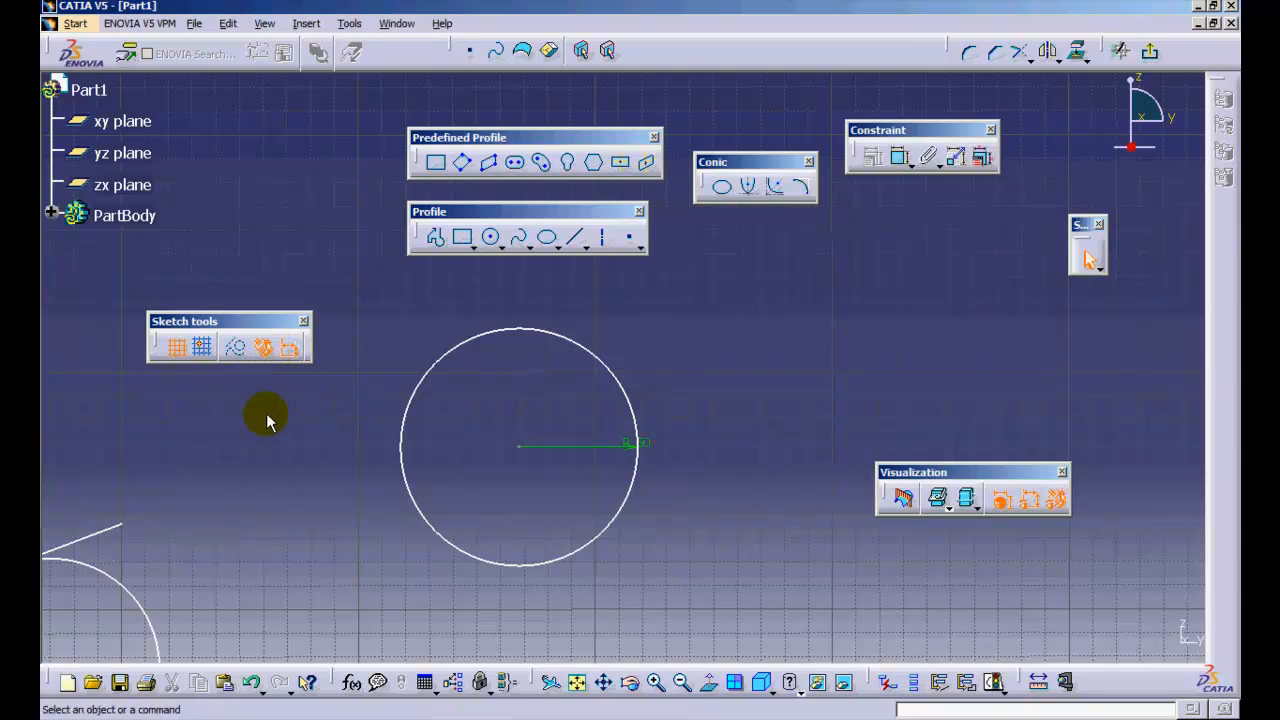
mouse_move(330, 478)
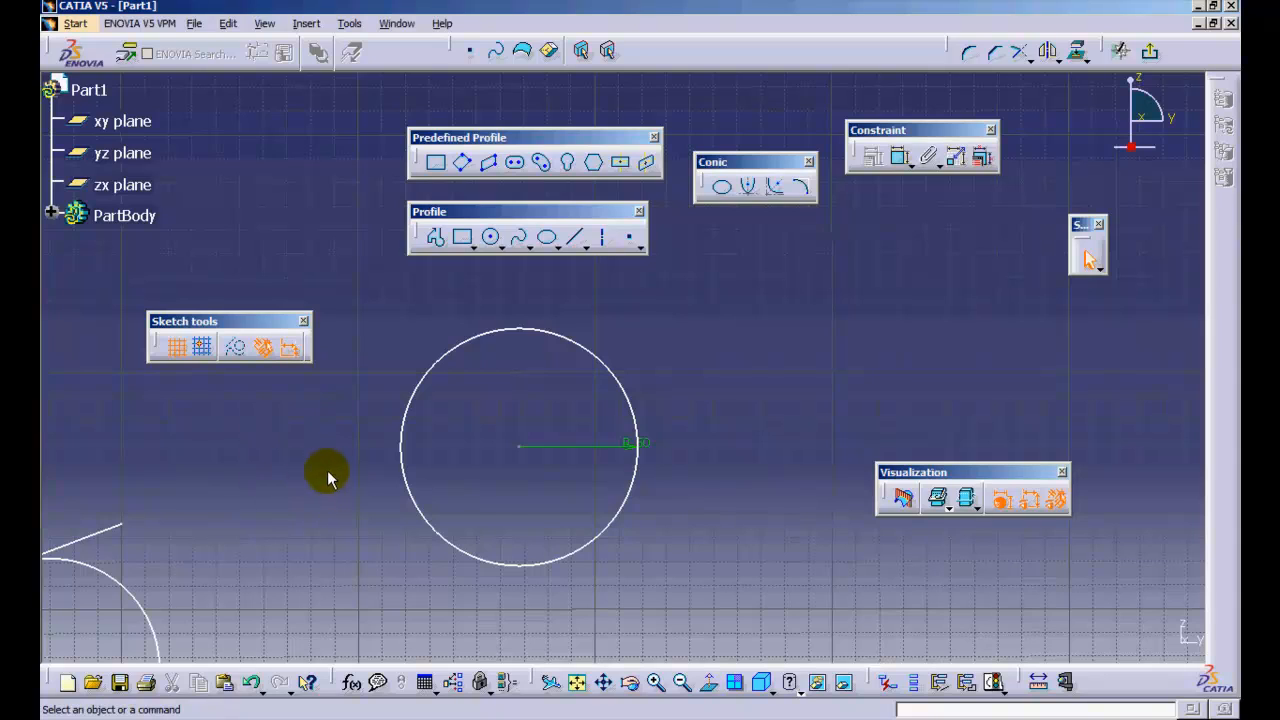
mouse_move(344, 472)
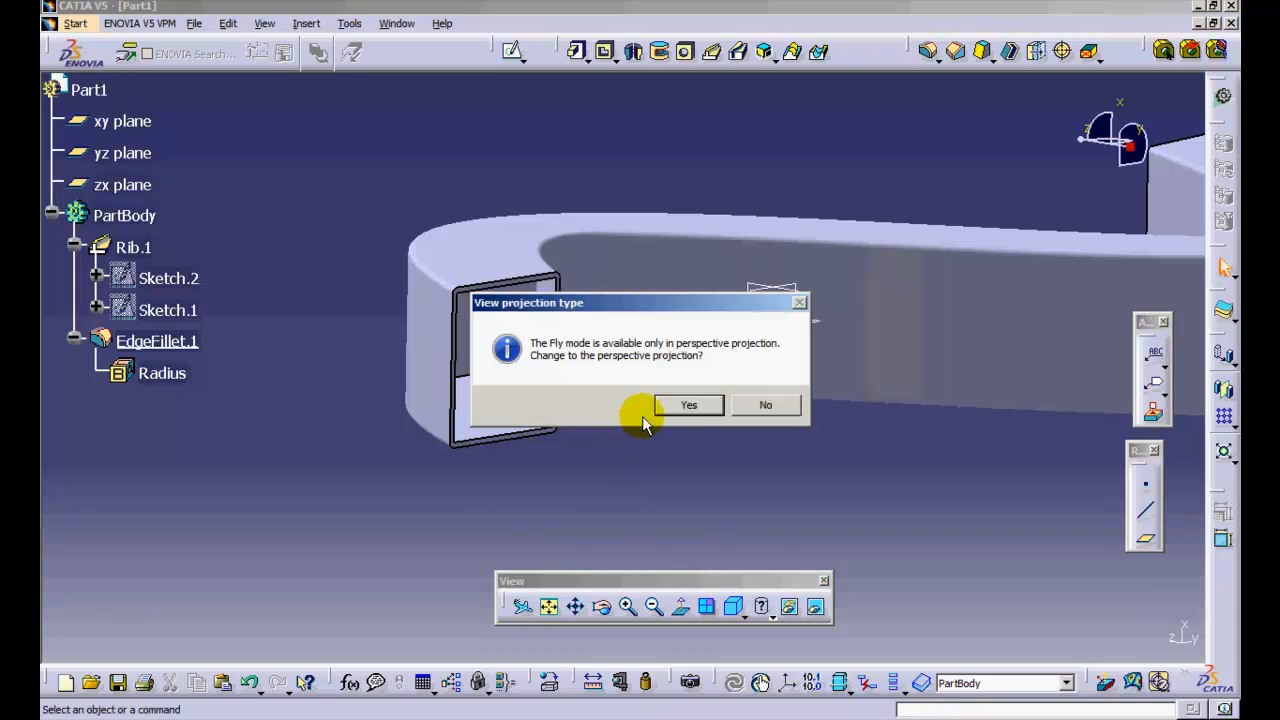
mouse_move(690, 404)
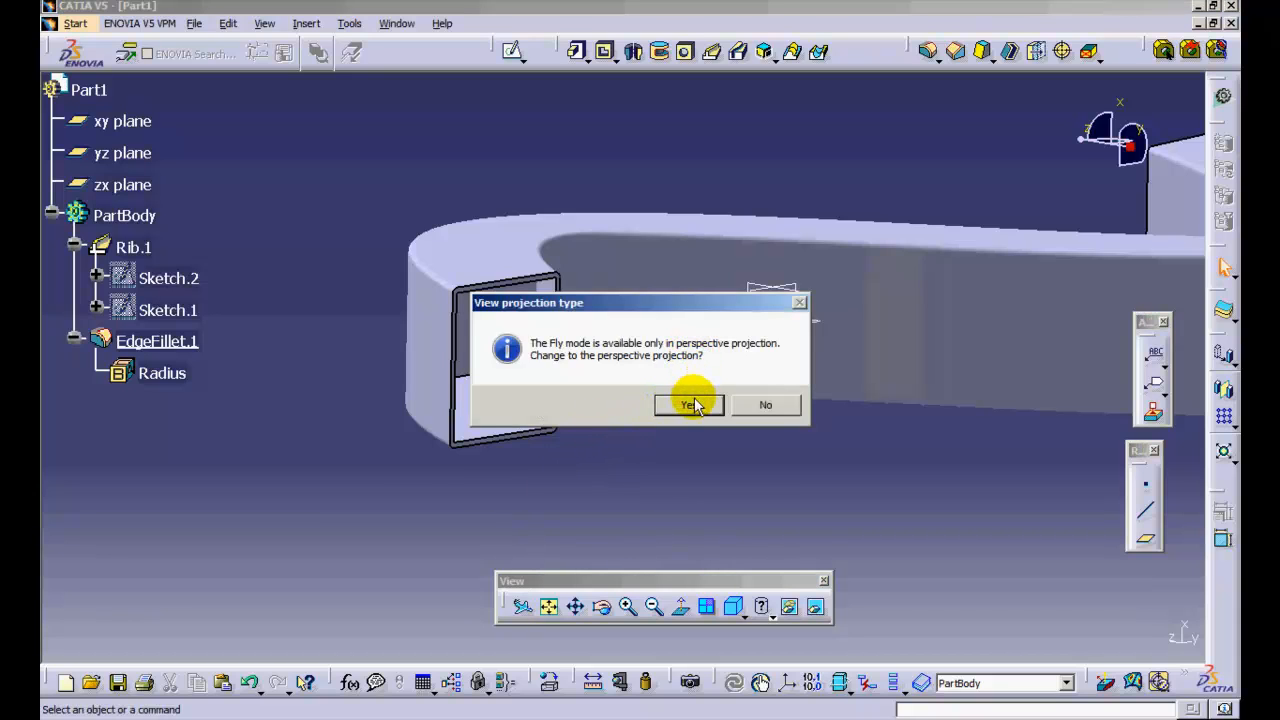
Accept perspective projection and fly forward into the rib's hollow opening
left_click(688, 404)
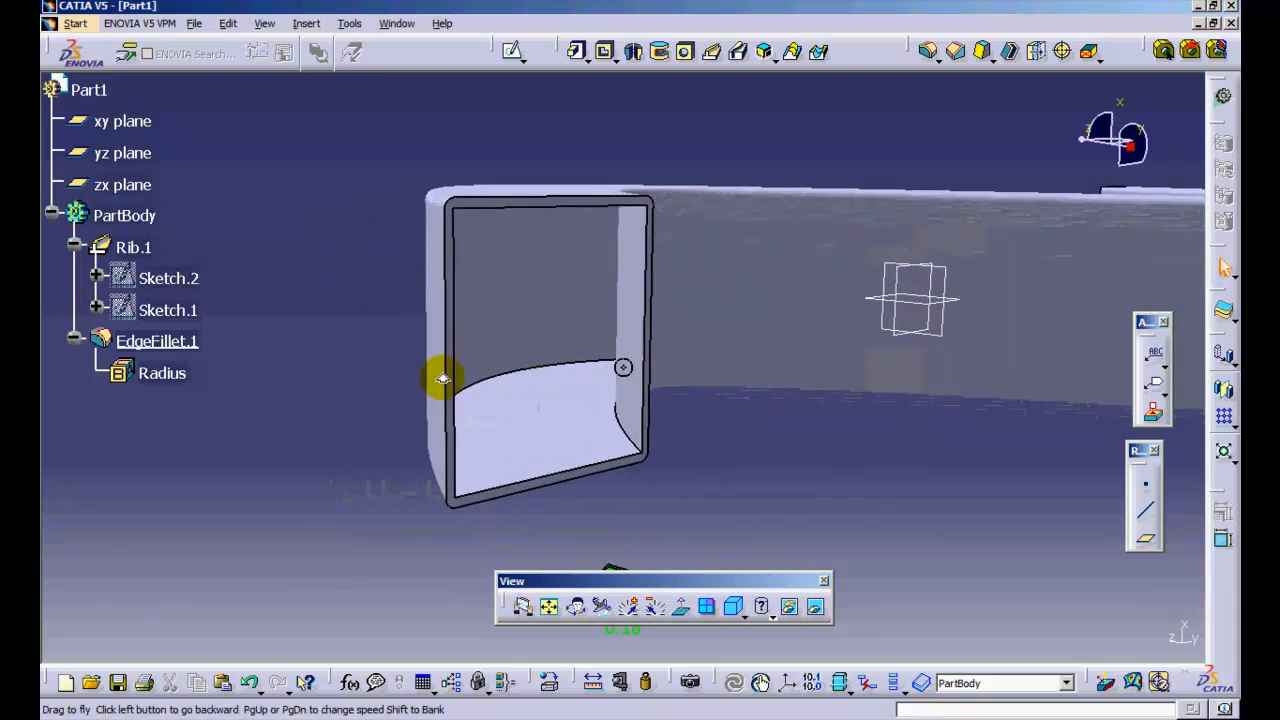
left_click_drag(444, 378, 612, 404)
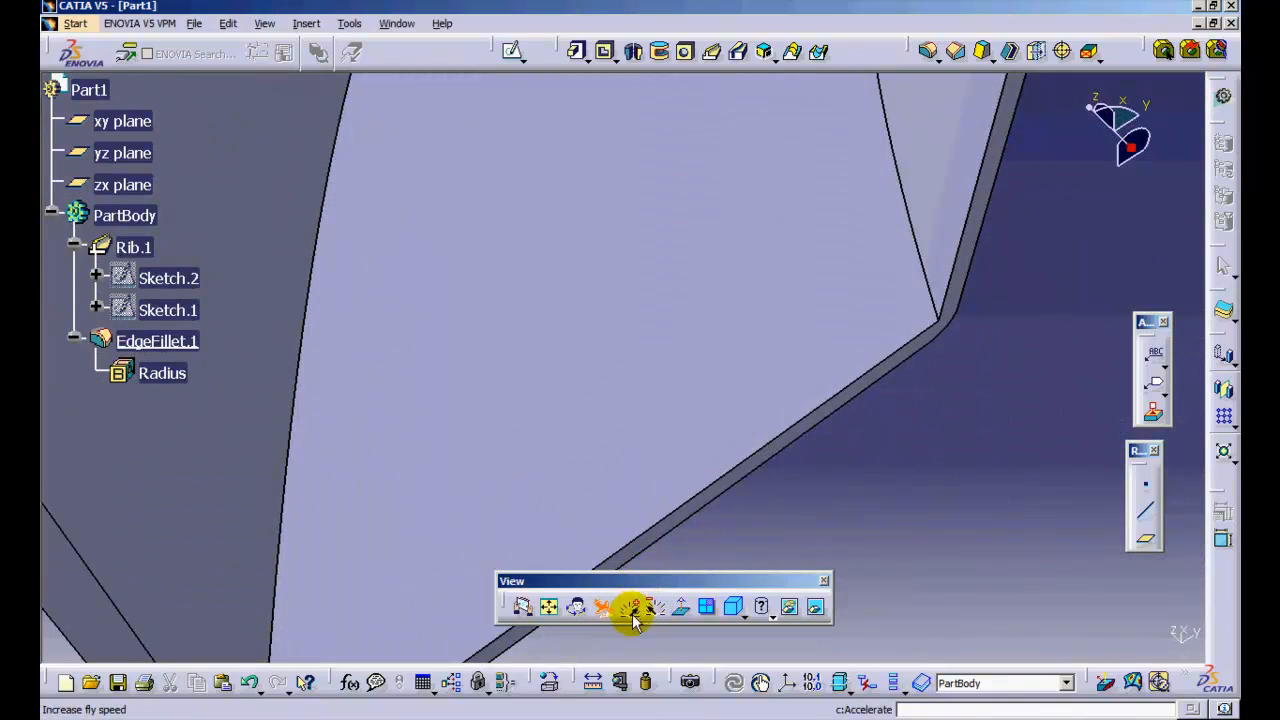
mouse_move(660, 608)
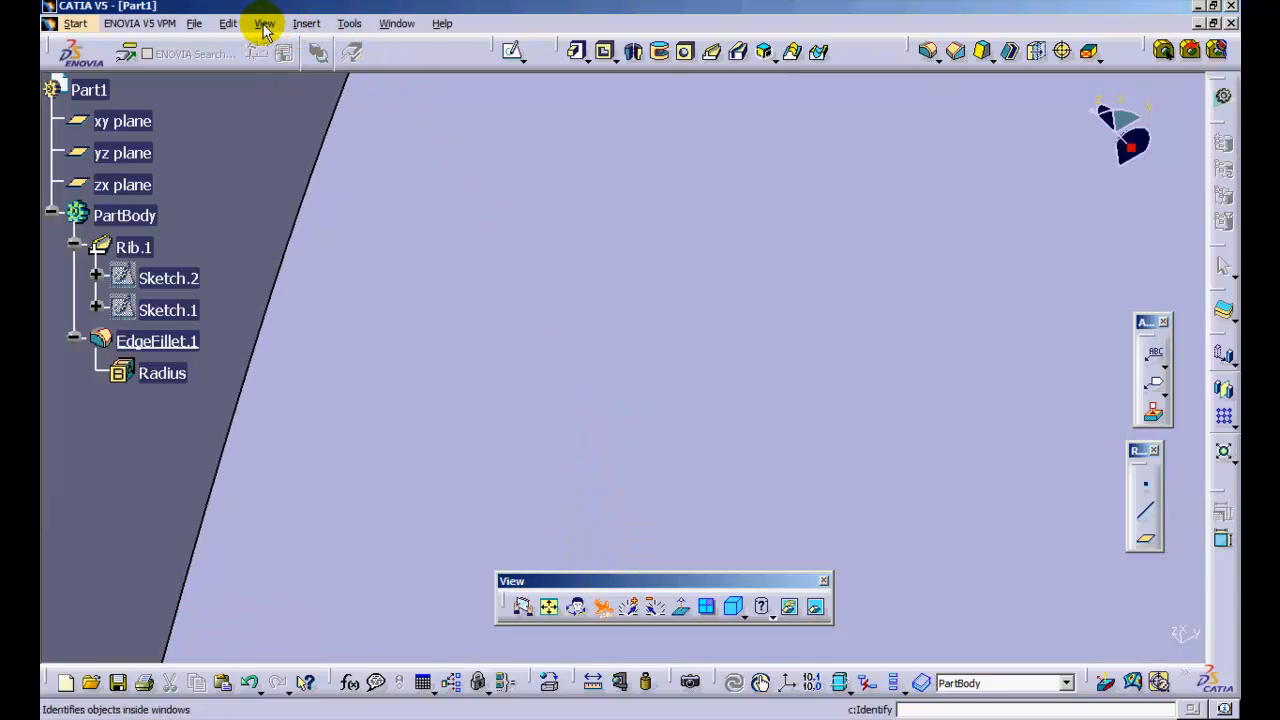
Exit fly mode, fit the whole rib part in view and rotate it to a new angle
left_click(264, 24)
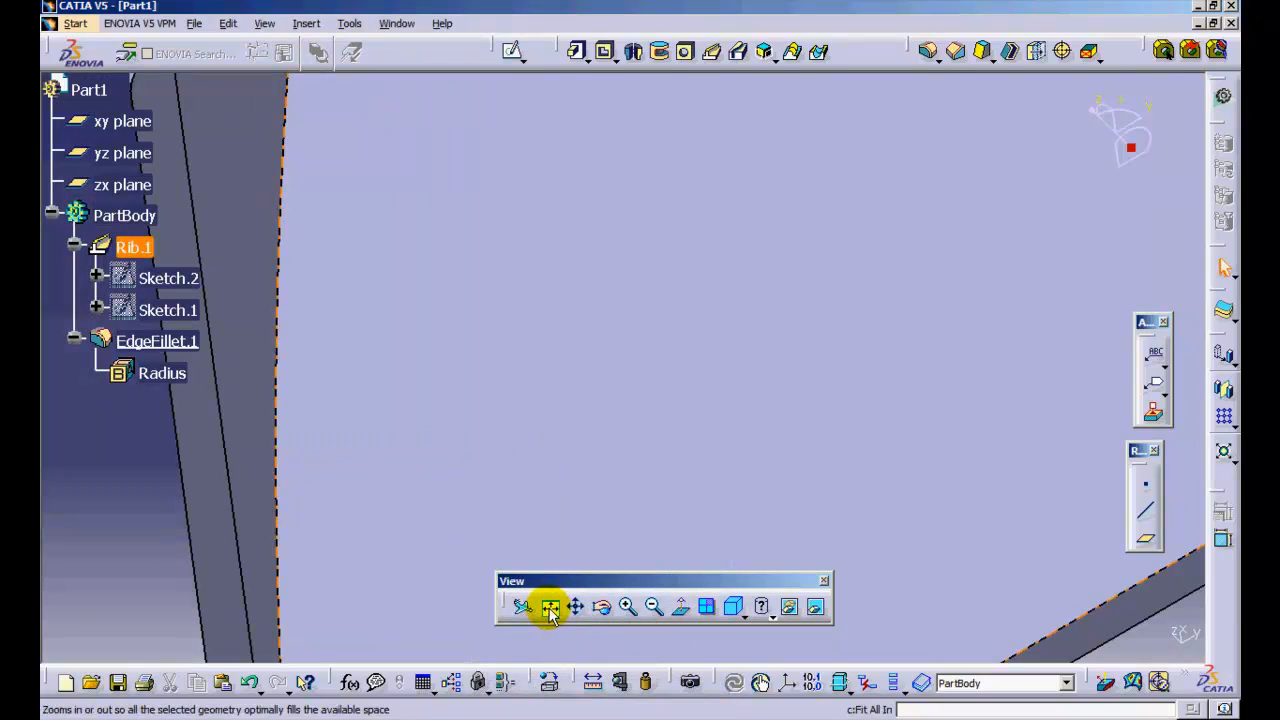
left_click(550, 608)
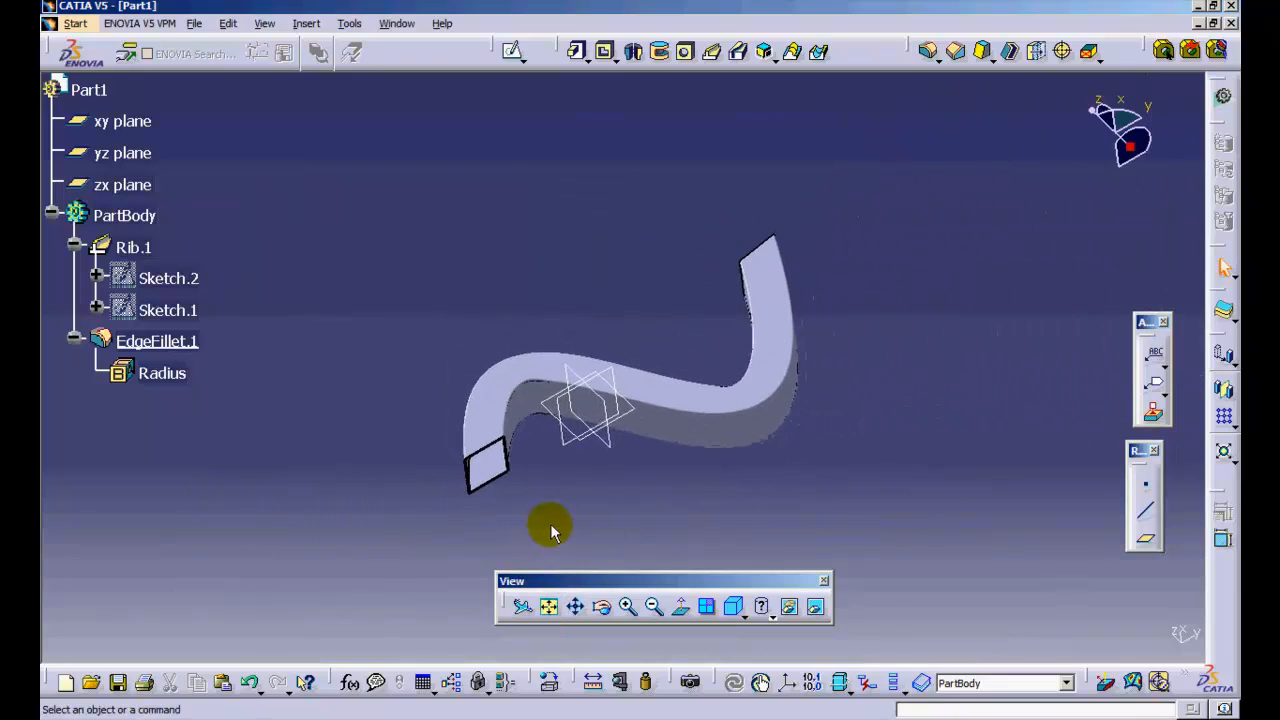
left_click_drag(550, 528, 518, 498)
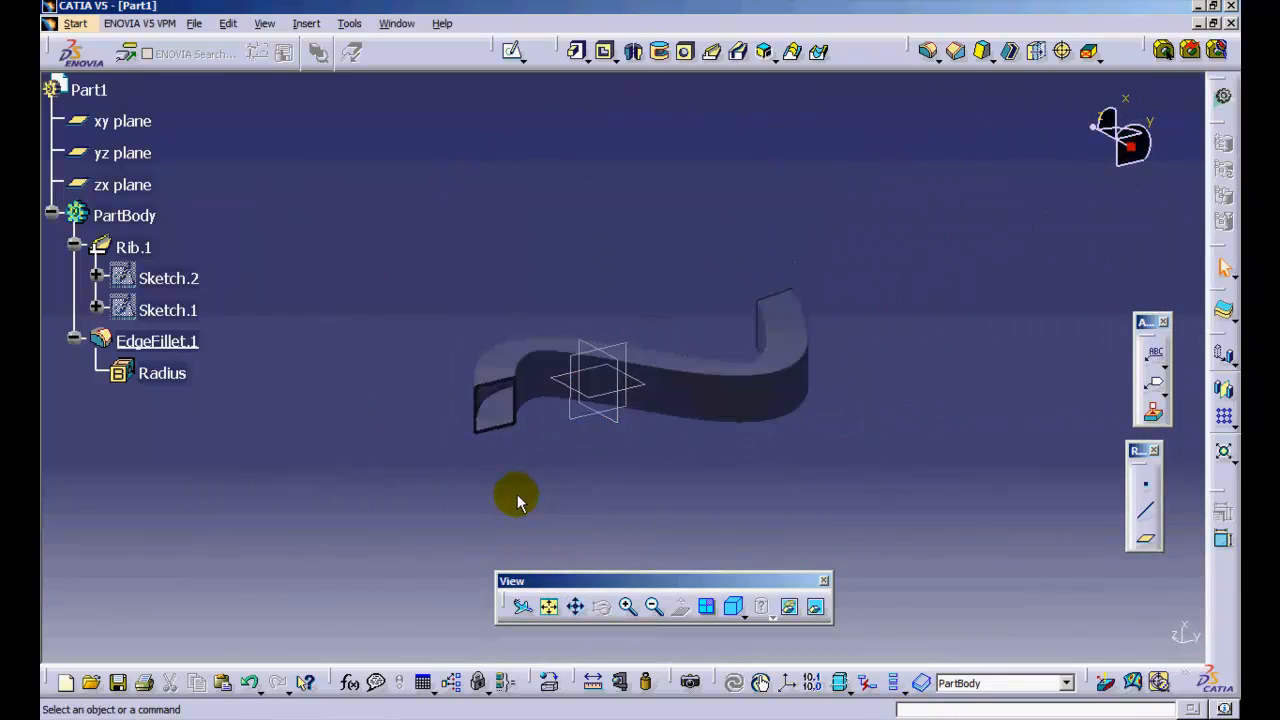
mouse_move(250, 452)
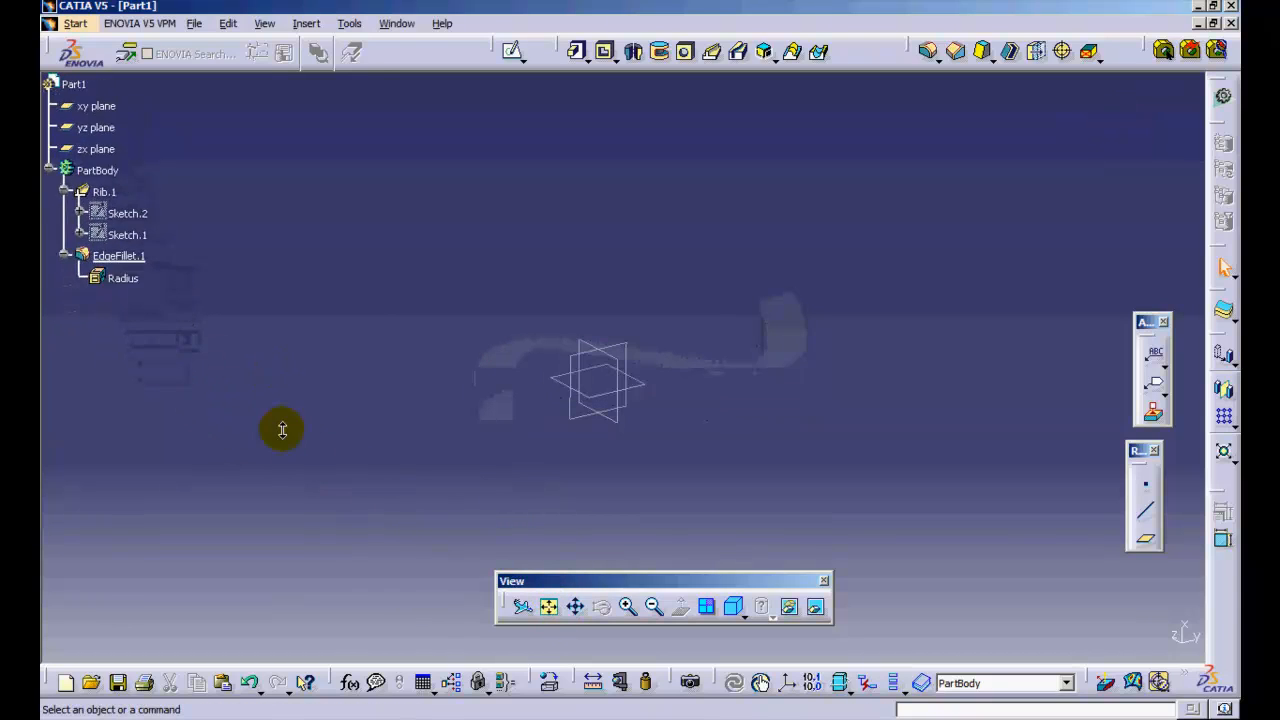
left_click(548, 608)
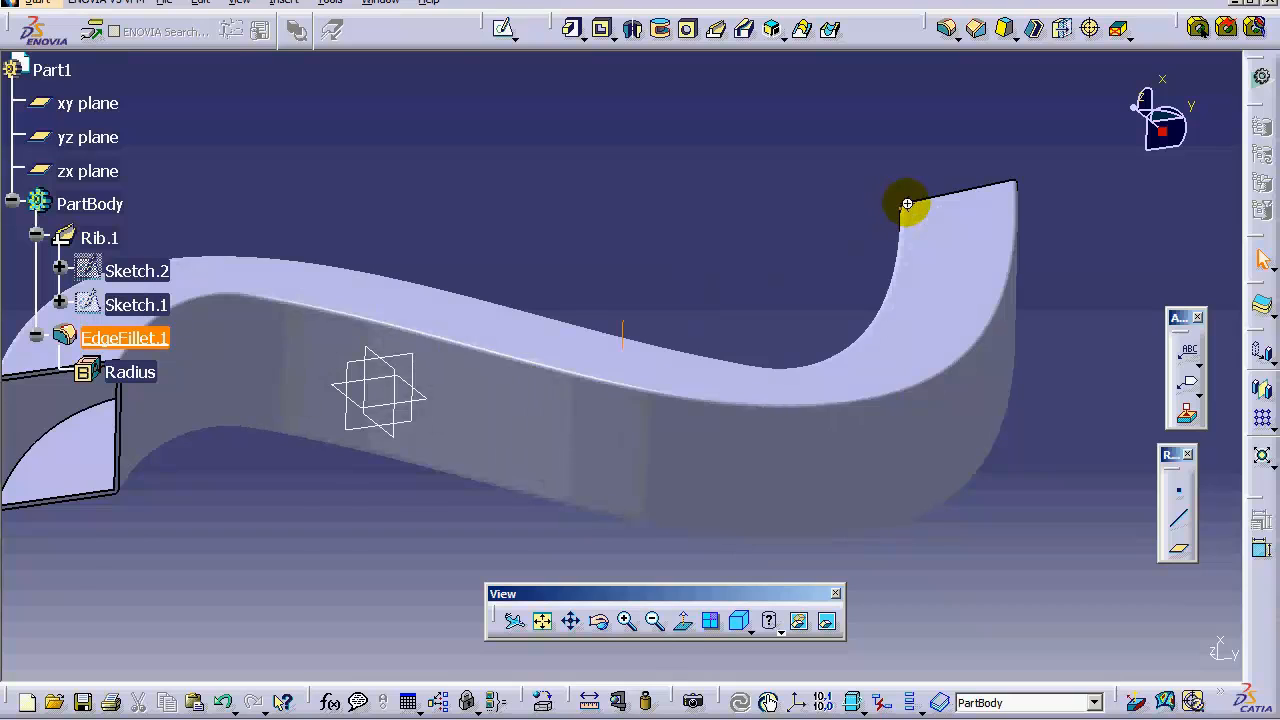
Pan and zoom toward the rib's square open end for a close view
left_click_drag(904, 204, 336, 400)
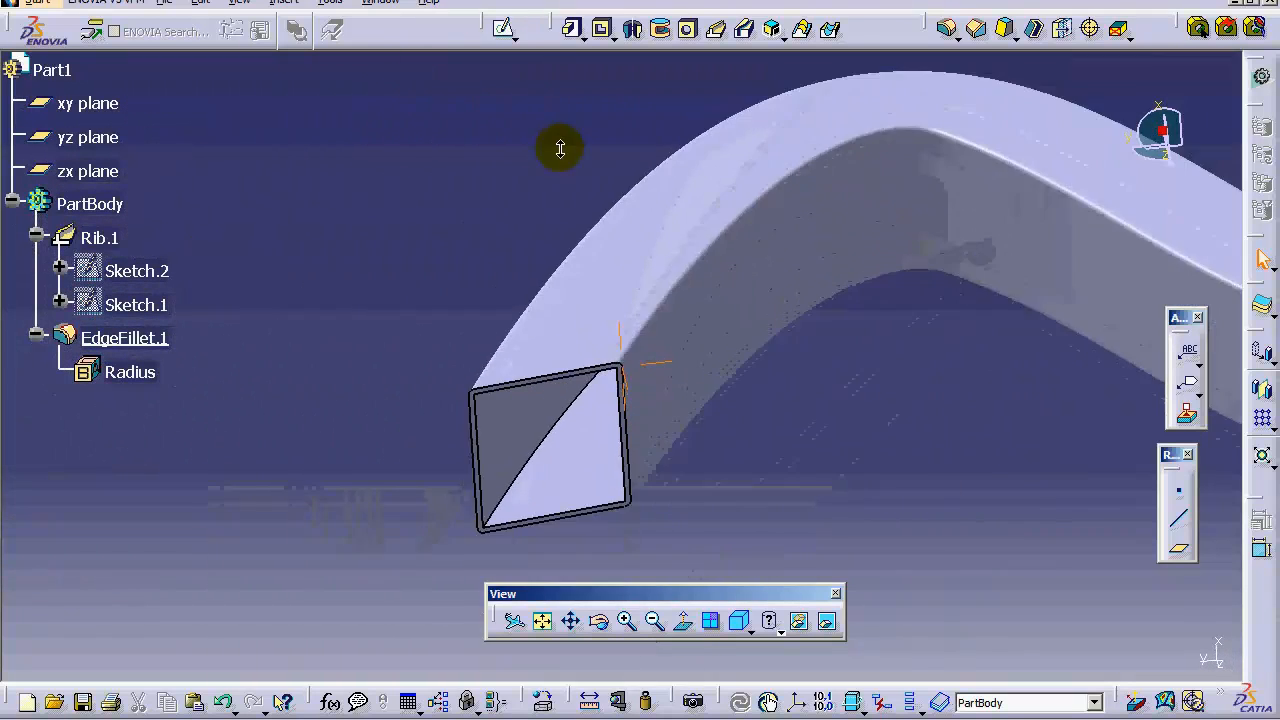
left_click_drag(560, 148, 756, 136)
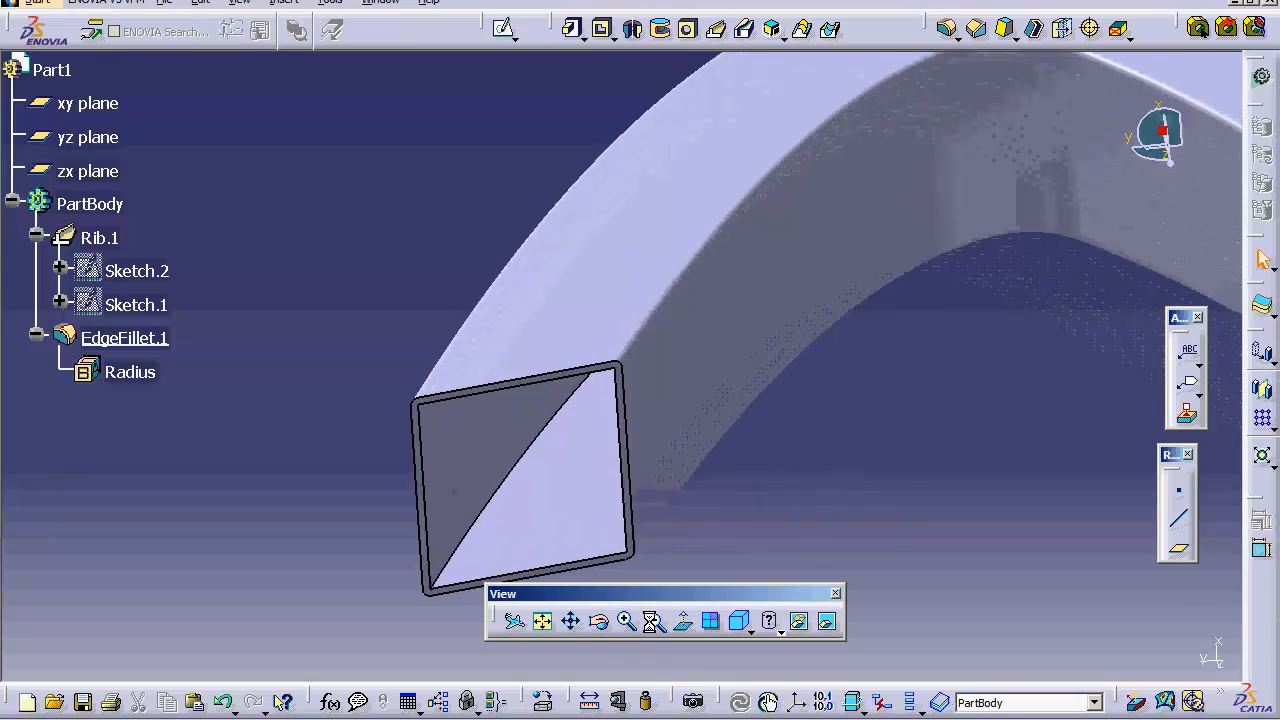
left_click(656, 620)
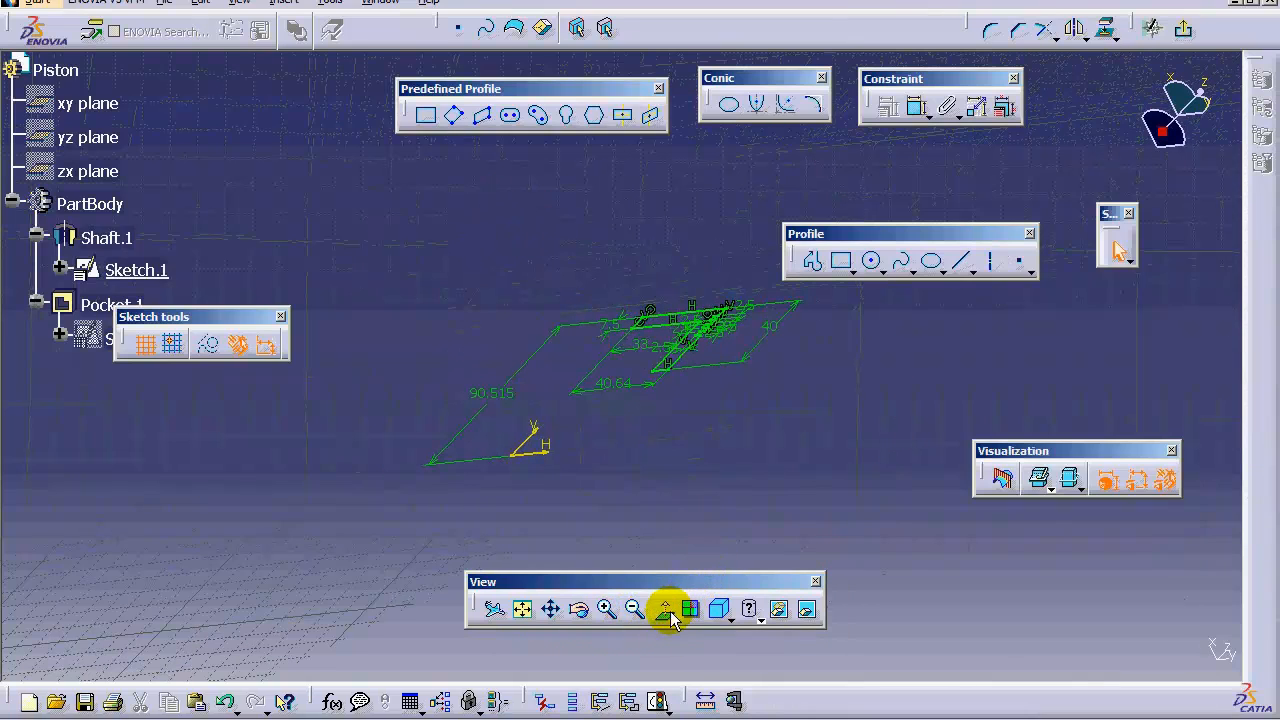
Switch the Piston part's render style to Shading with Edges
left_click(664, 608)
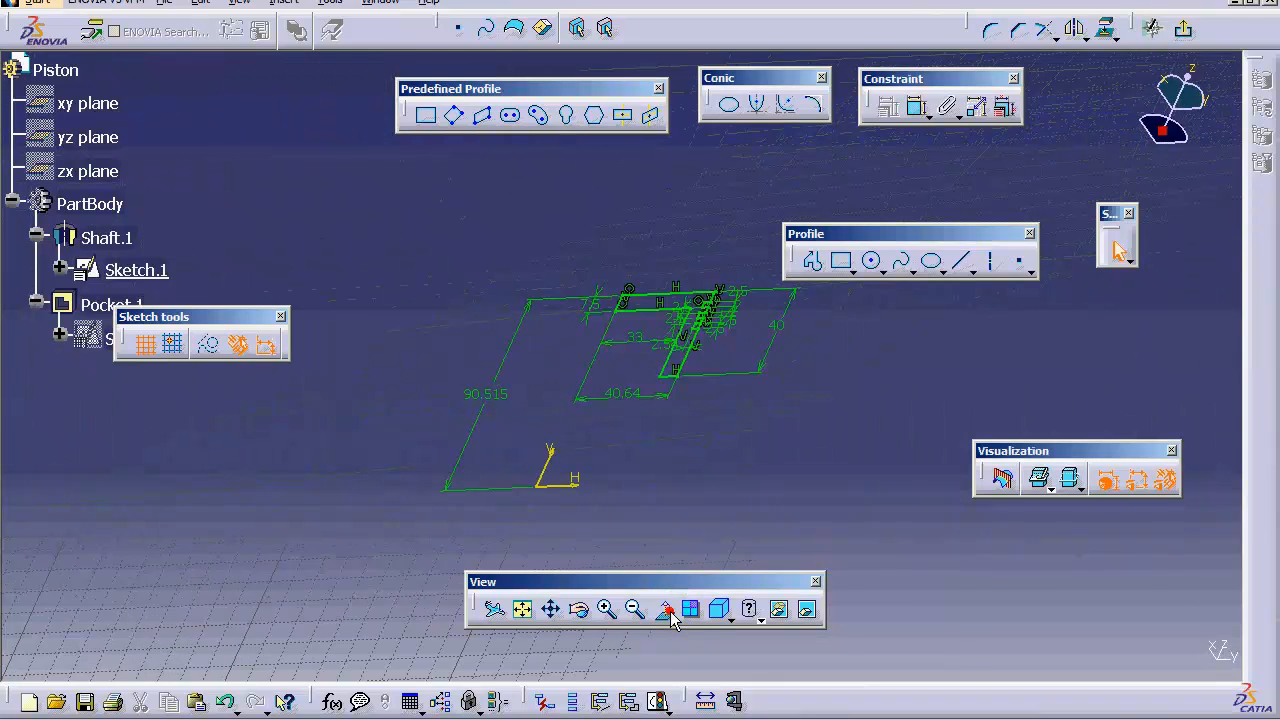
left_click(662, 608)
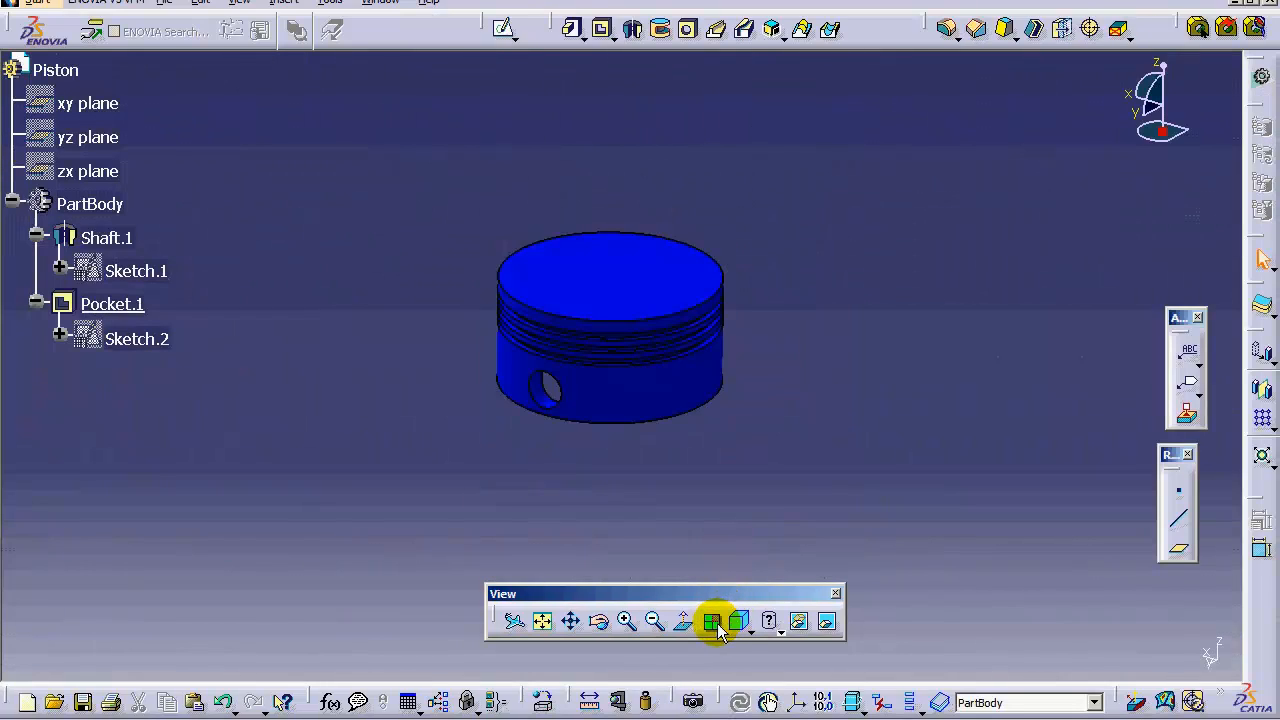
mouse_move(712, 622)
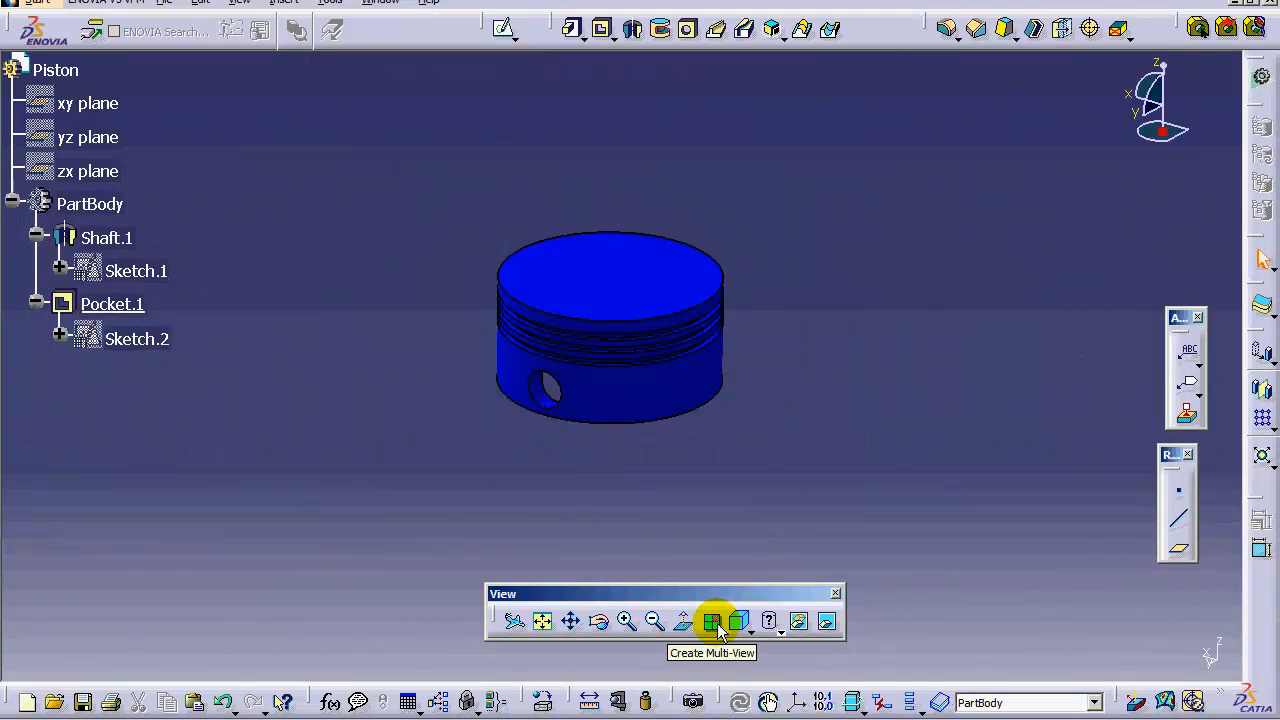
left_click(712, 620)
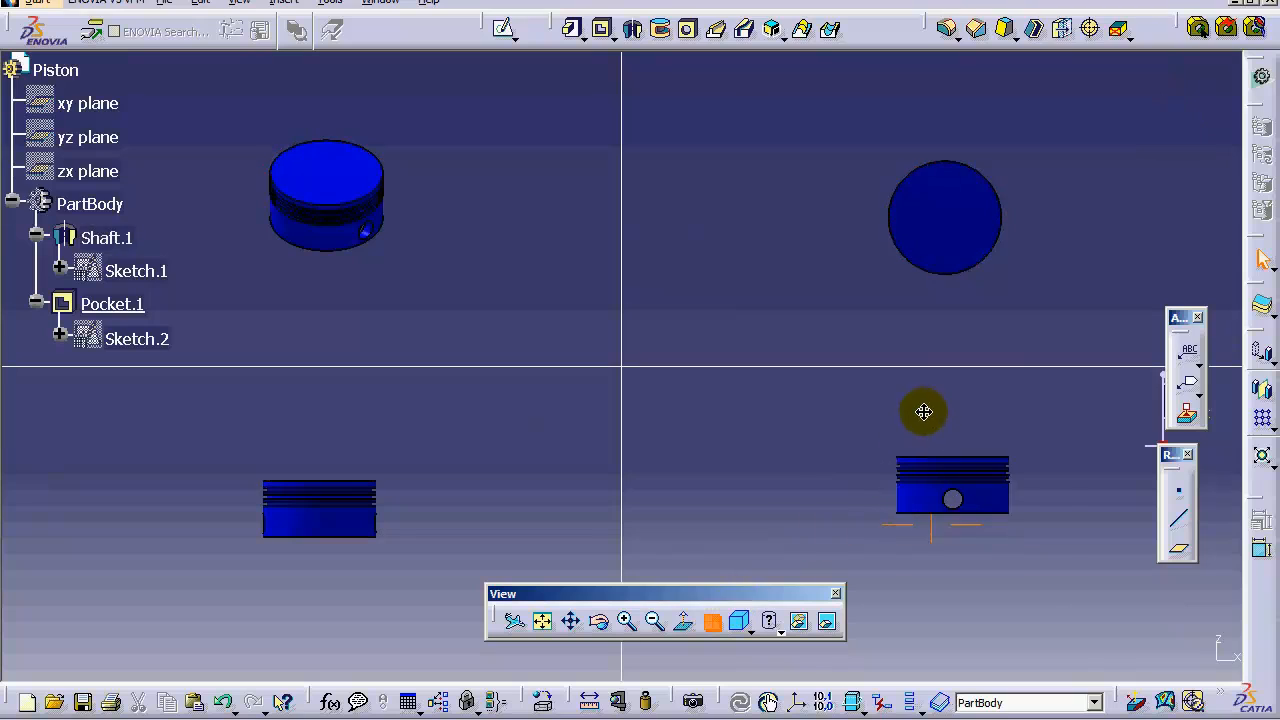
left_click_drag(924, 412, 1000, 296)
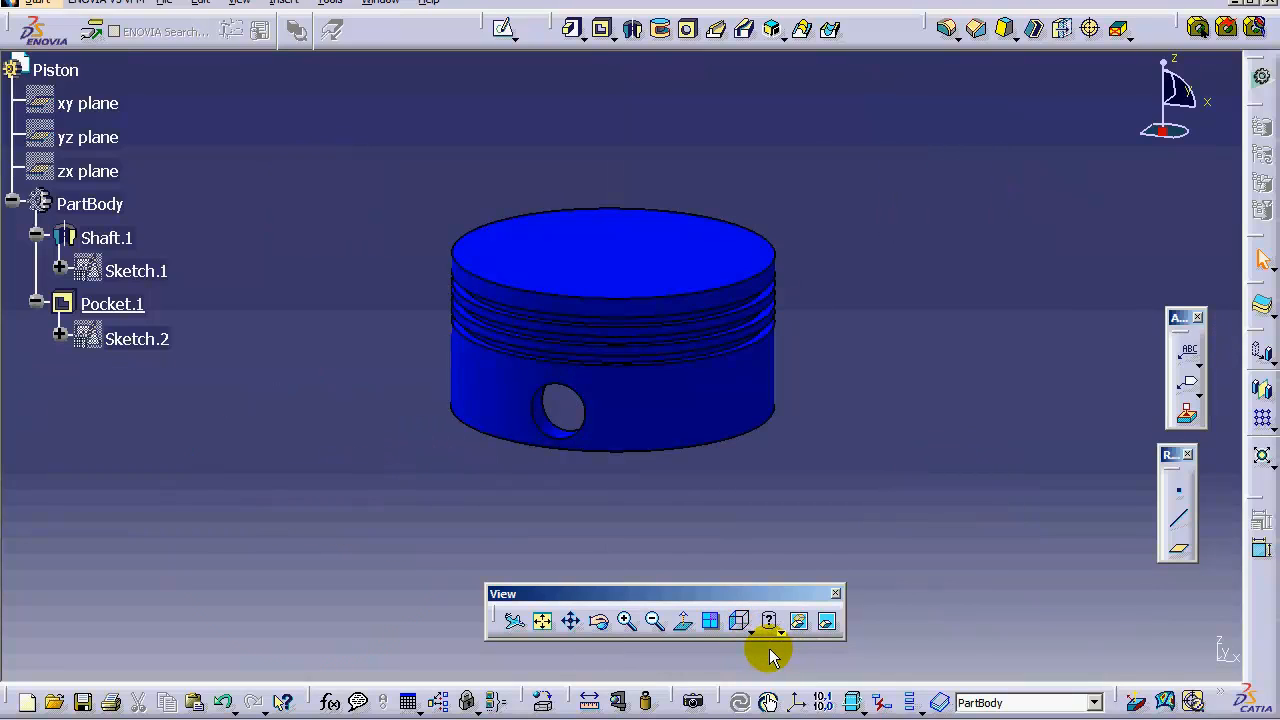
left_click(768, 622)
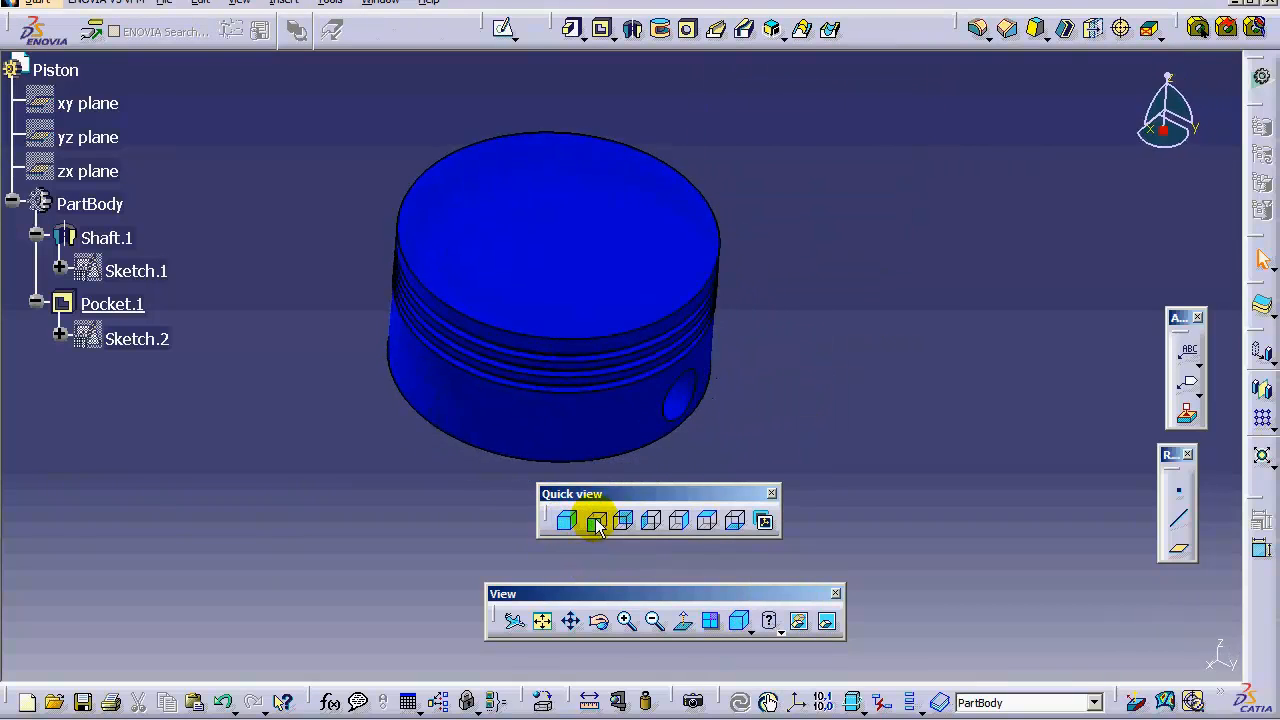
left_click(710, 620)
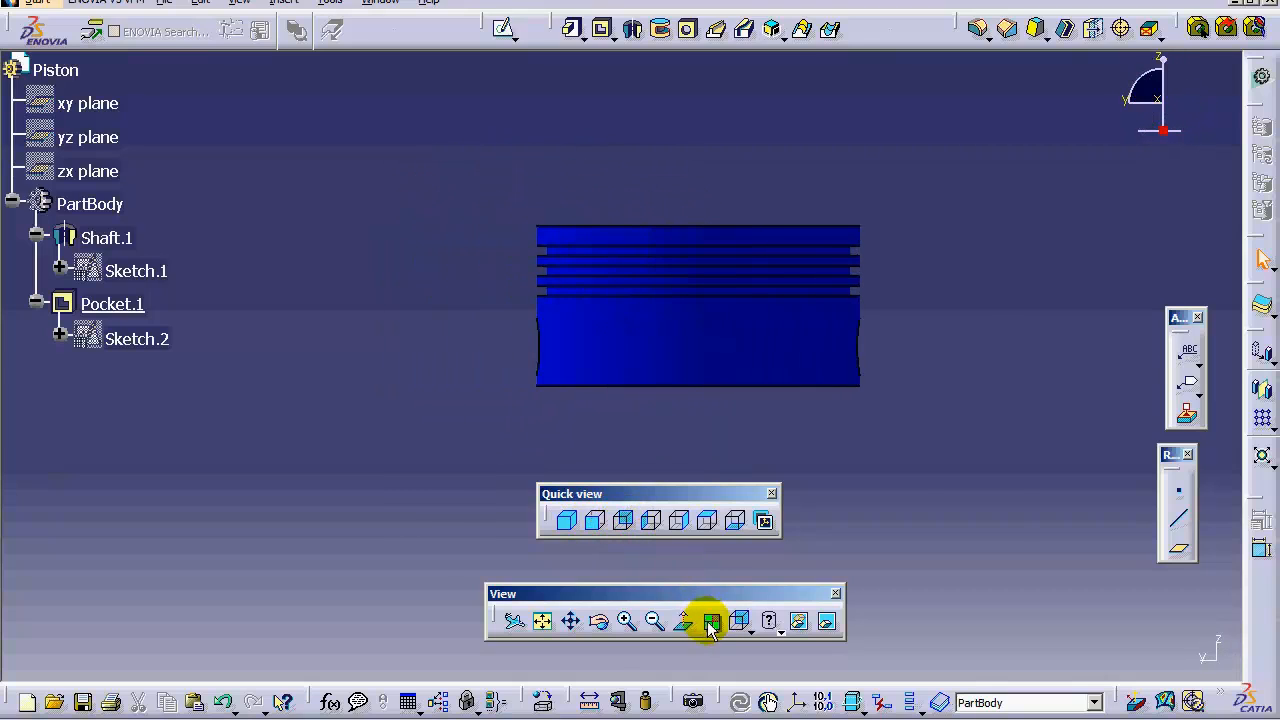
left_click(710, 622)
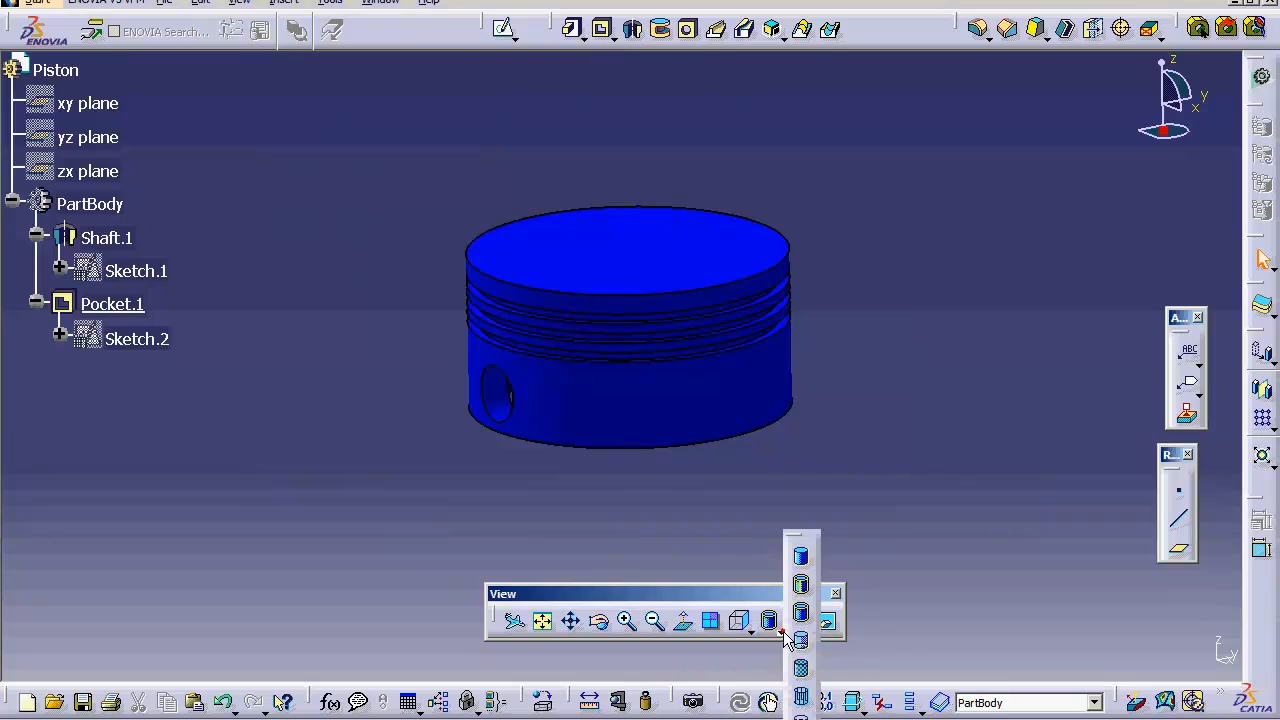
left_click(772, 620)
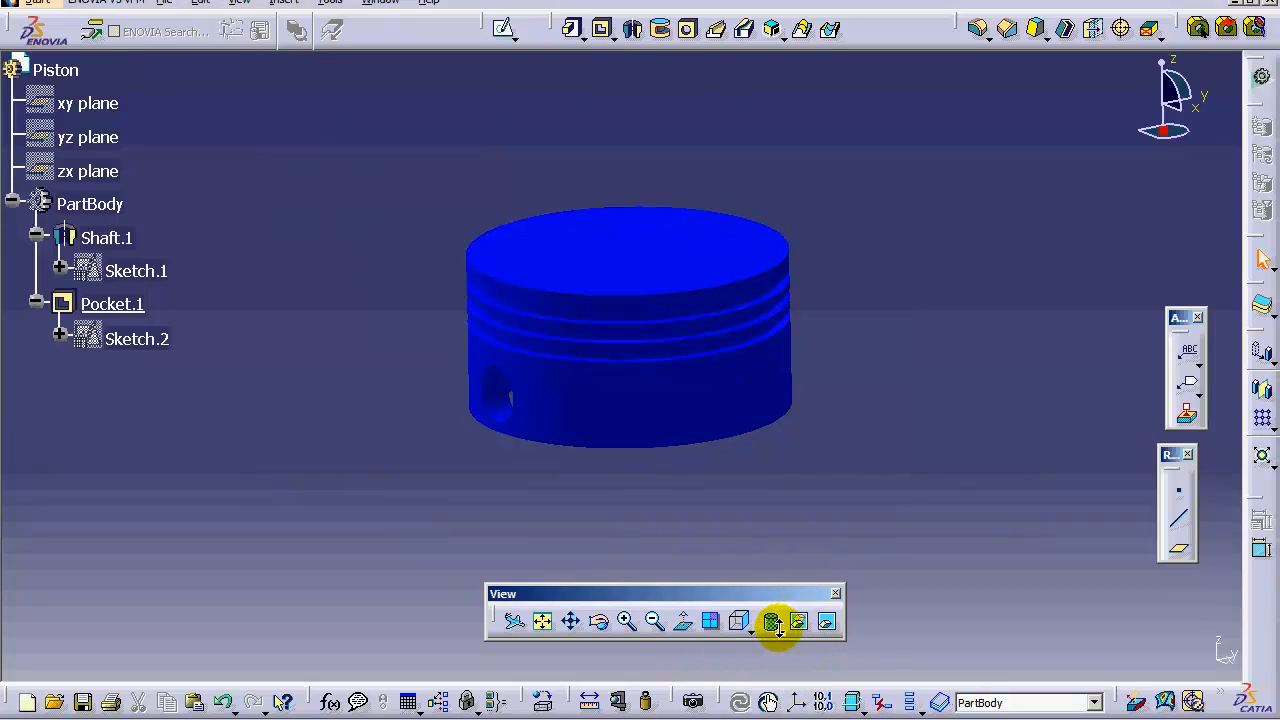
left_click(770, 620)
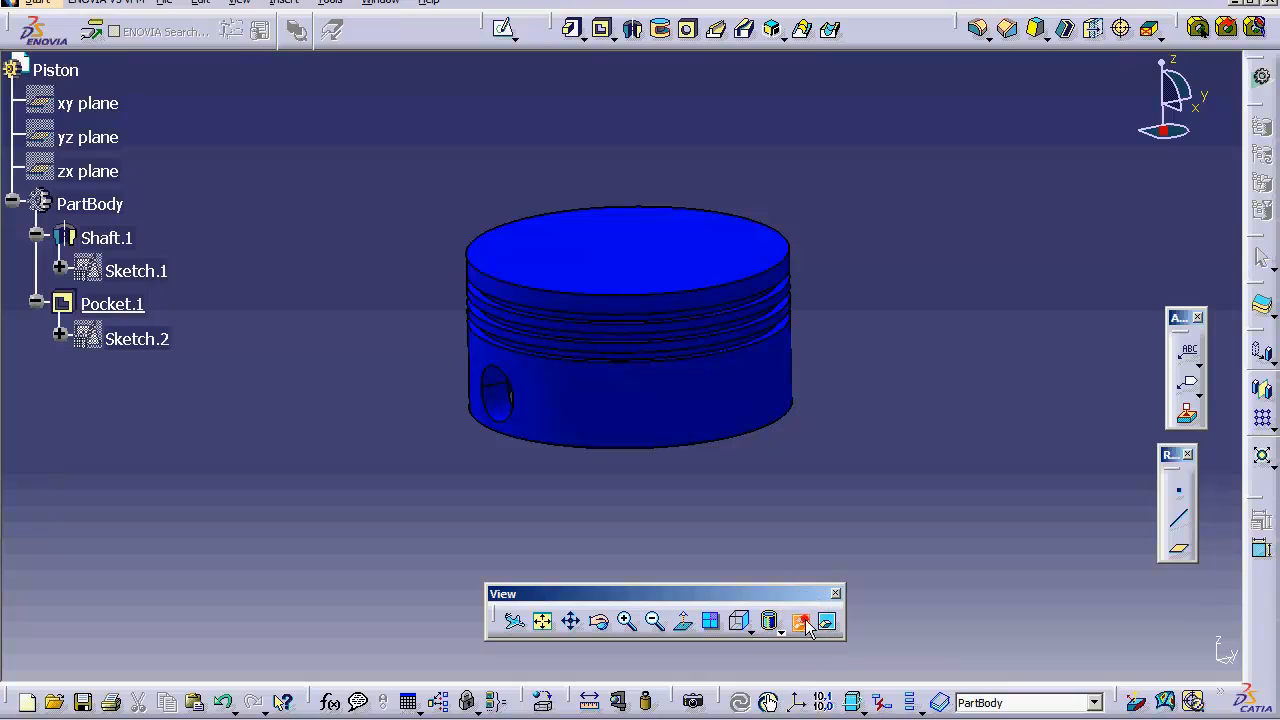
left_click(136, 340)
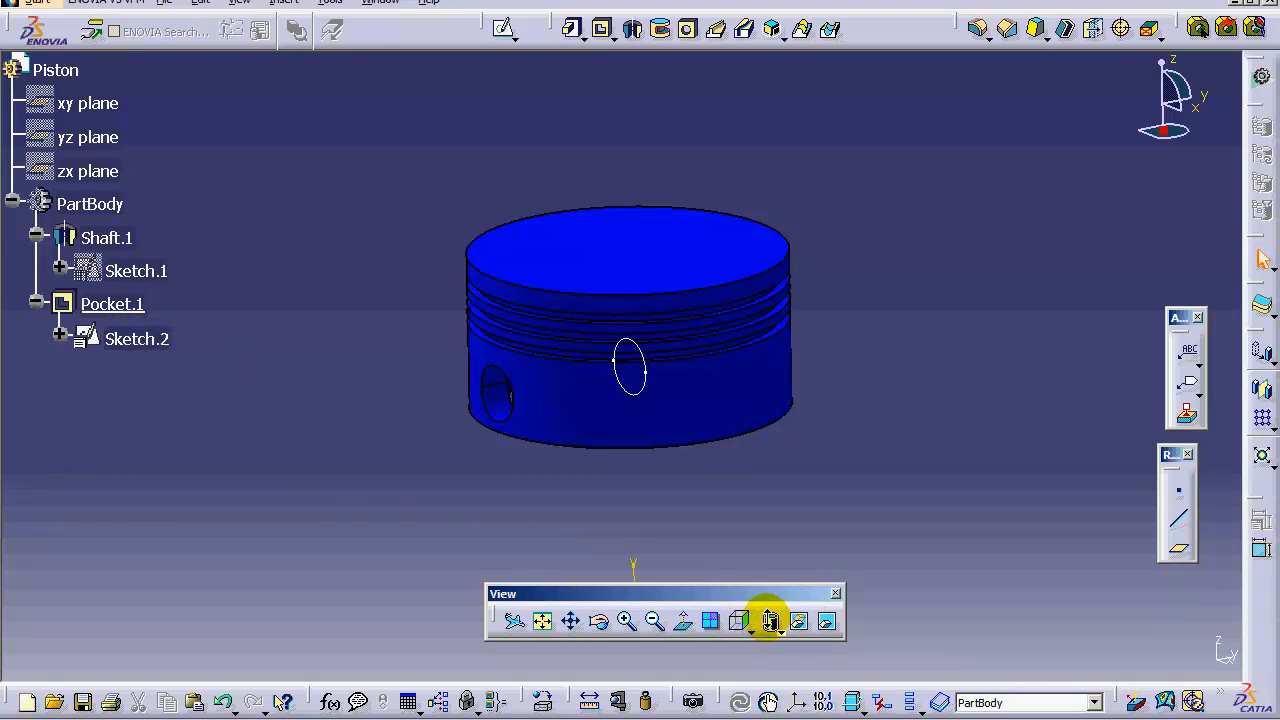
left_click(112, 304)
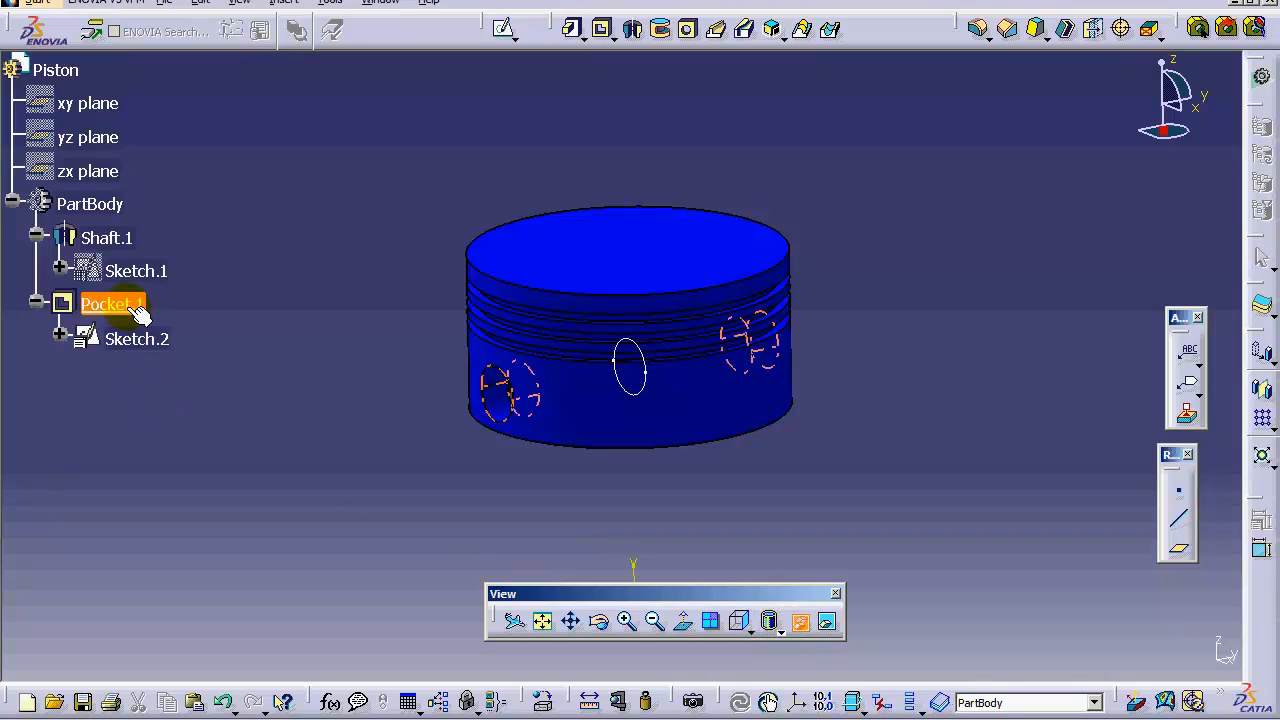
left_click(800, 622)
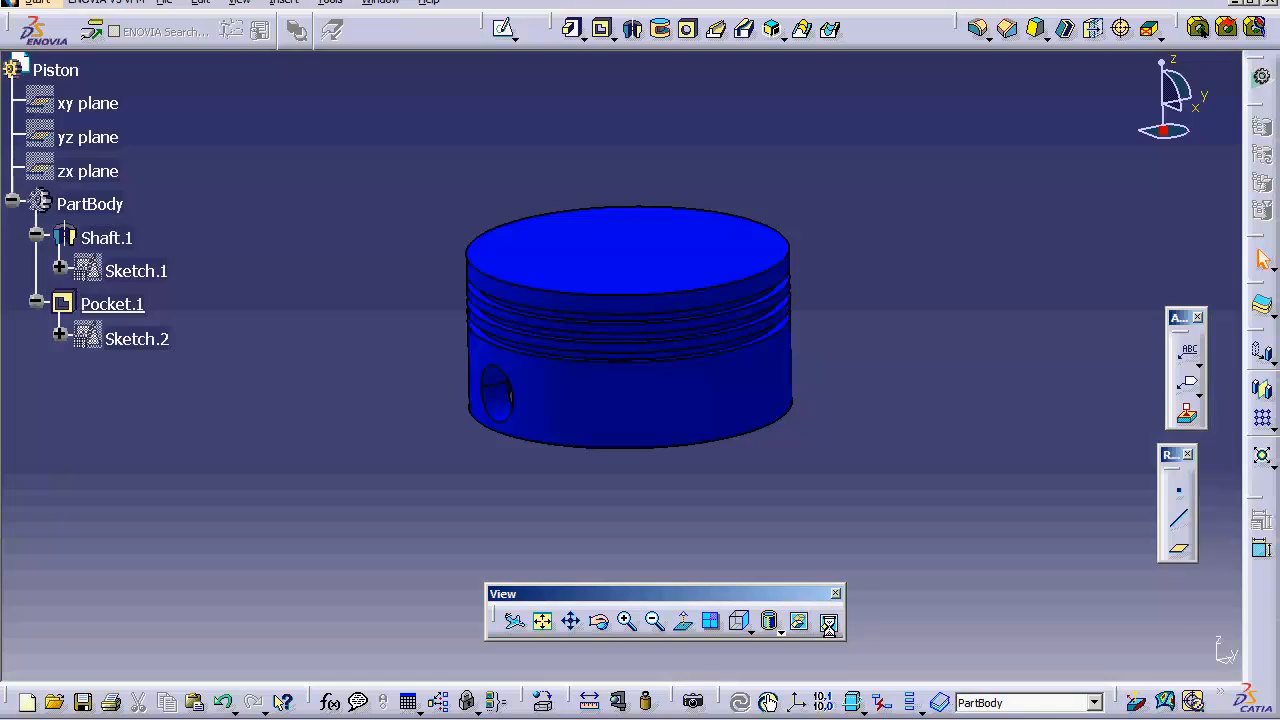
left_click(828, 620)
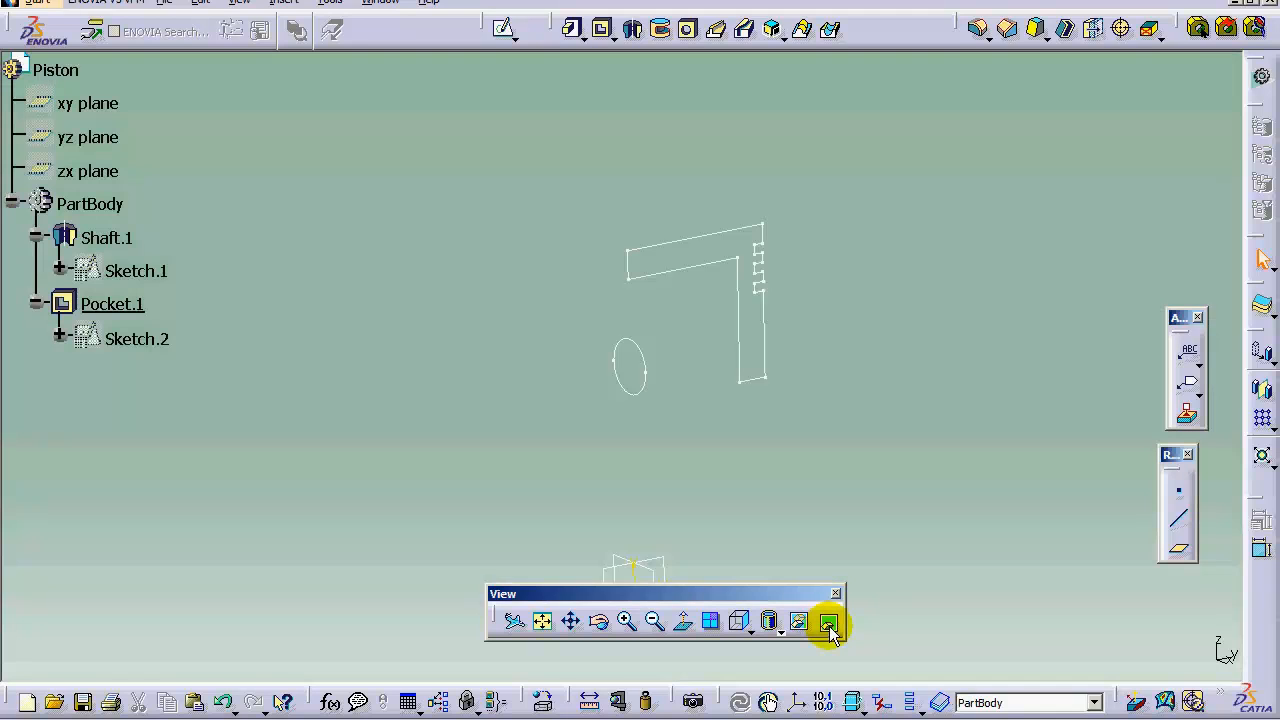
left_click(828, 620)
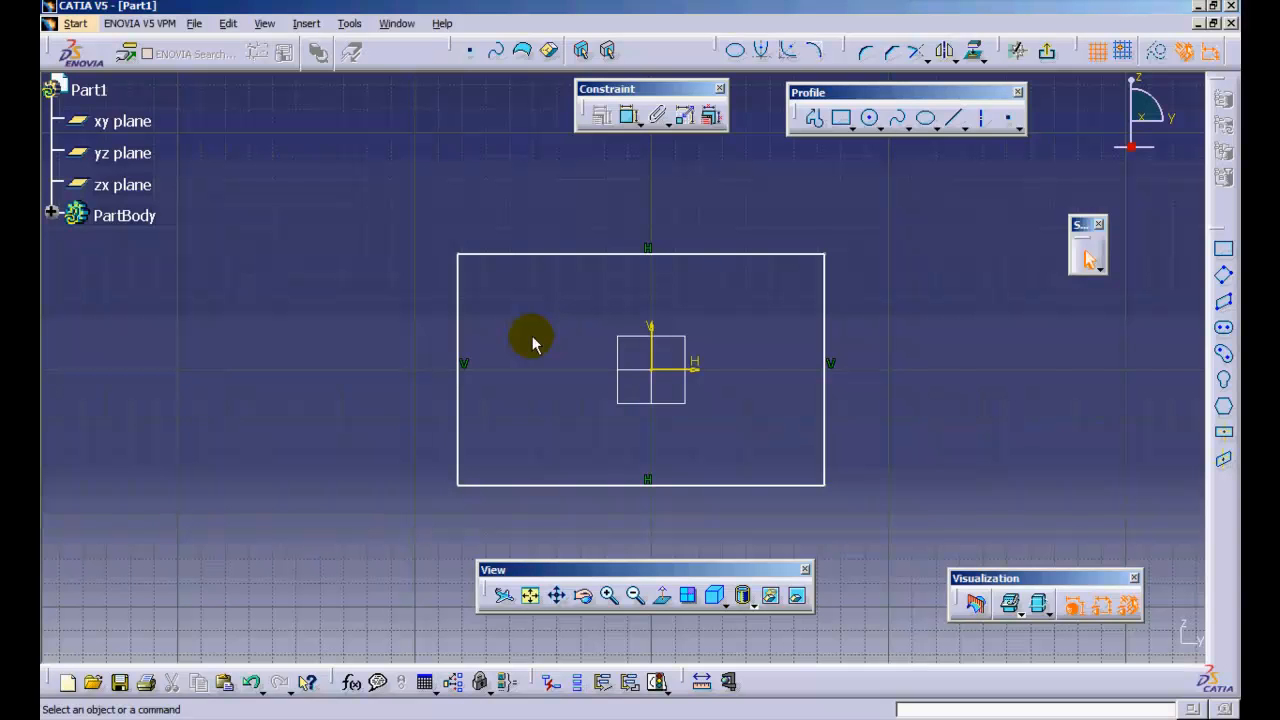
mouse_move(670, 288)
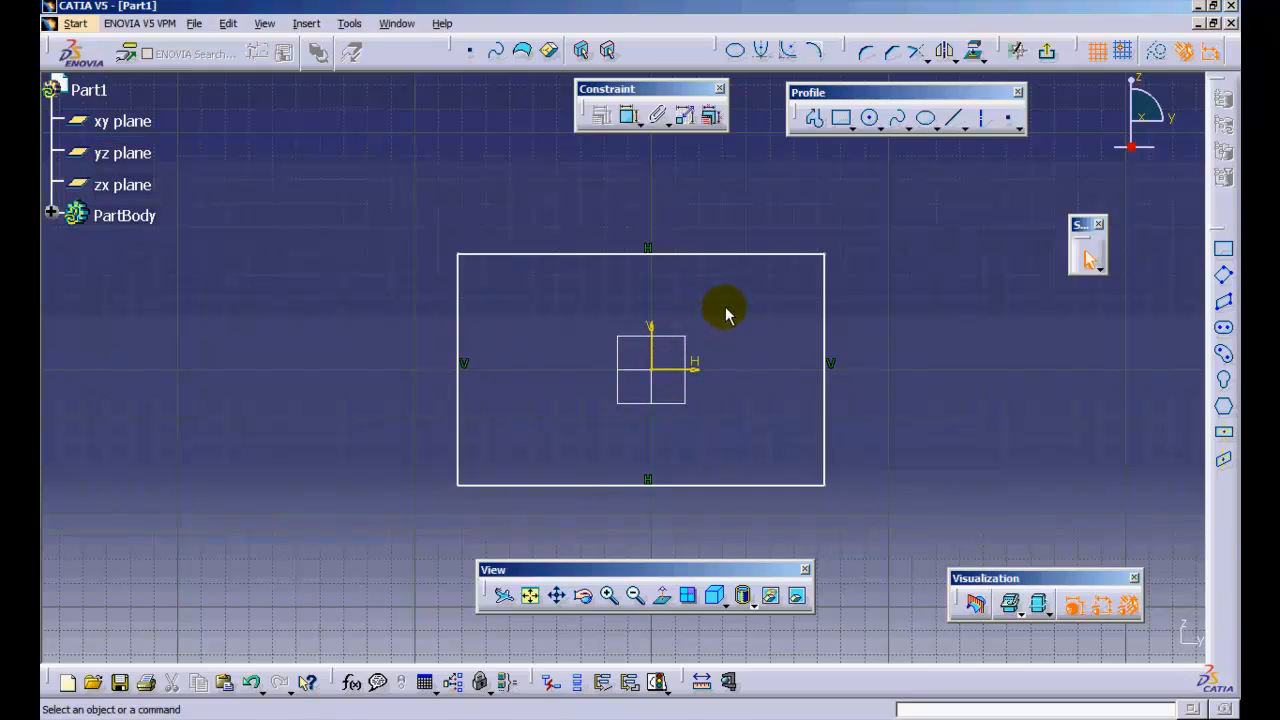
mouse_move(476, 318)
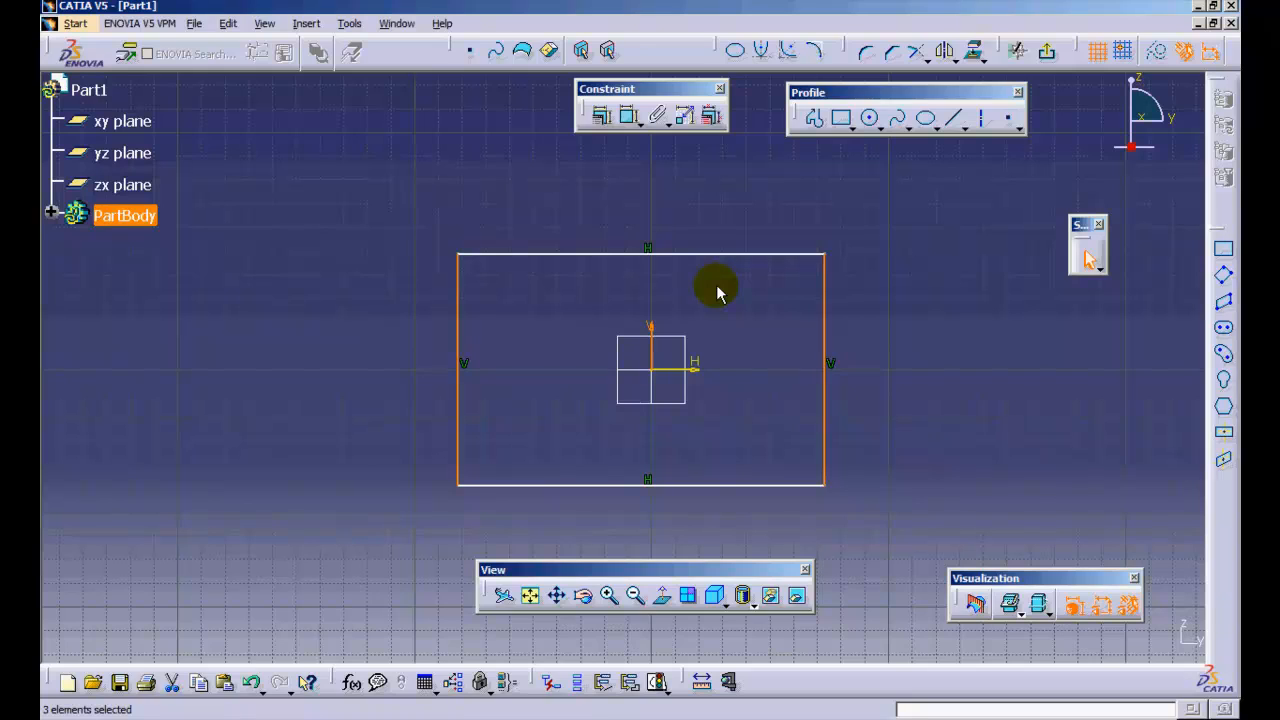
mouse_move(620, 156)
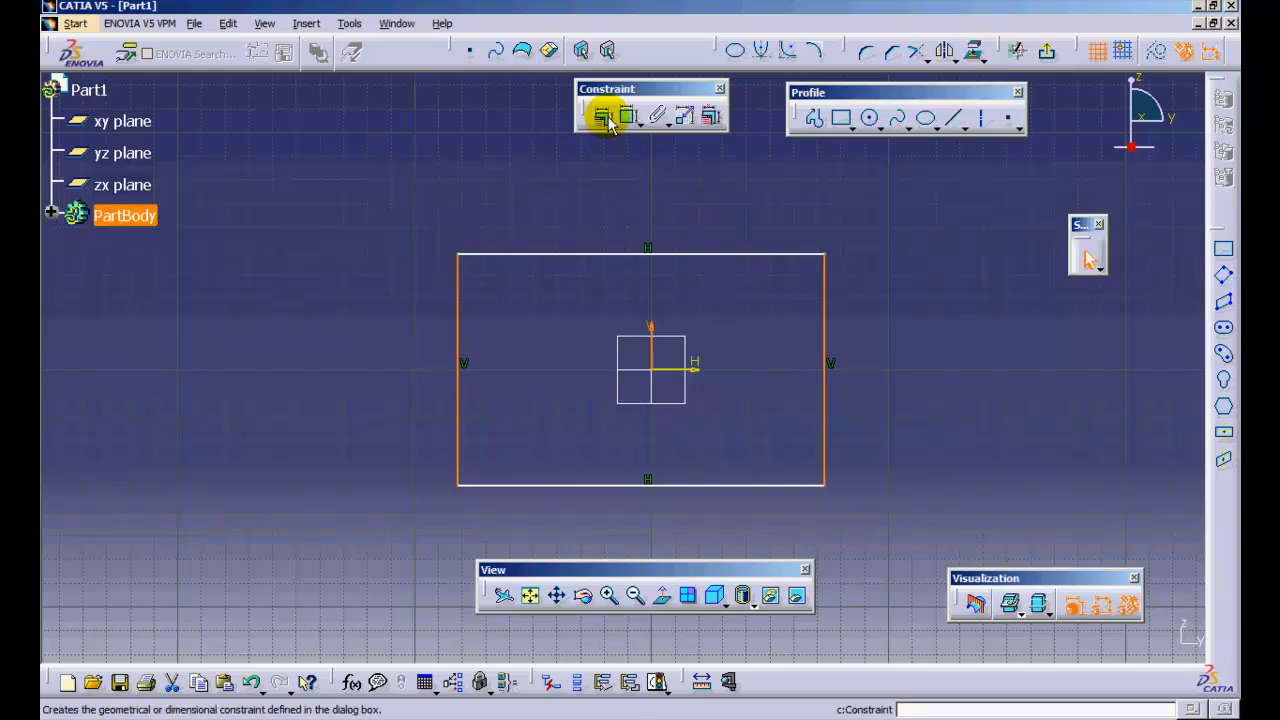
Apply a Symmetry constraint to the rectangle's left and right sides about the vertical axis
left_click(602, 114)
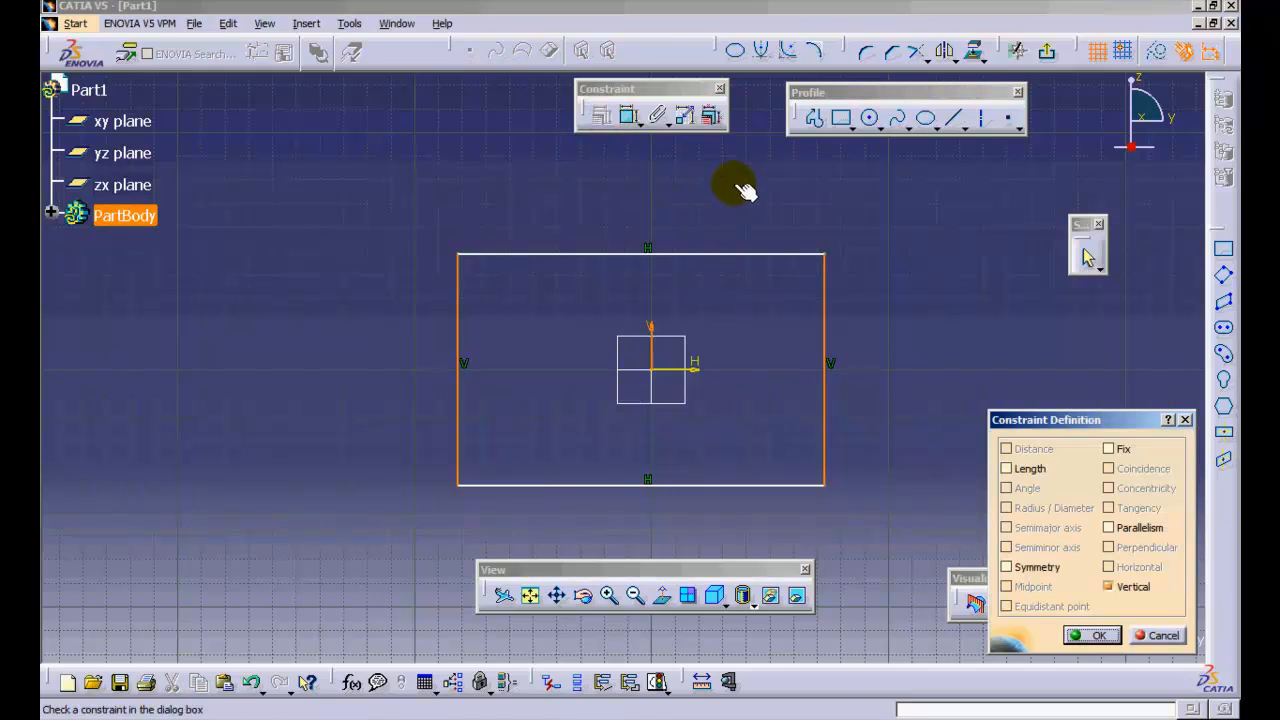
mouse_move(1030, 552)
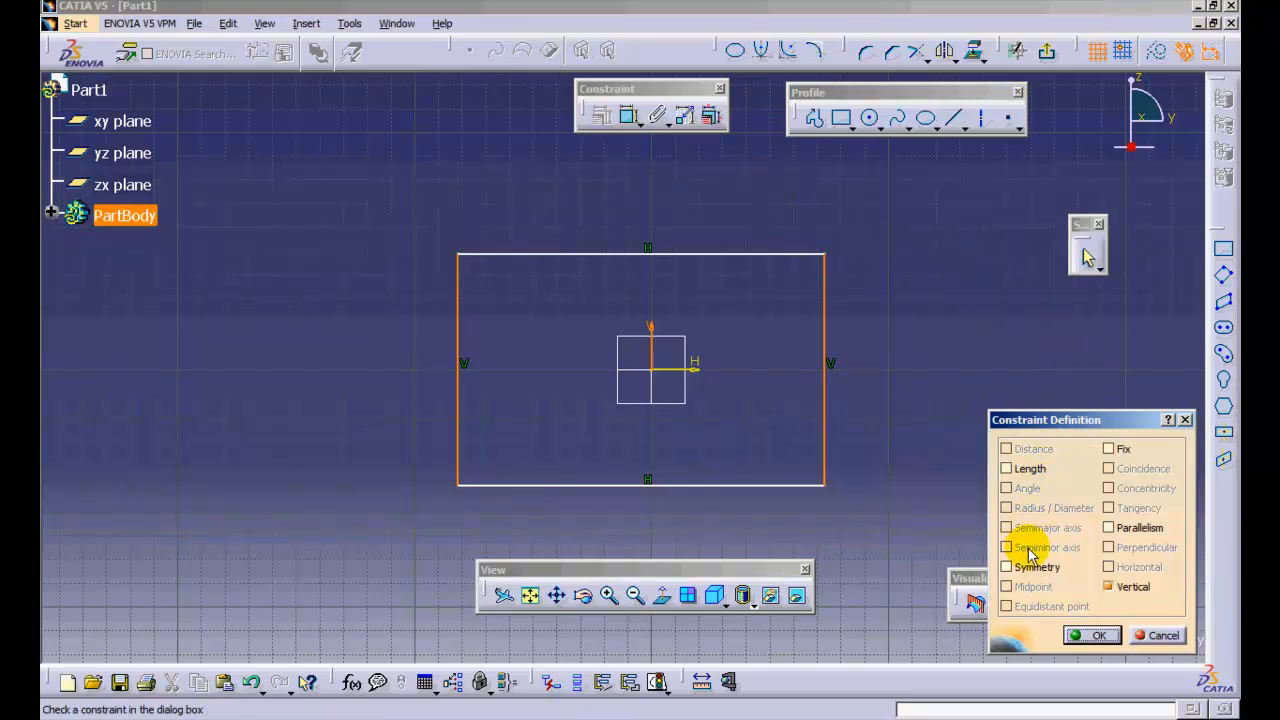
left_click(1092, 636)
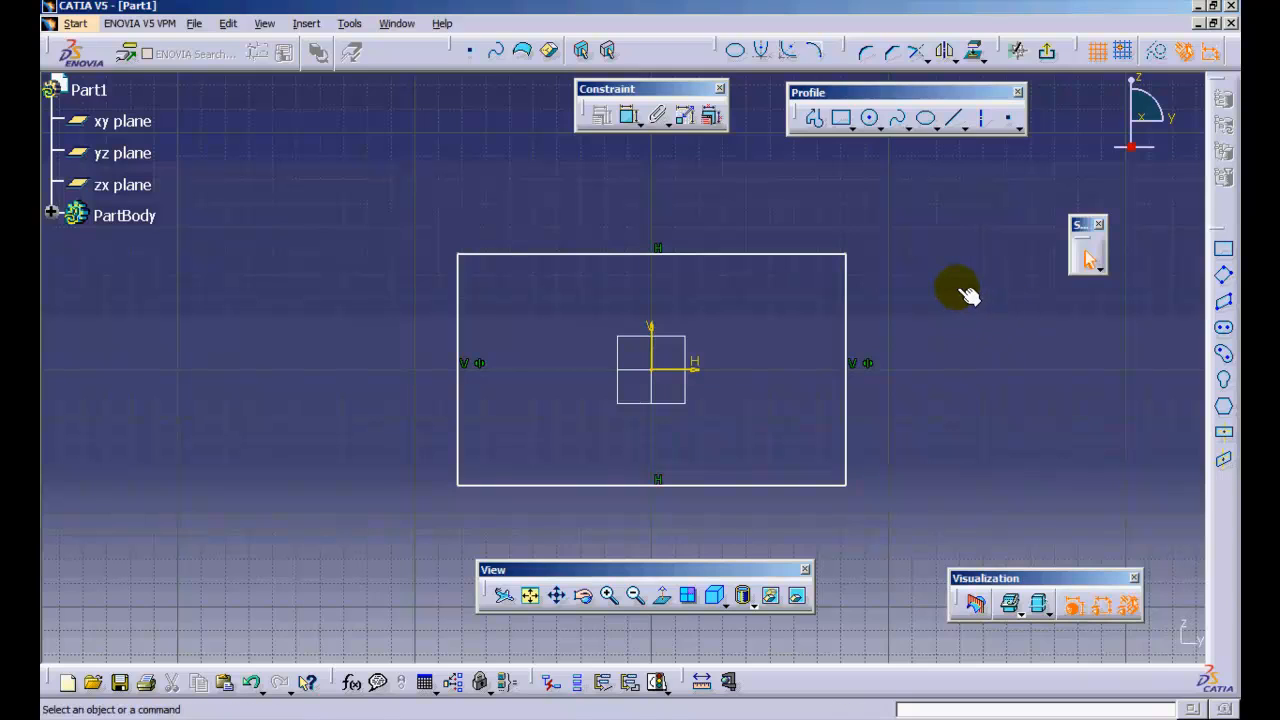
left_click(872, 118)
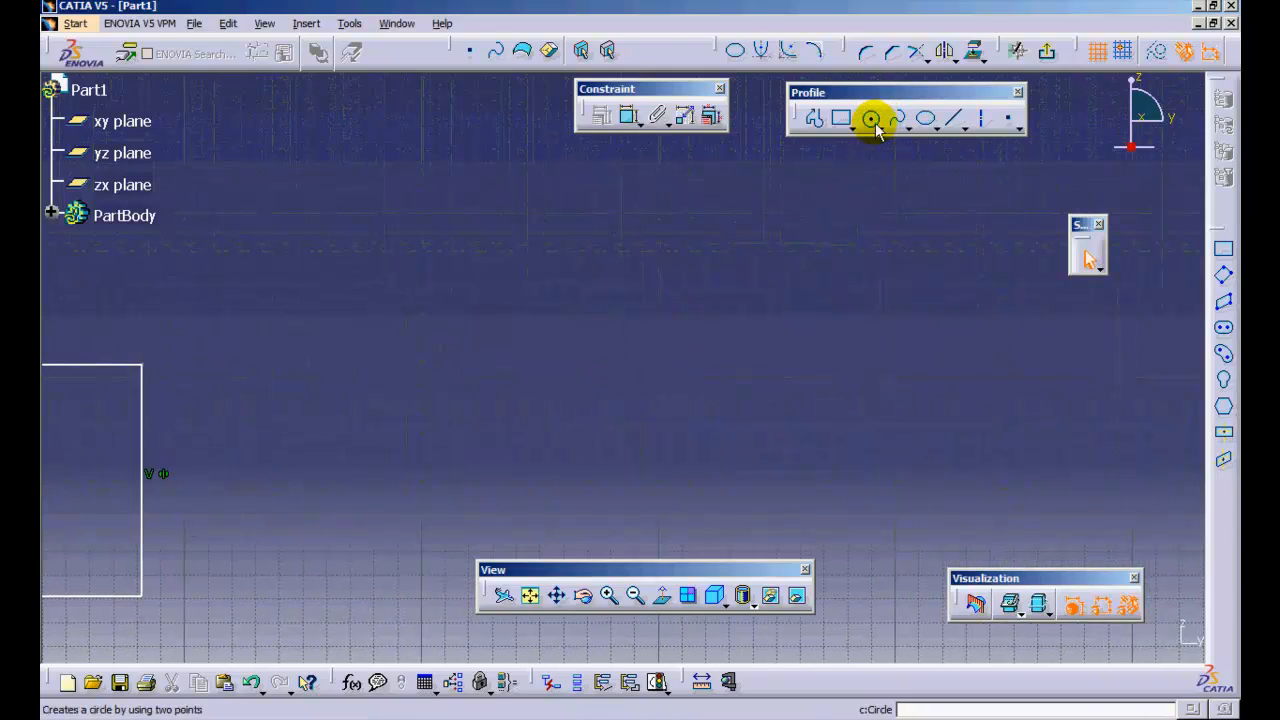
left_click(872, 118)
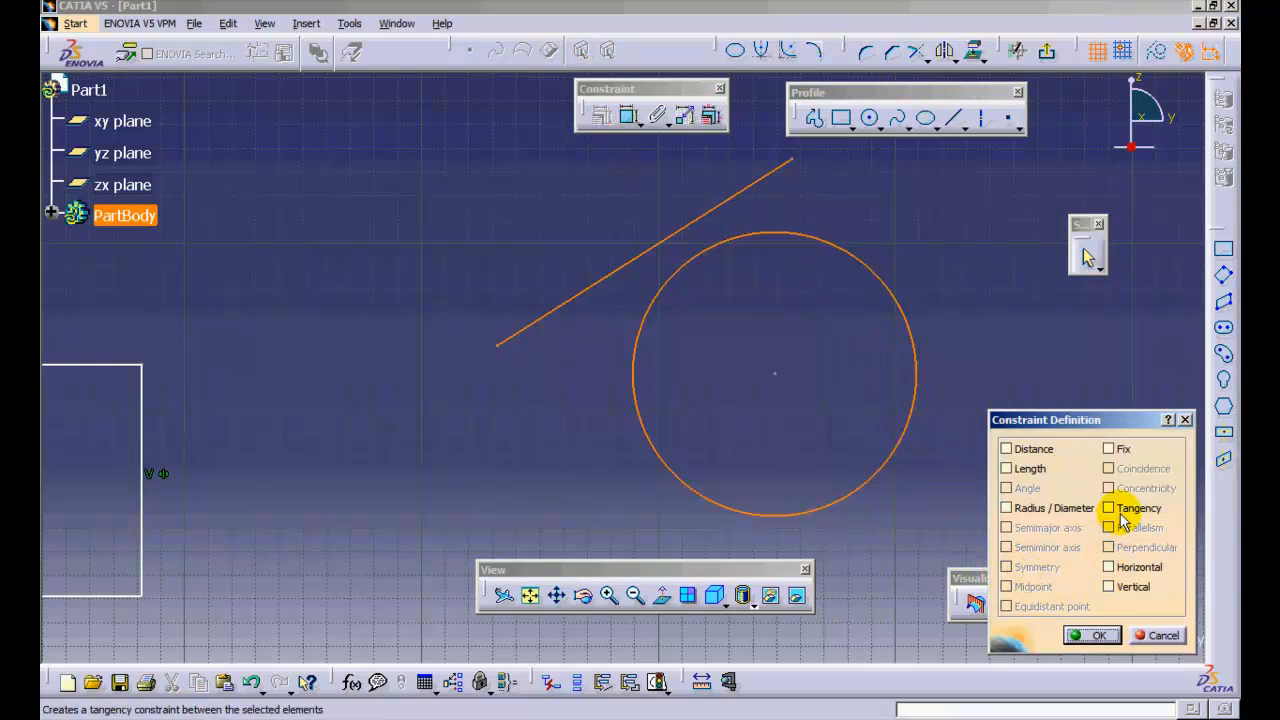
Apply a Tangency constraint between the new line and circle
left_click(1092, 636)
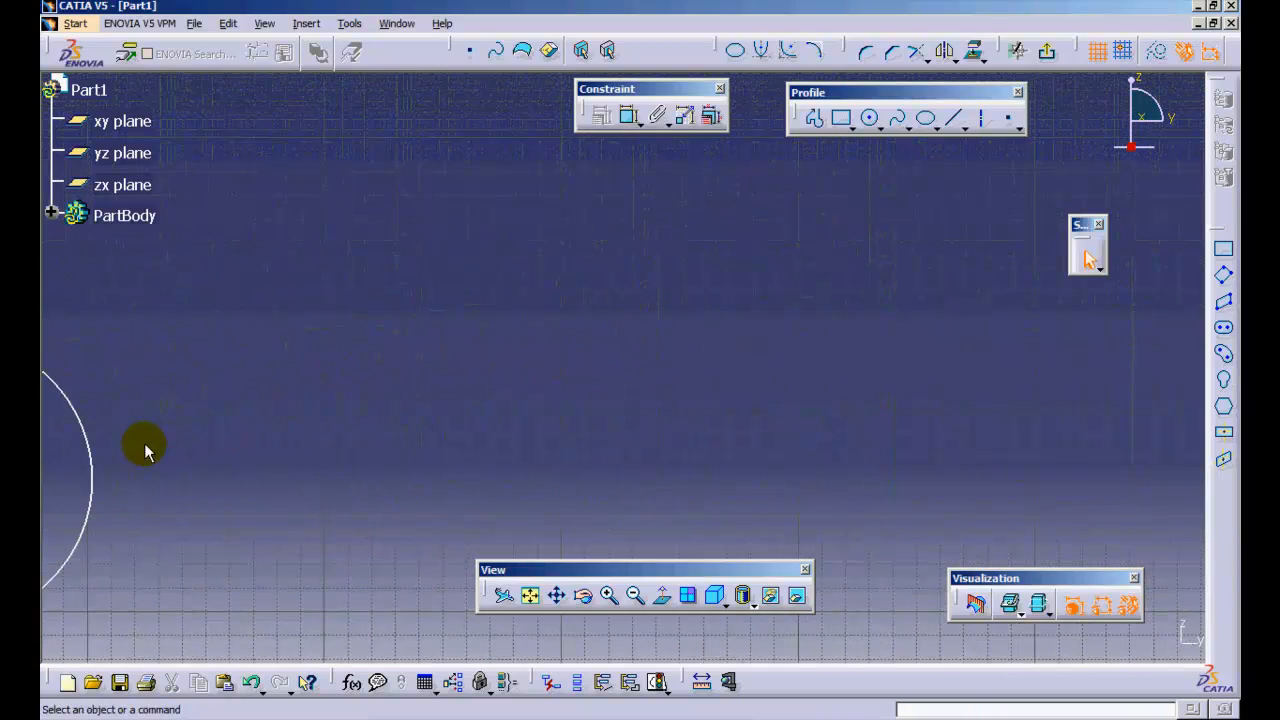
Draw a smaller circle inside the first and apply a Concentricity constraint to both
left_click(868, 118)
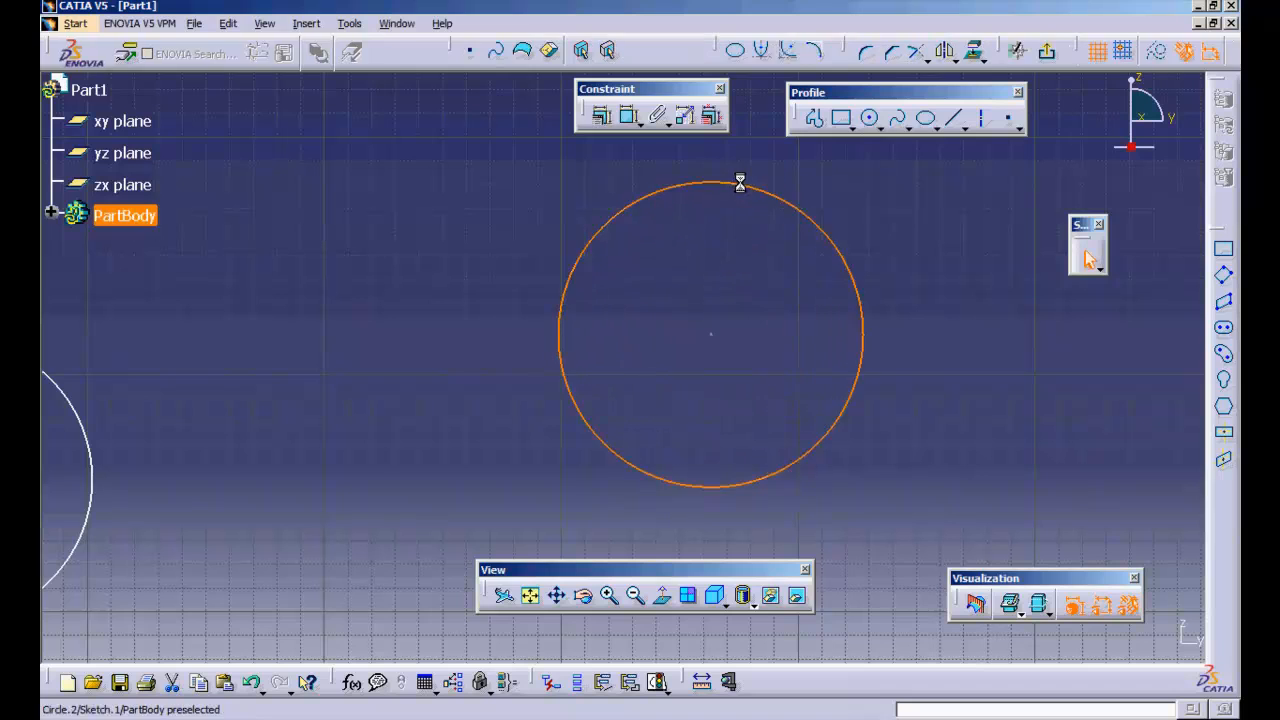
left_click(868, 118)
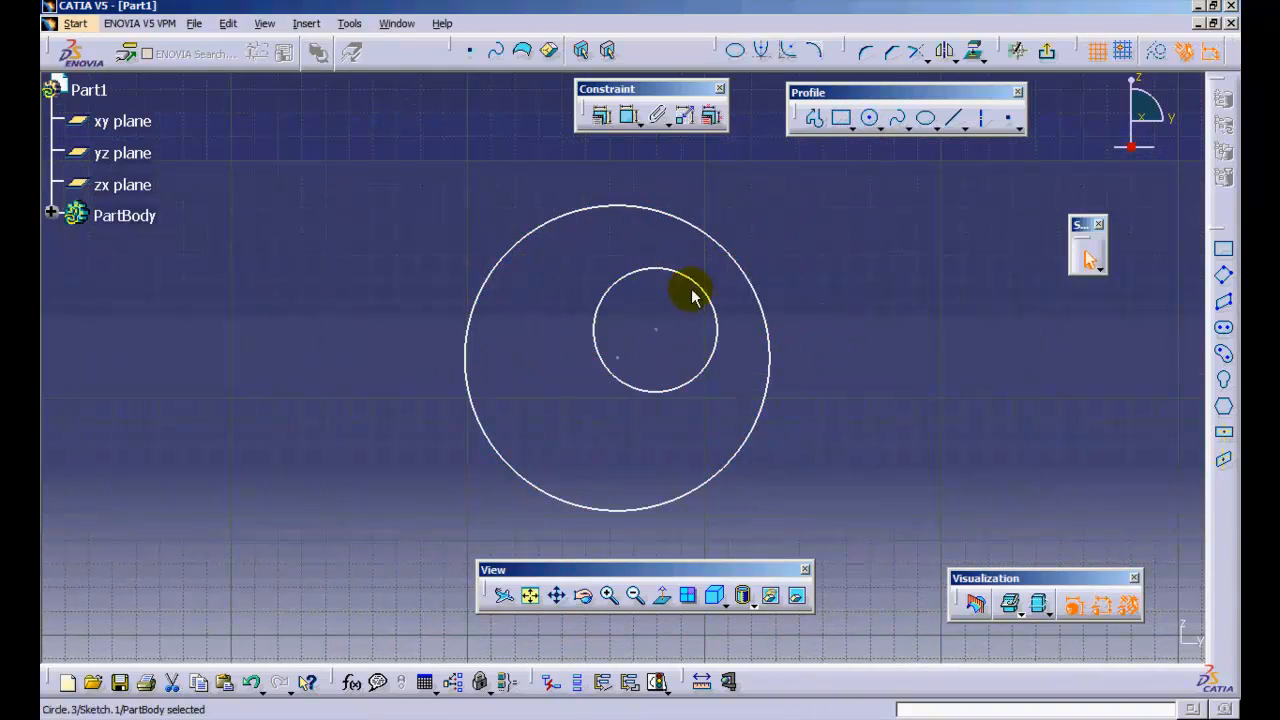
mouse_move(736, 258)
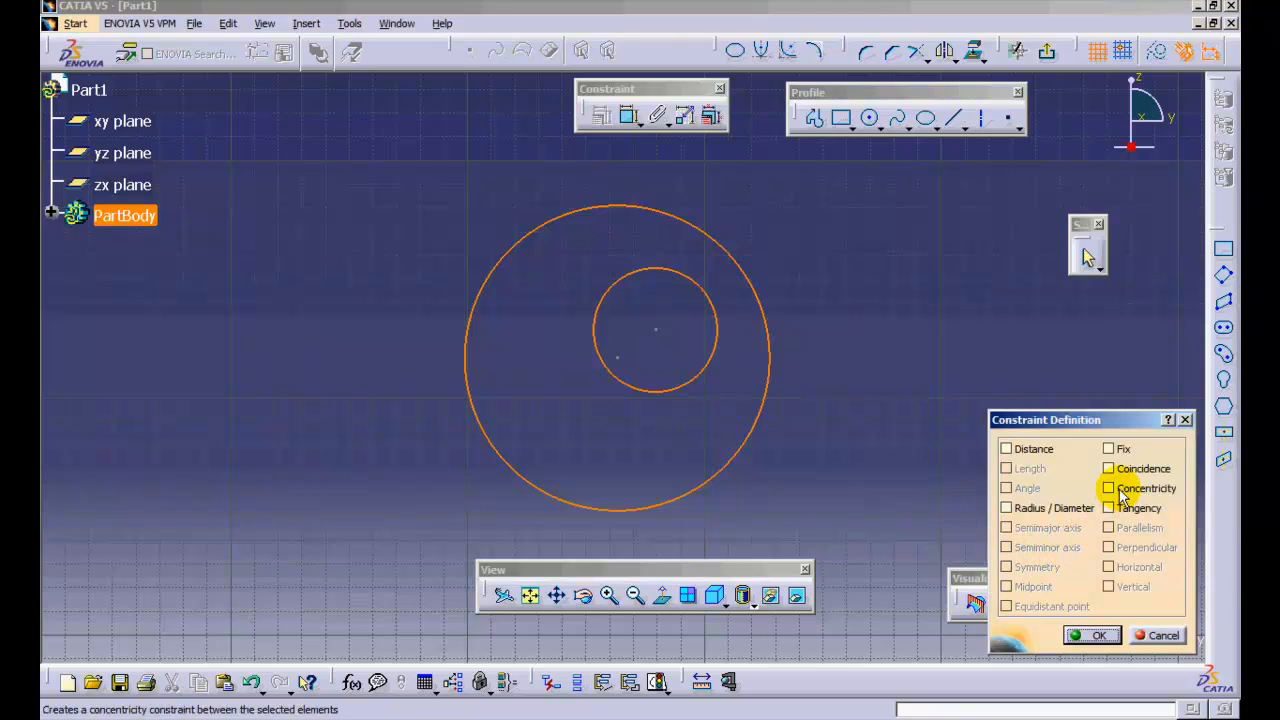
left_click(1092, 636)
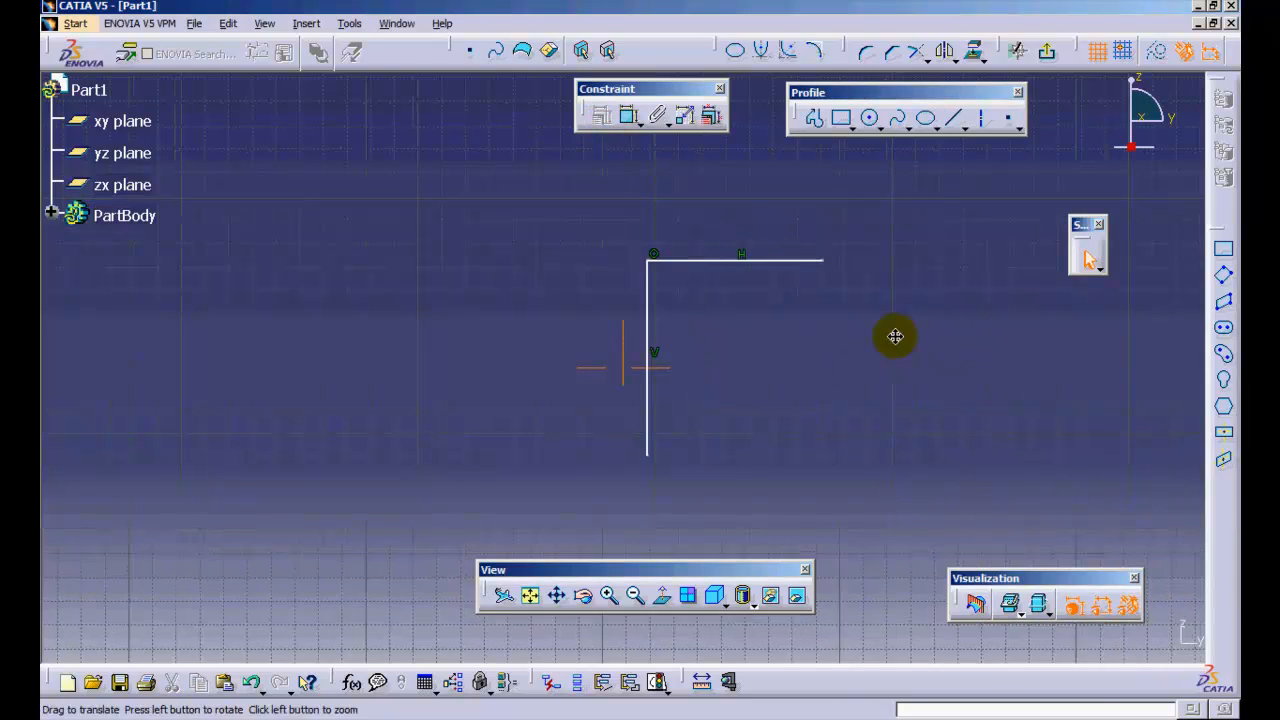
left_click(870, 118)
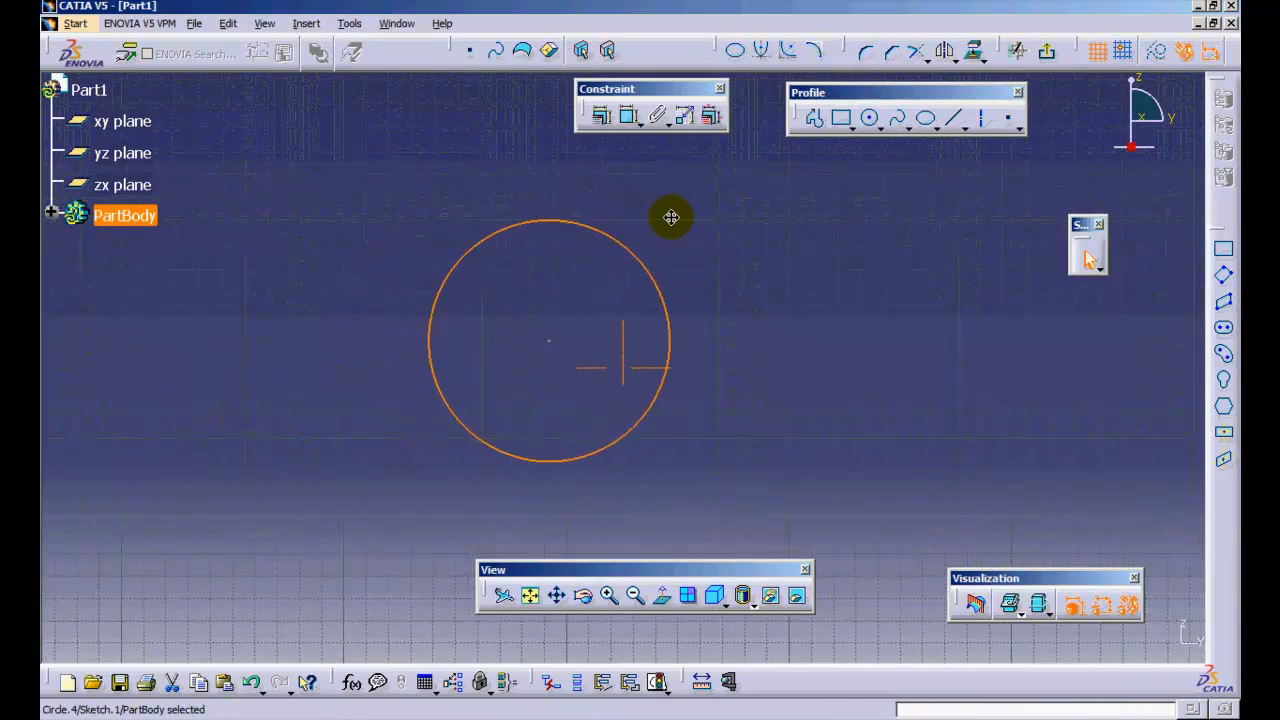
Apply a Radius/Diameter constraint to the selected circle
left_click(602, 114)
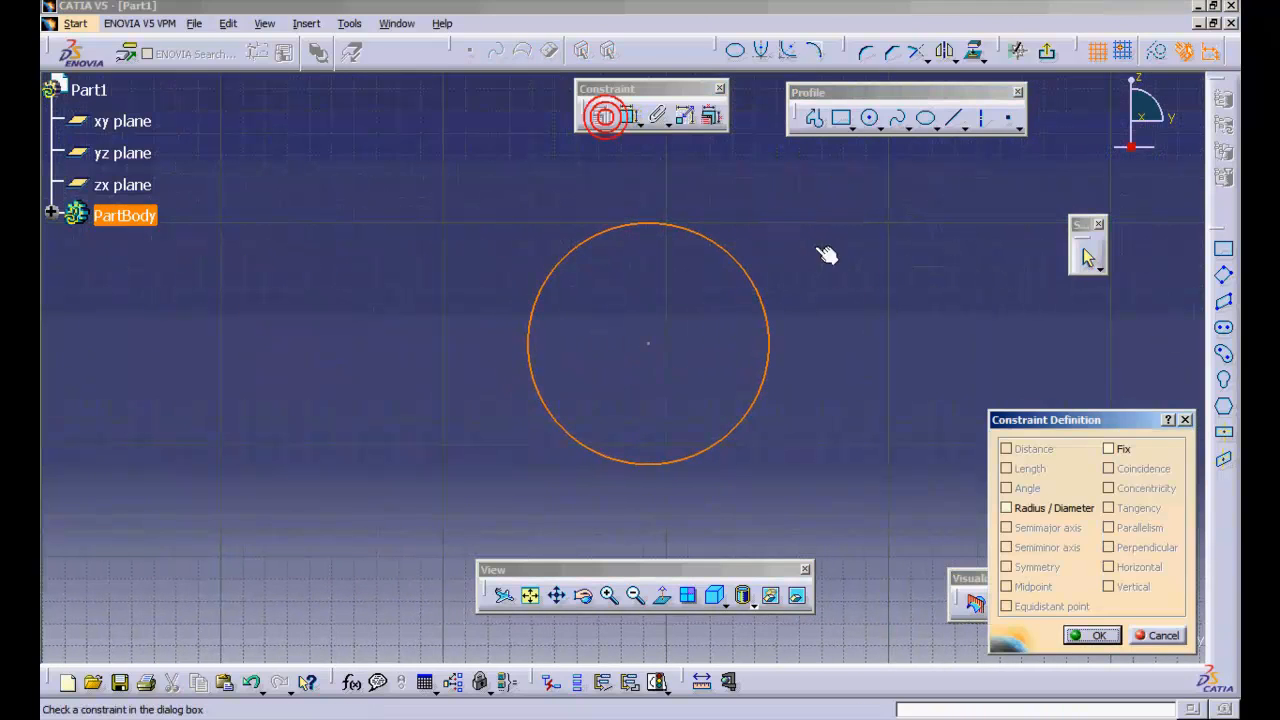
left_click(1098, 636)
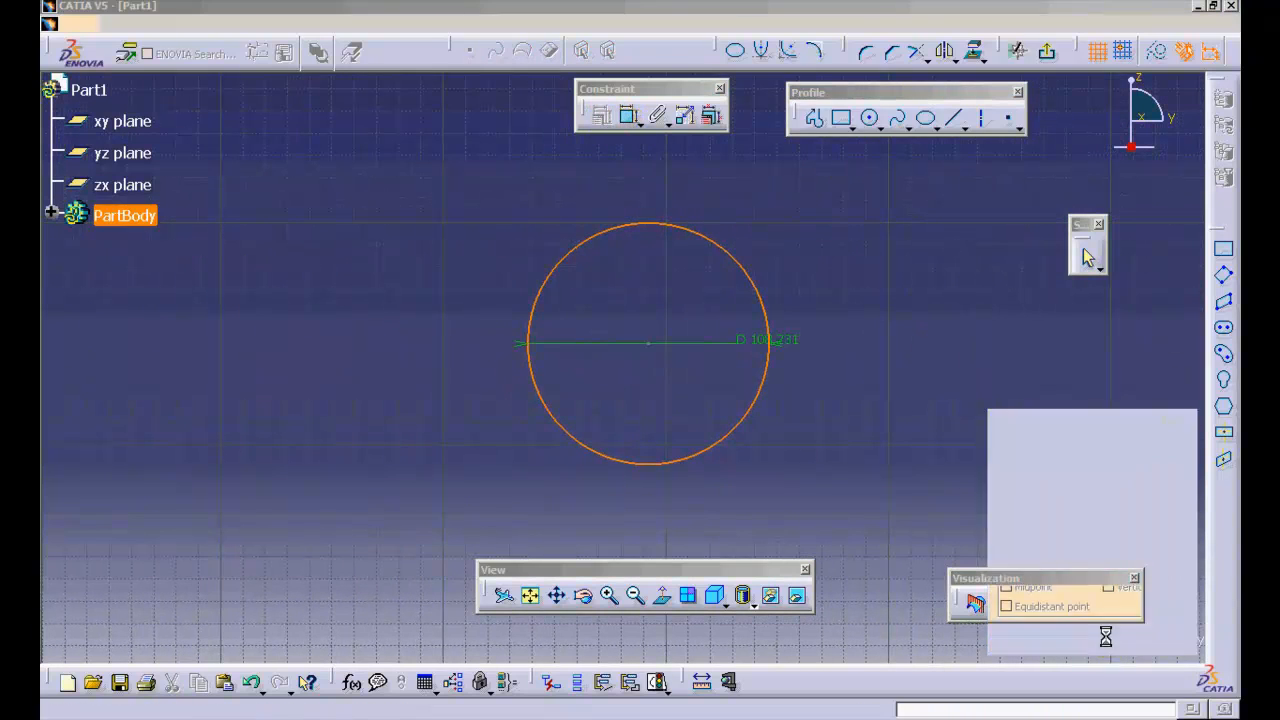
left_click(628, 116)
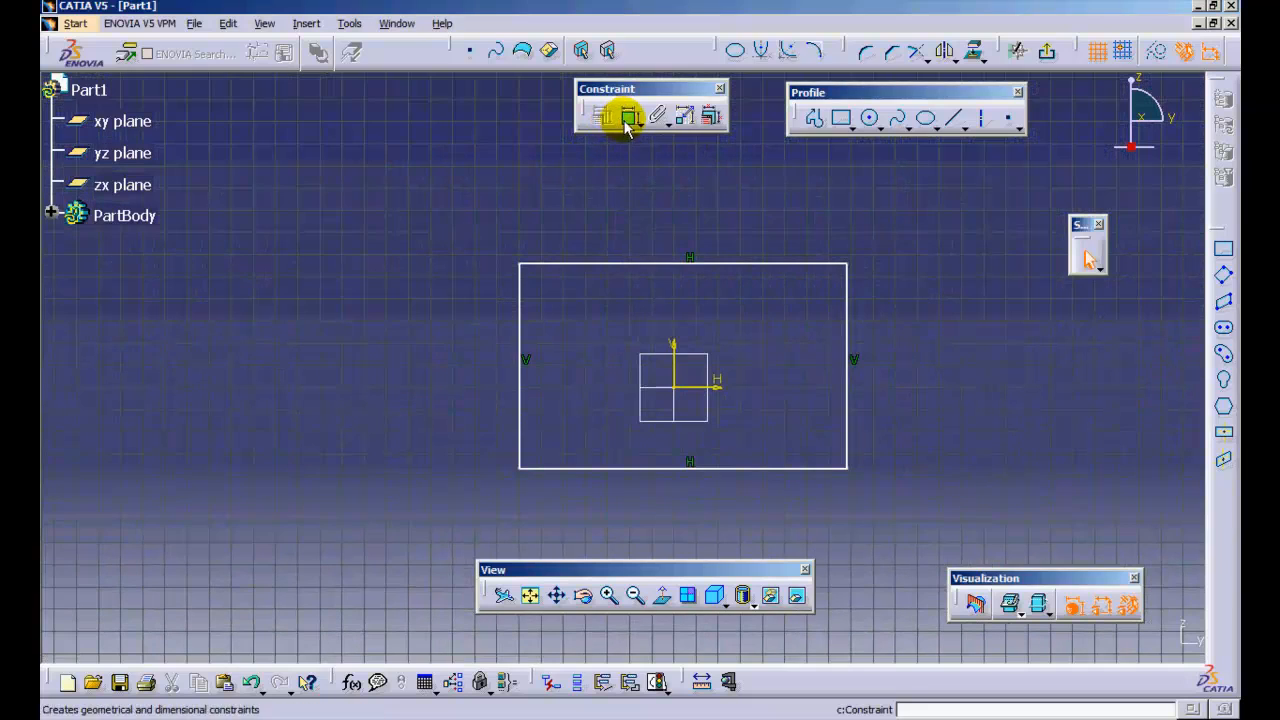
left_click(628, 116)
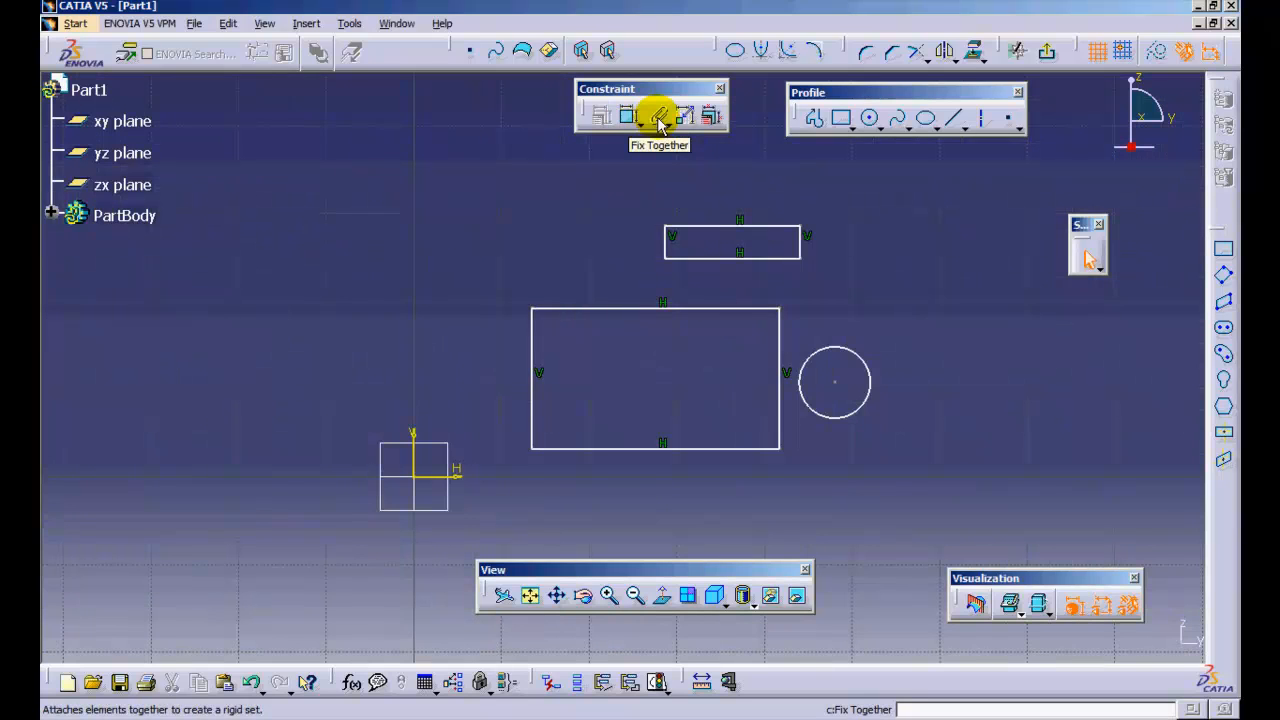
Bind the rectangles' lines and points into one Fix Together set
left_click(656, 114)
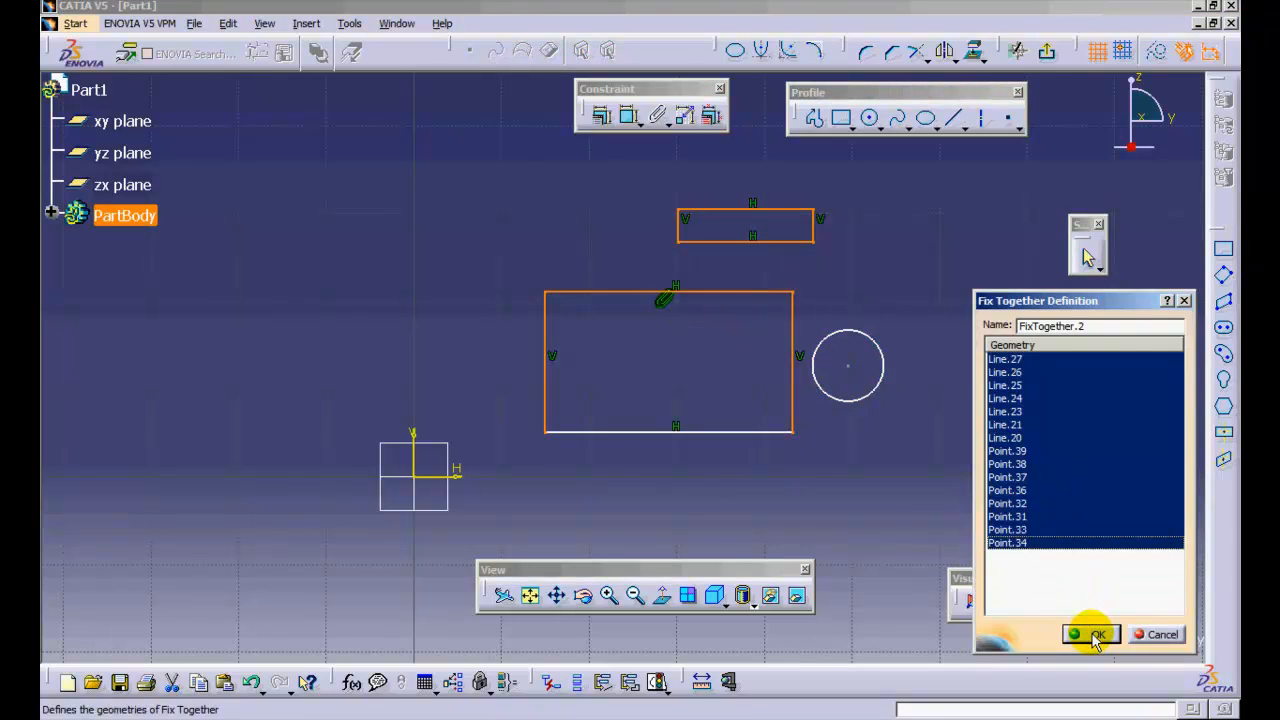
left_click(1092, 634)
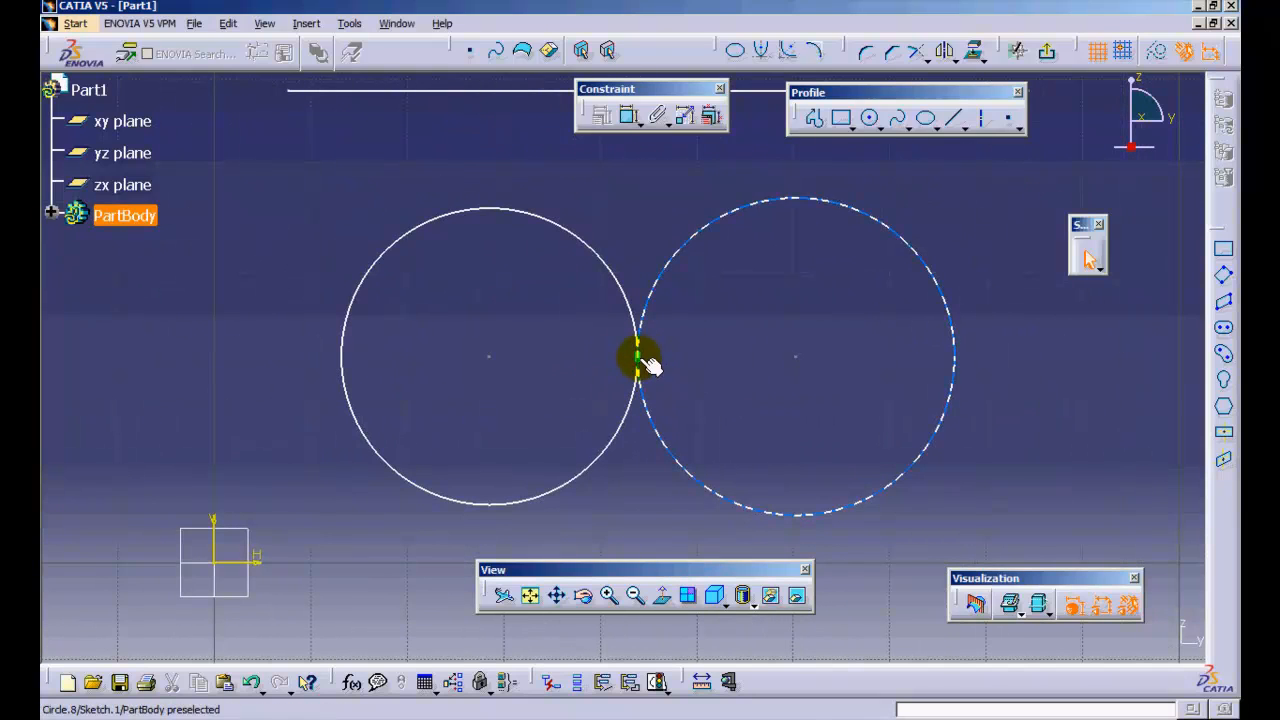
Reconnect the circle's tangency constraint from the other circle to the horizontal line
left_click(638, 360)
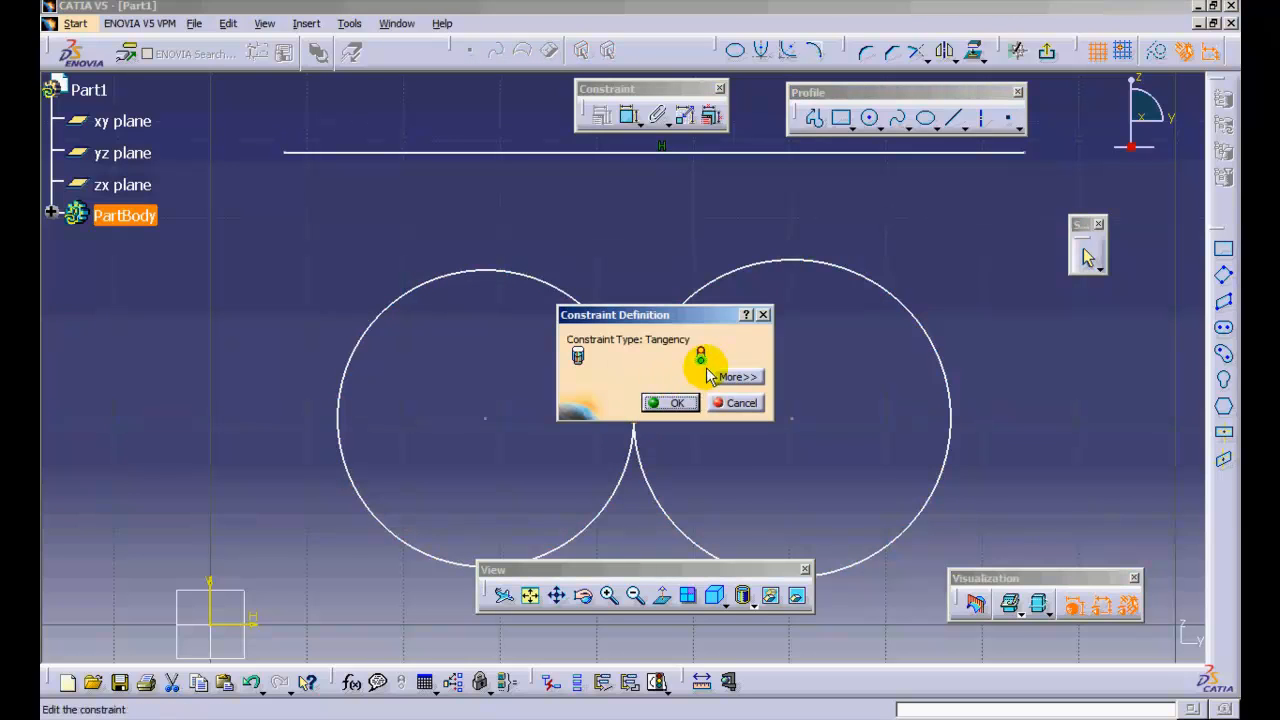
left_click(738, 376)
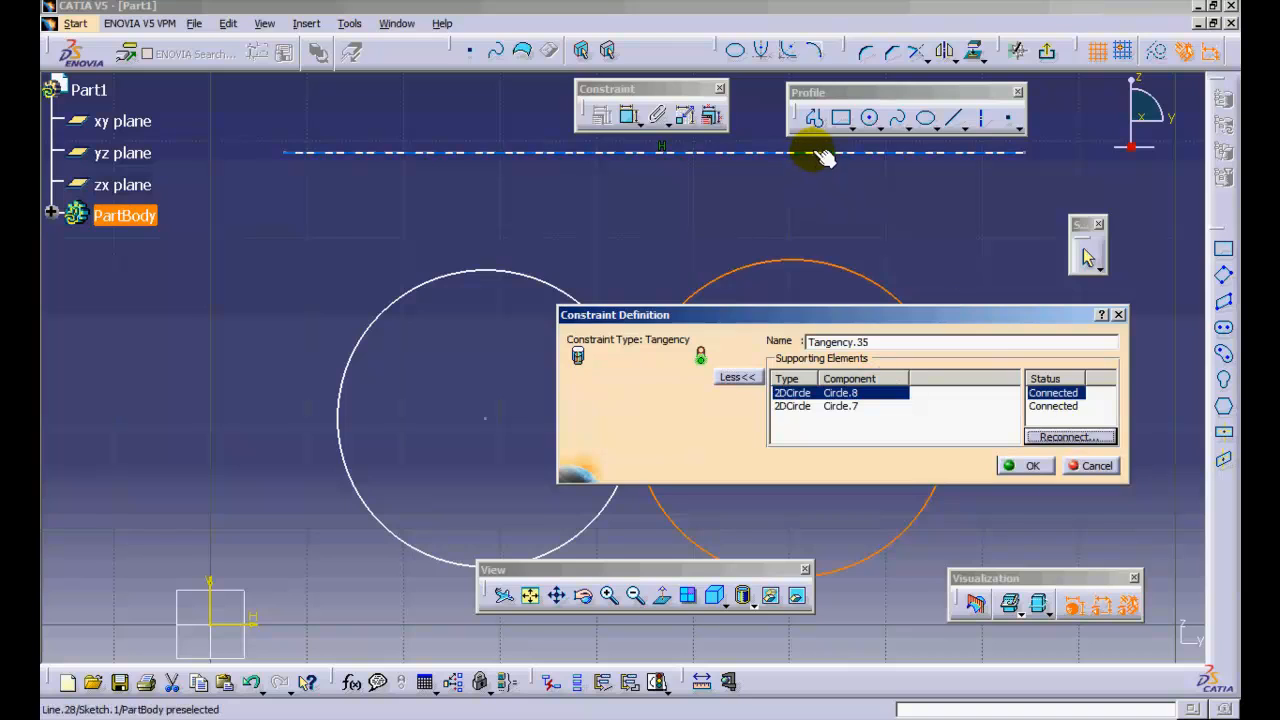
left_click(1032, 464)
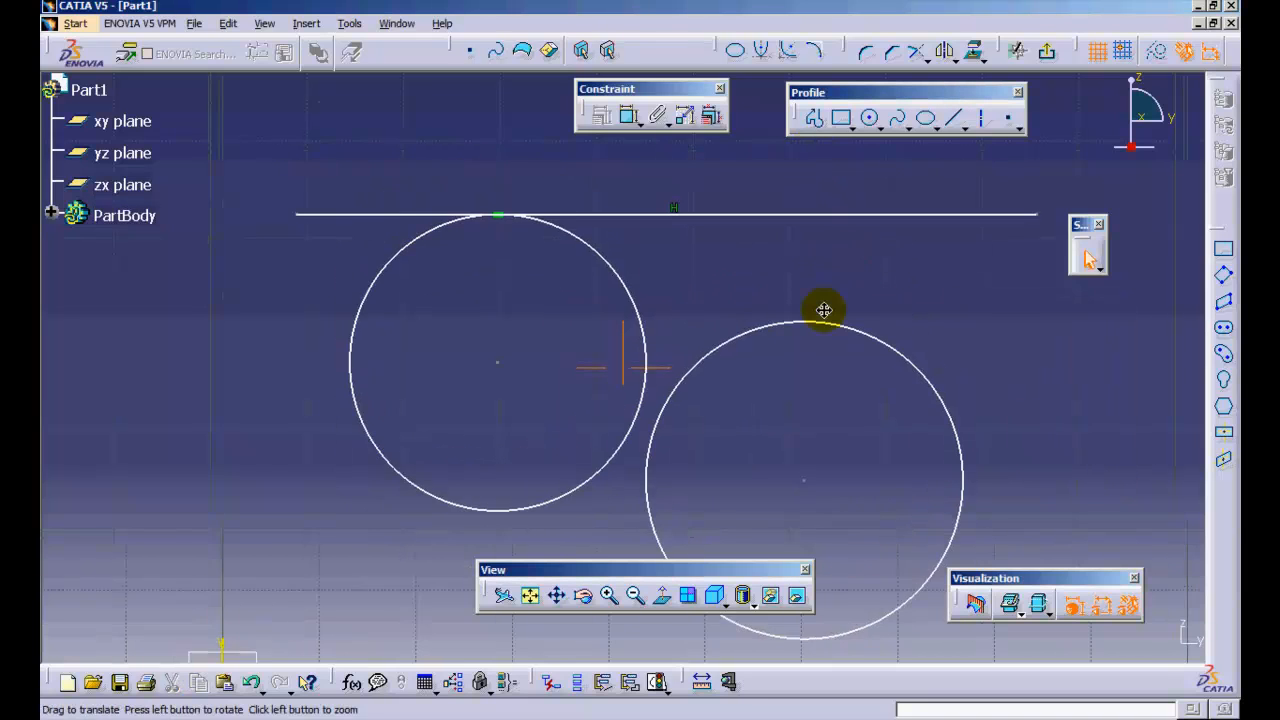
Draw the open three-line cylinder wall profile with the Profile tool
left_click(686, 116)
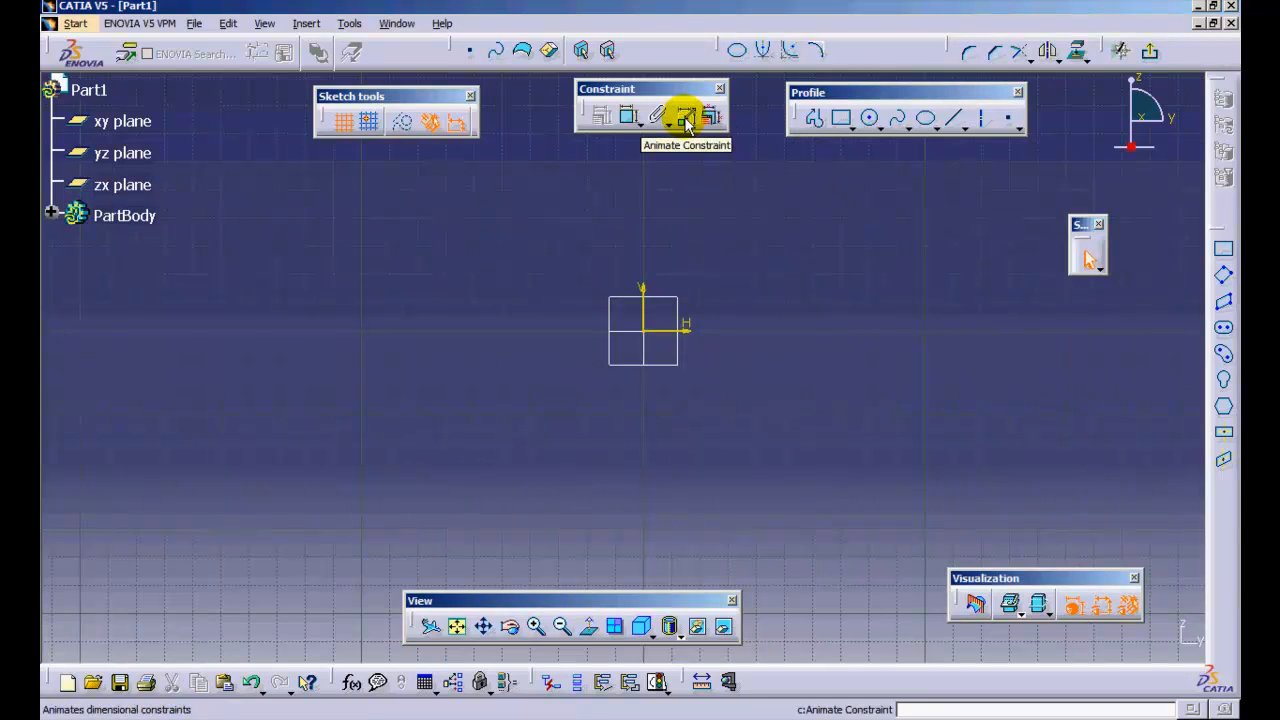
mouse_move(688, 144)
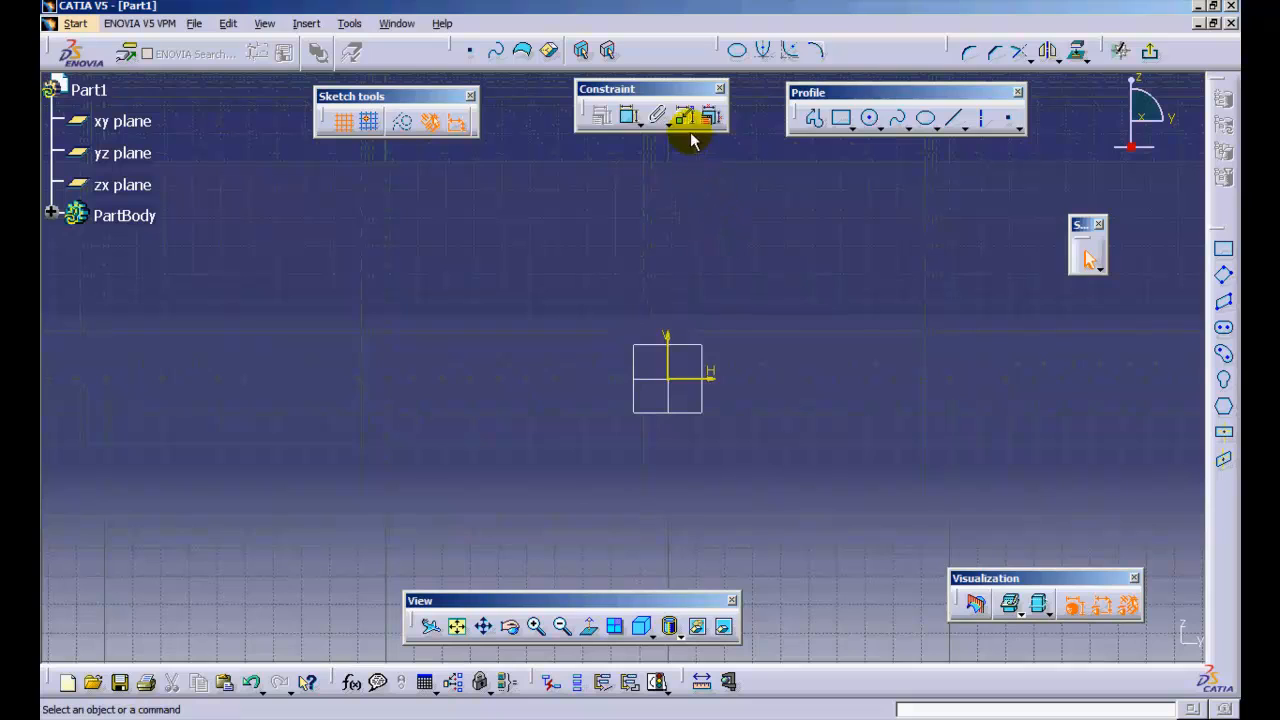
mouse_move(704, 198)
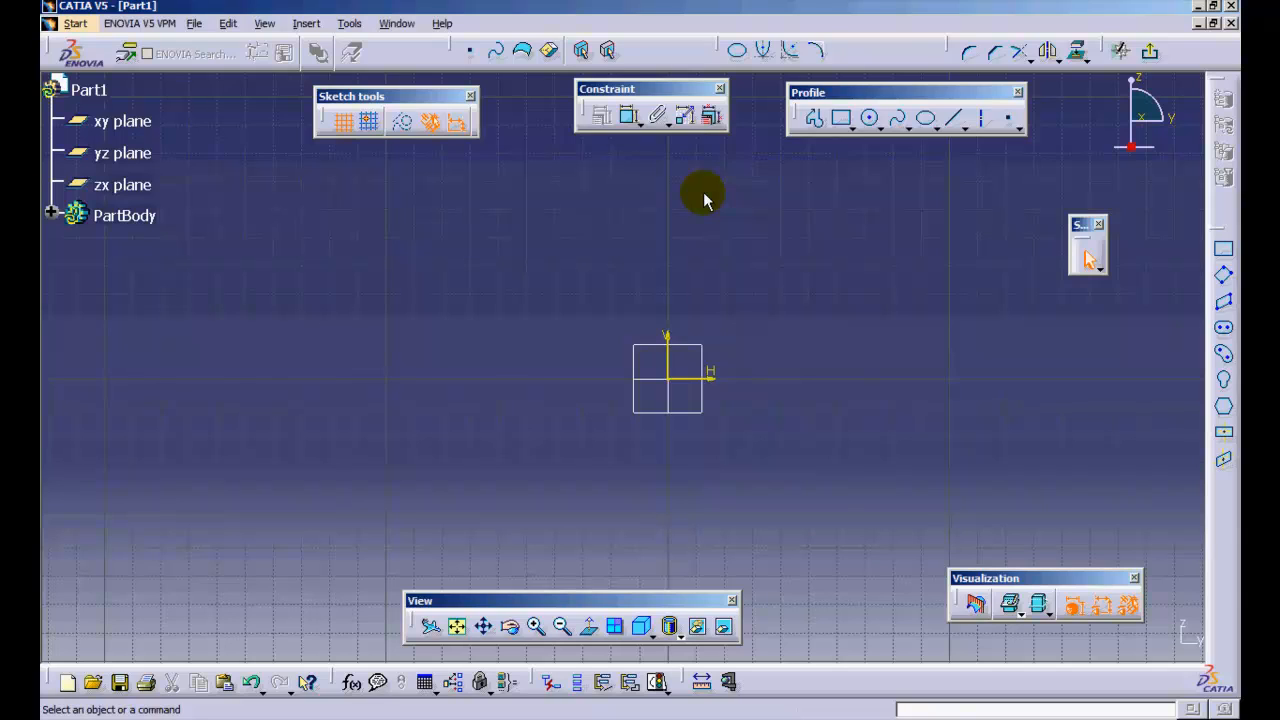
mouse_move(432, 122)
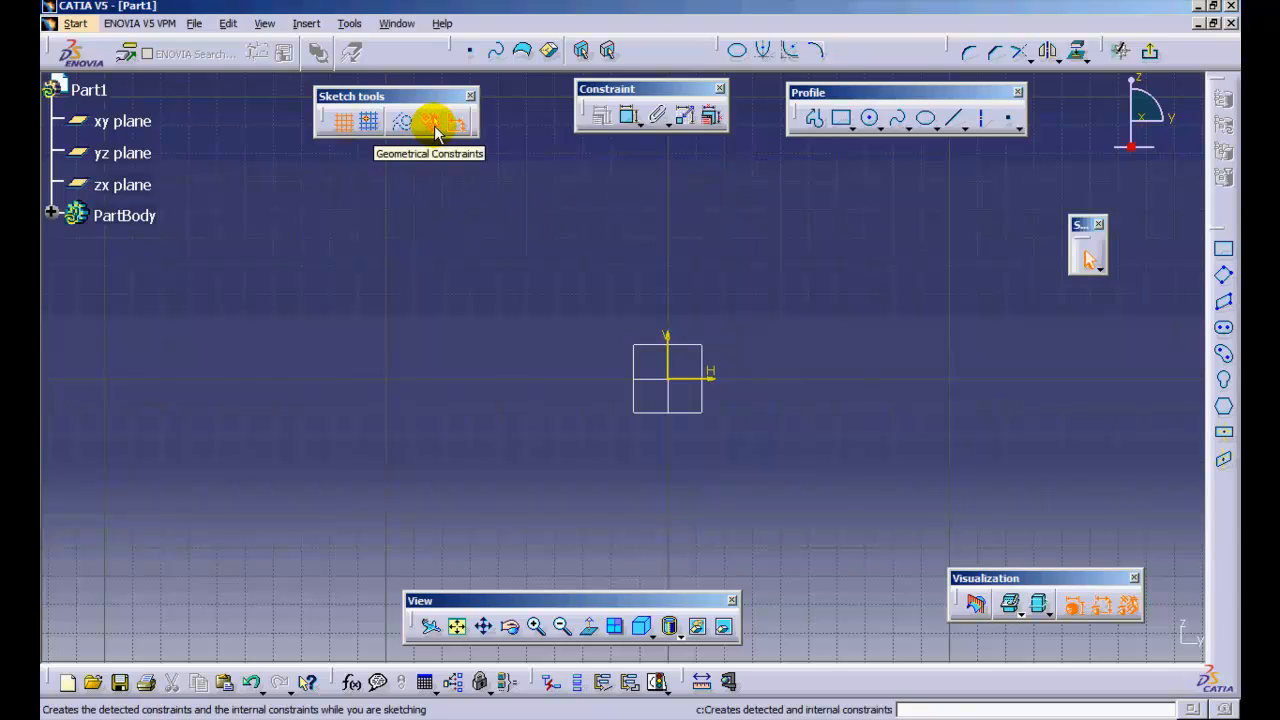
mouse_move(454, 122)
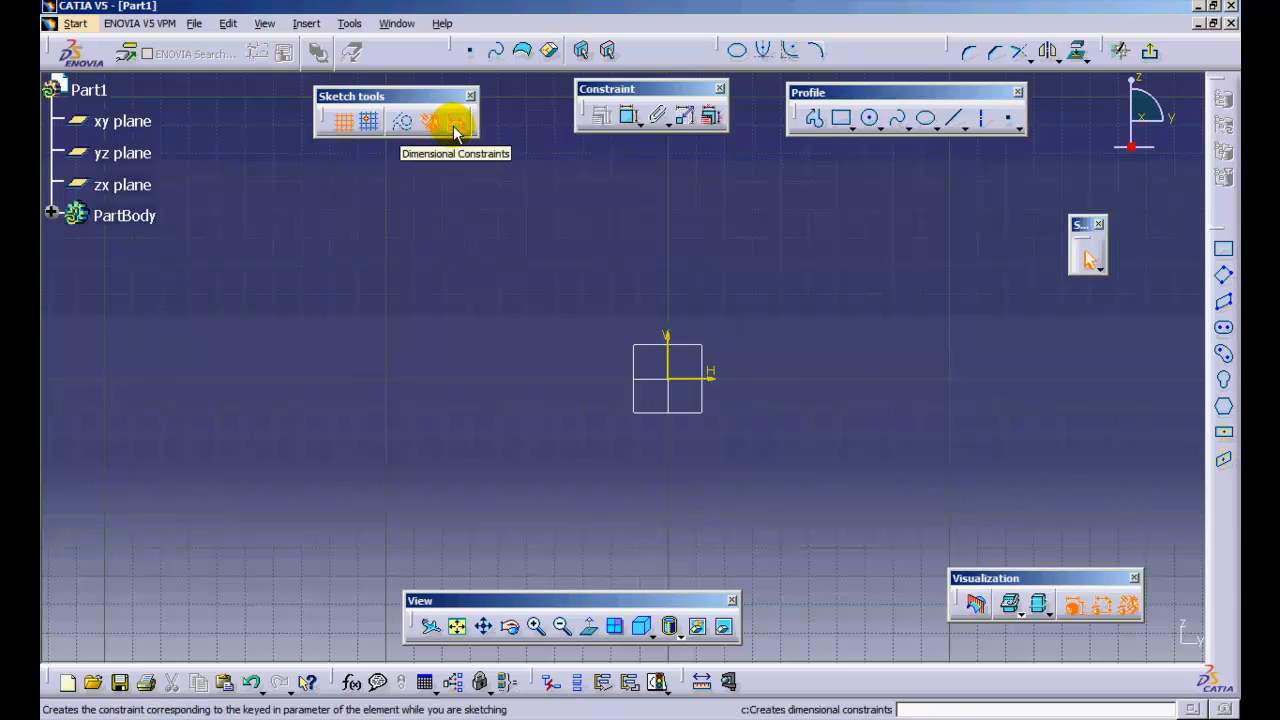
mouse_move(520, 180)
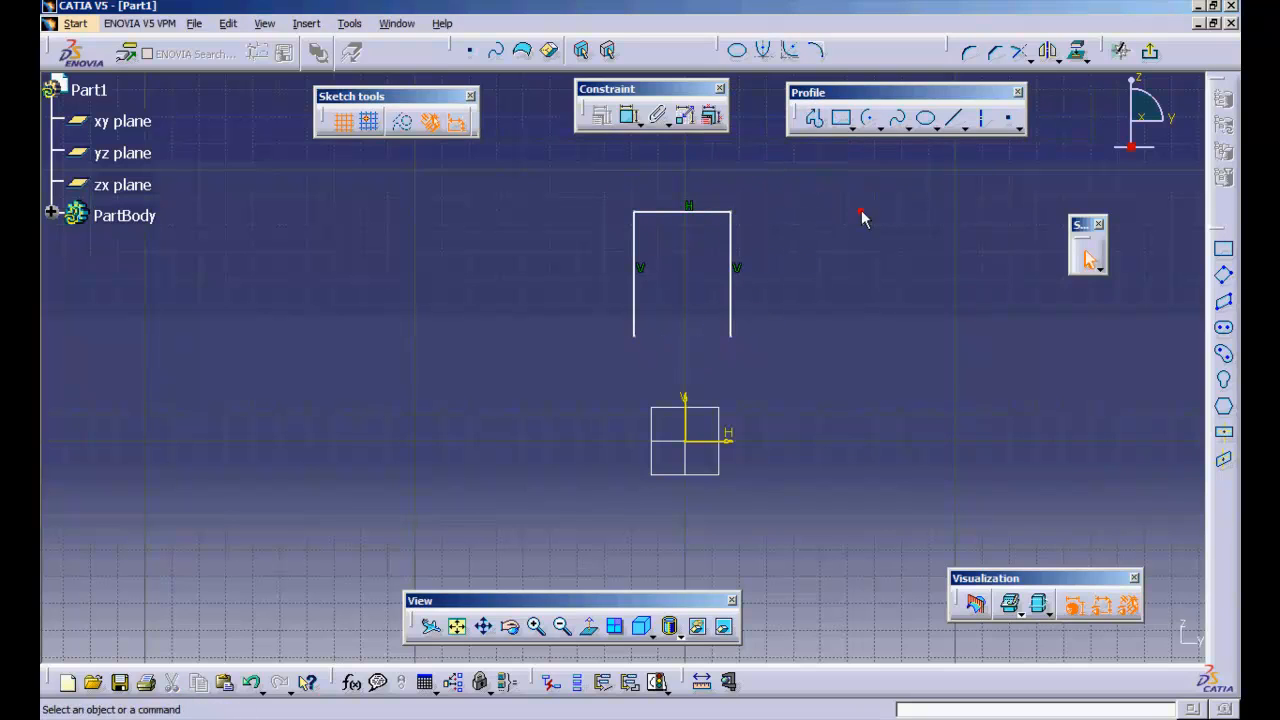
Draw the crank arc centred on the origin ending on the wall lines and set its radius
left_click(868, 118)
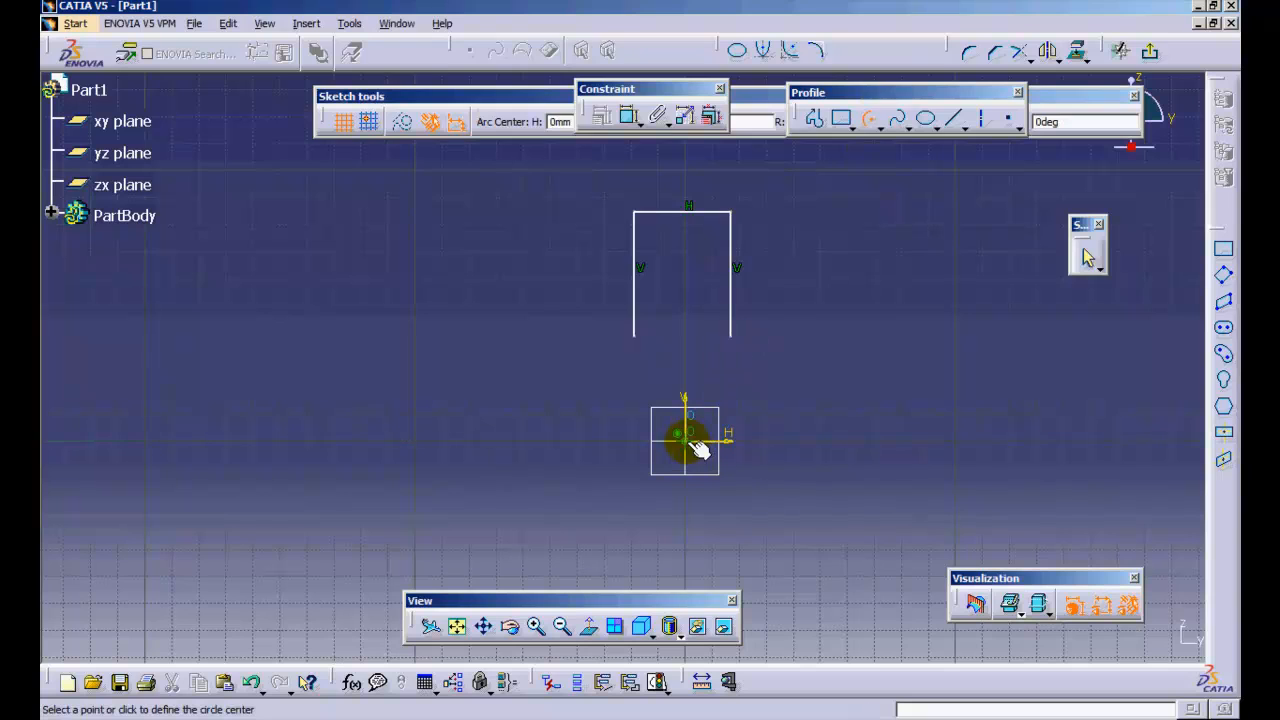
left_click(684, 440)
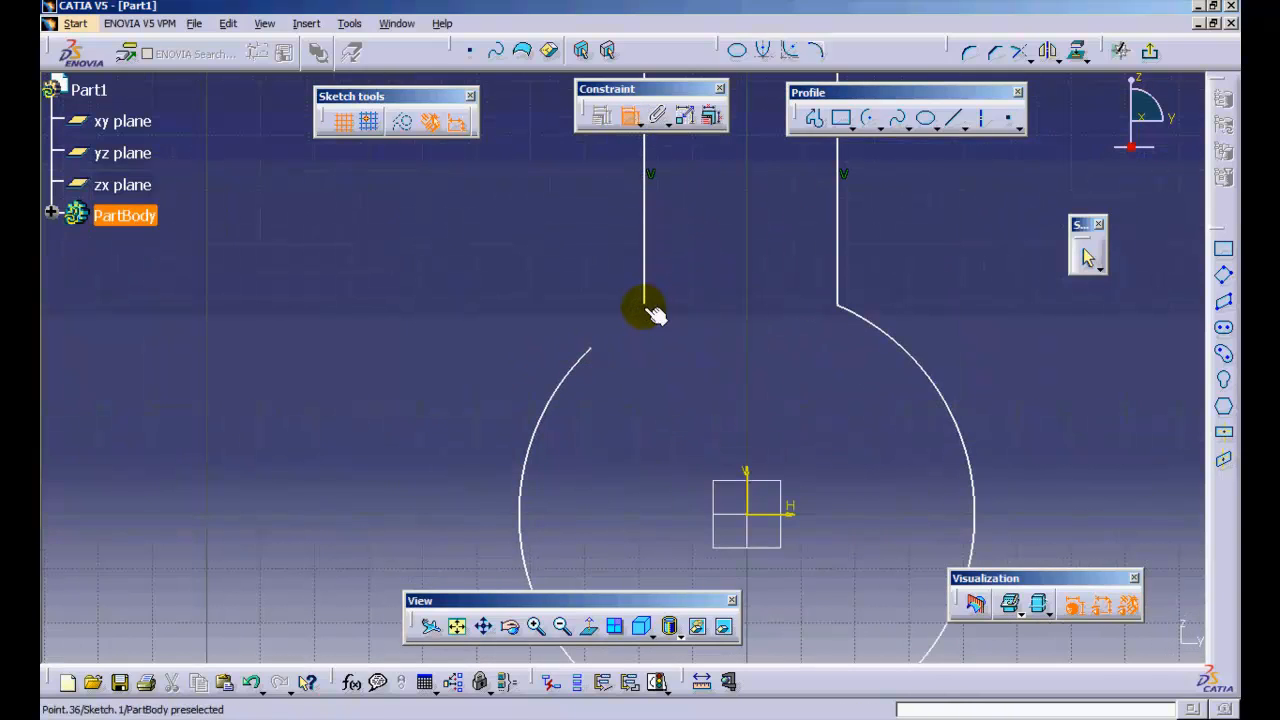
left_click(644, 304)
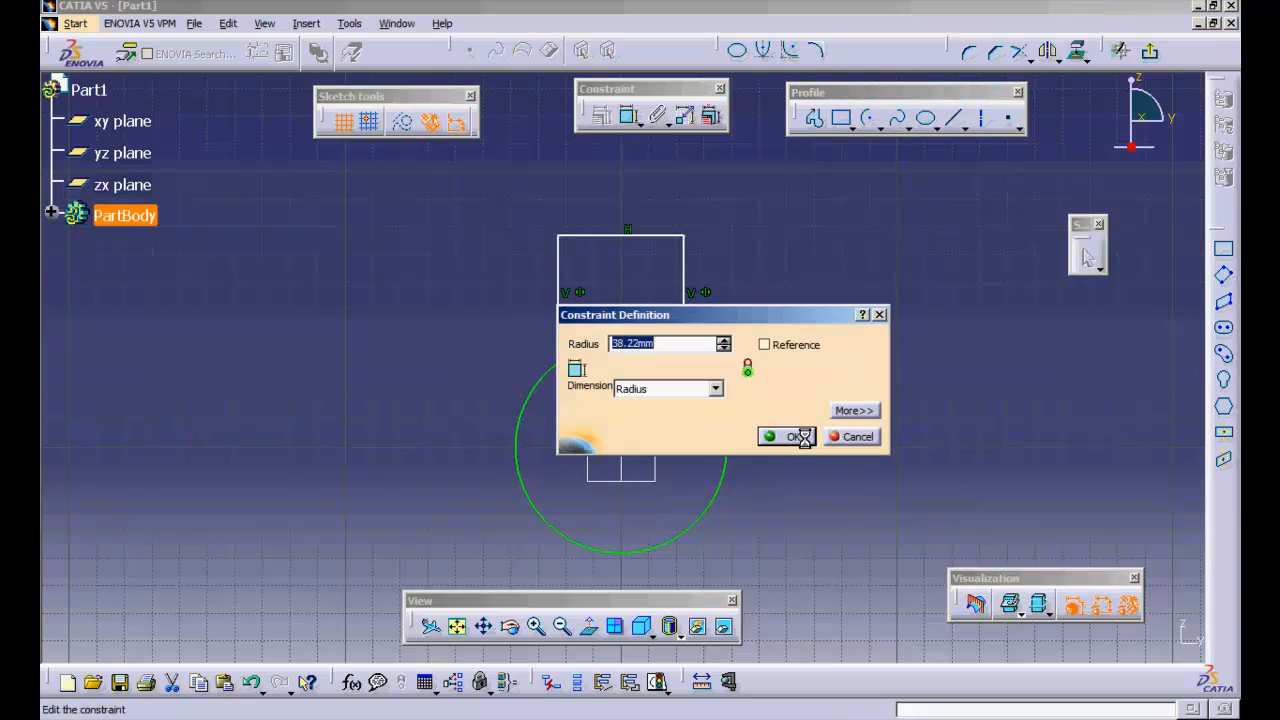
left_click(790, 436)
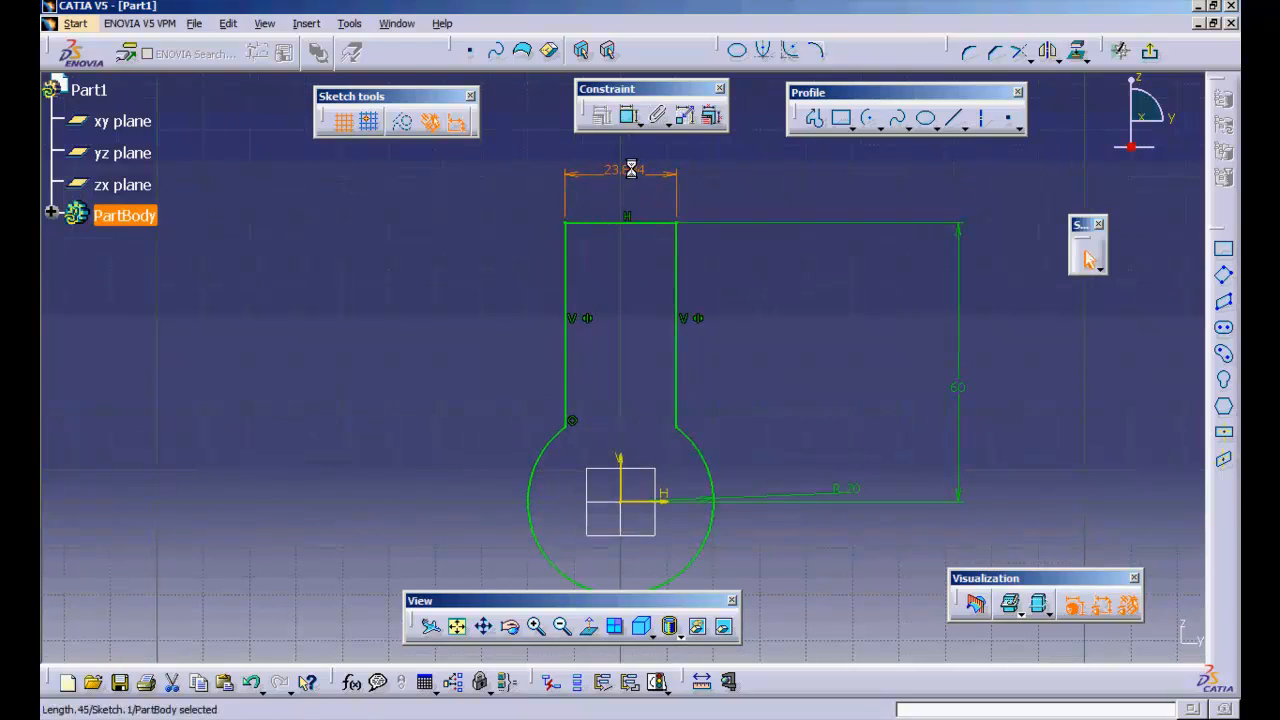
Draw the piston rectangle spanning the cylinder walls
left_click(844, 118)
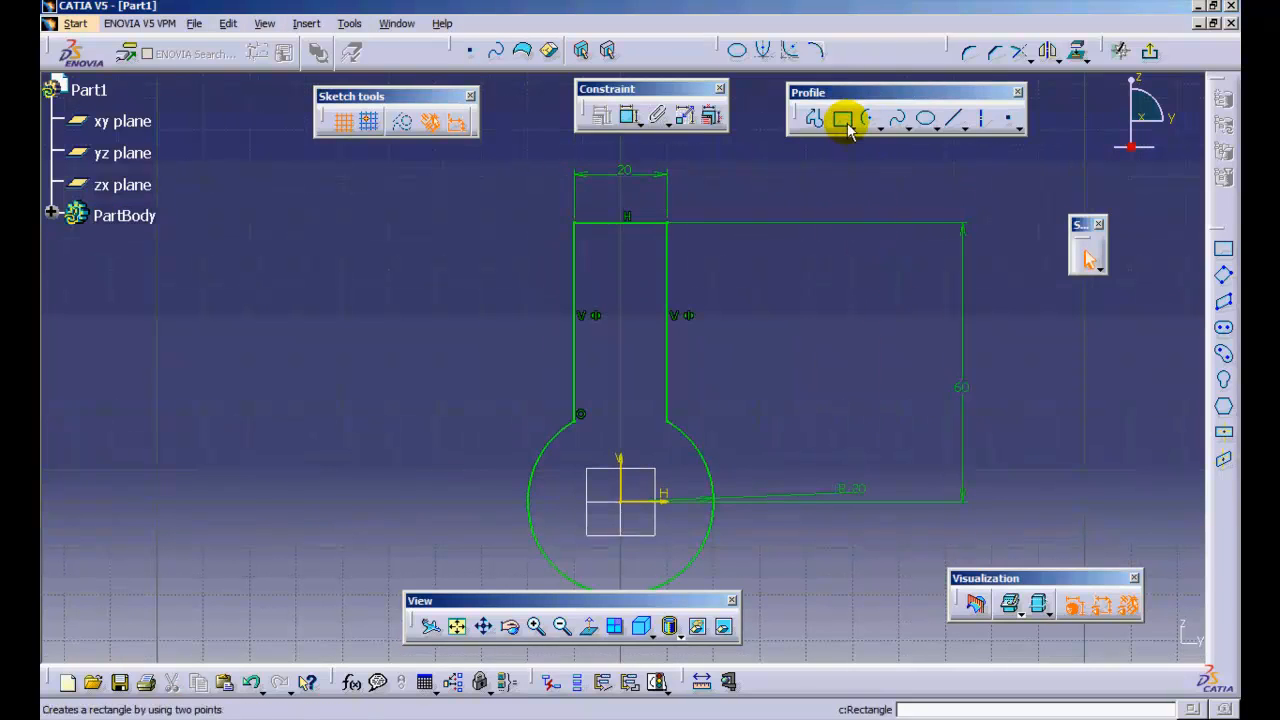
left_click(844, 120)
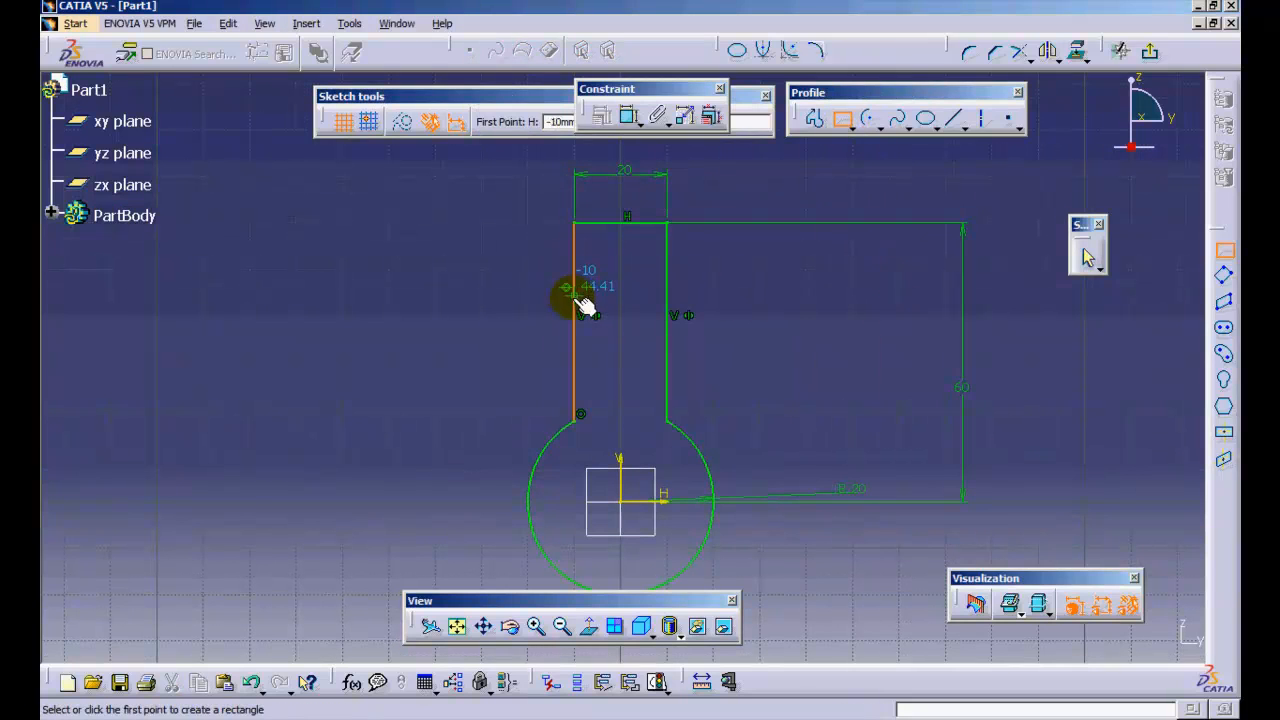
left_click(816, 120)
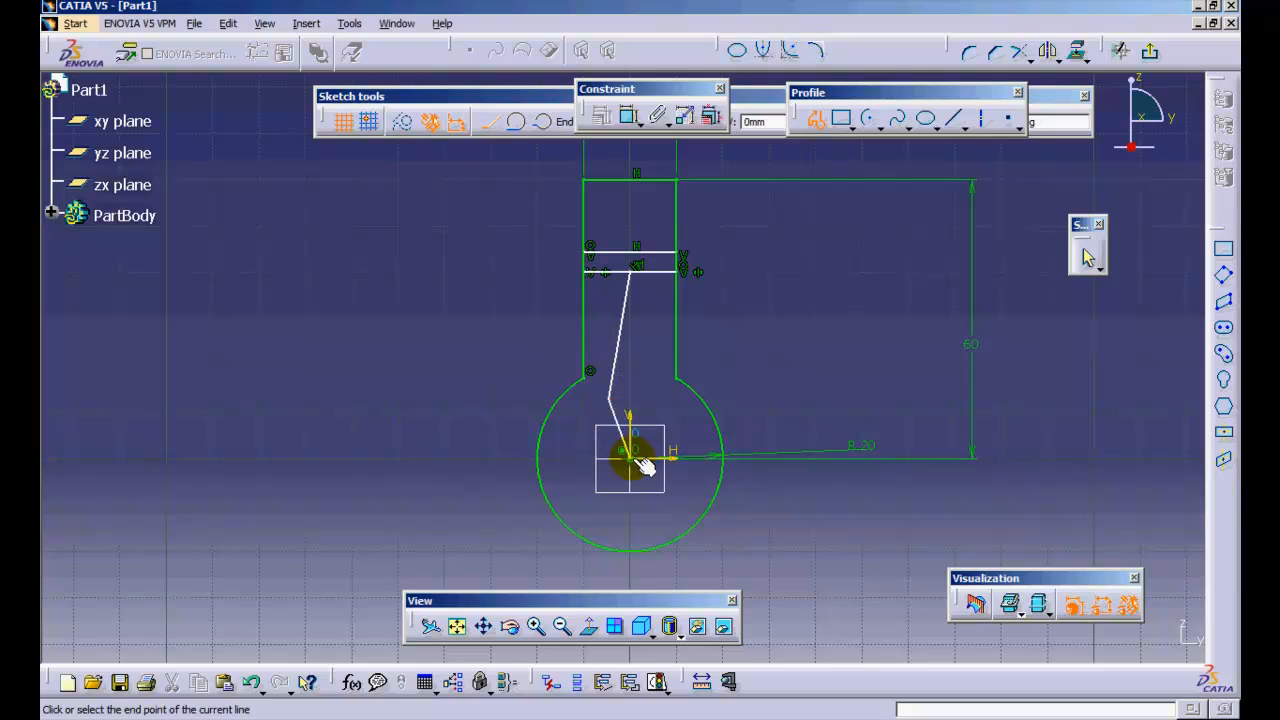
Draw the connecting-rod line to the crank centre and set the length constraints
left_click(624, 324)
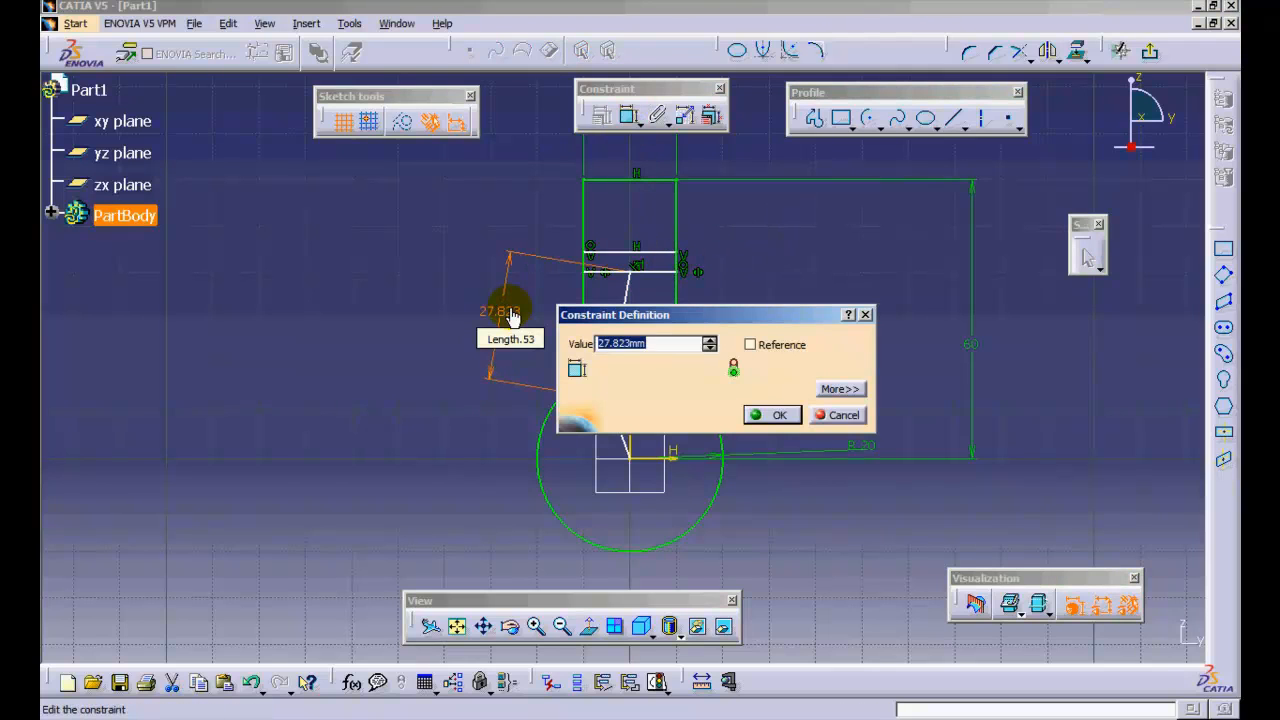
left_click(780, 414)
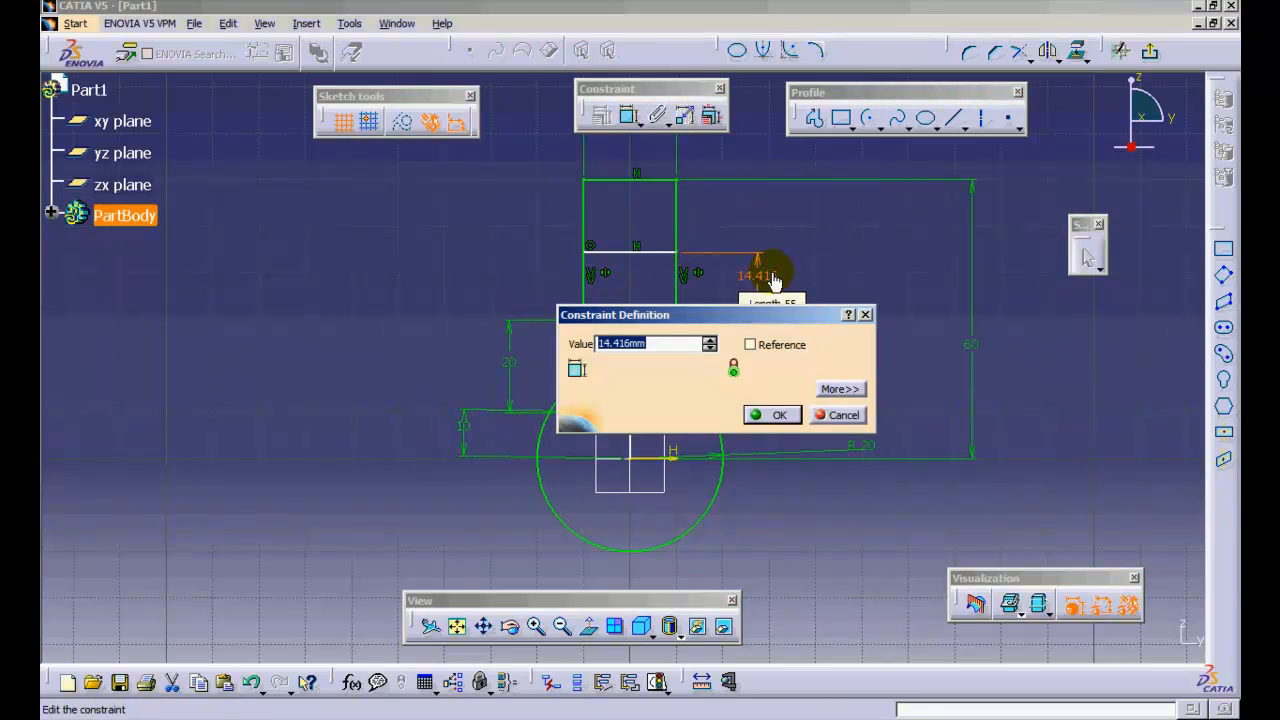
left_click(780, 414)
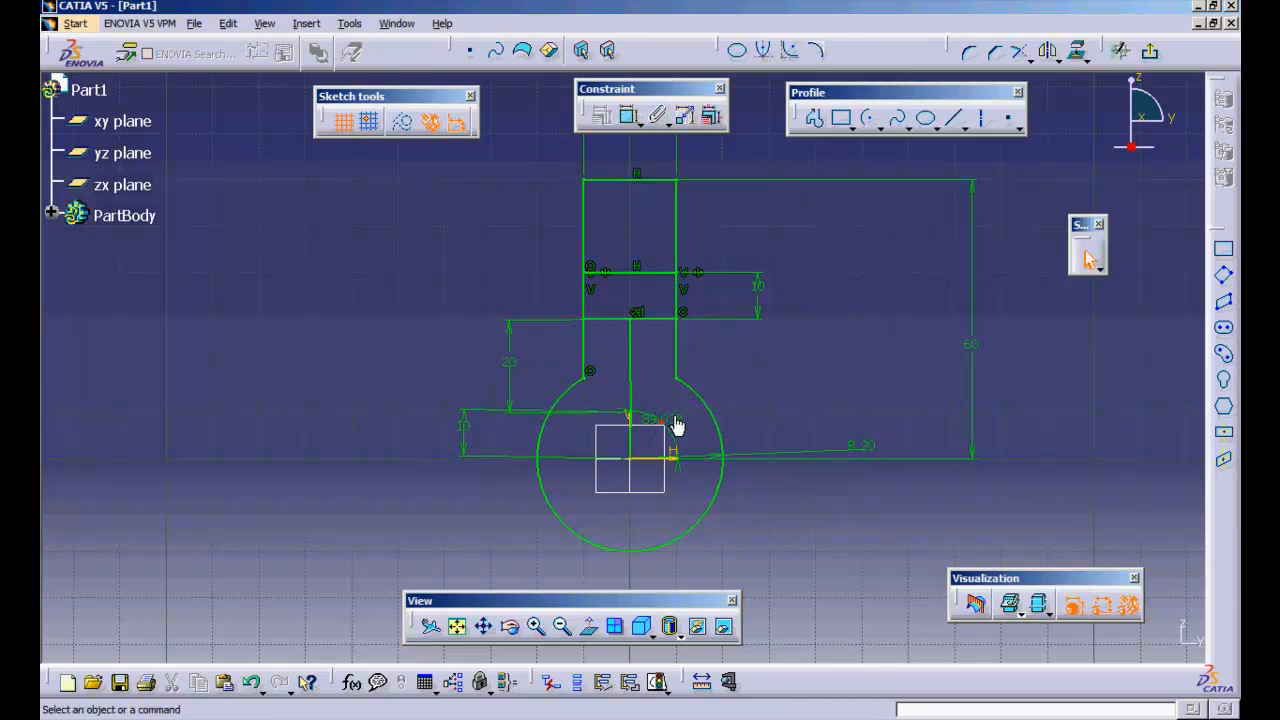
Animate the crank angle constraint from 0deg to 360deg in 60 steps, then cancel
left_click(684, 116)
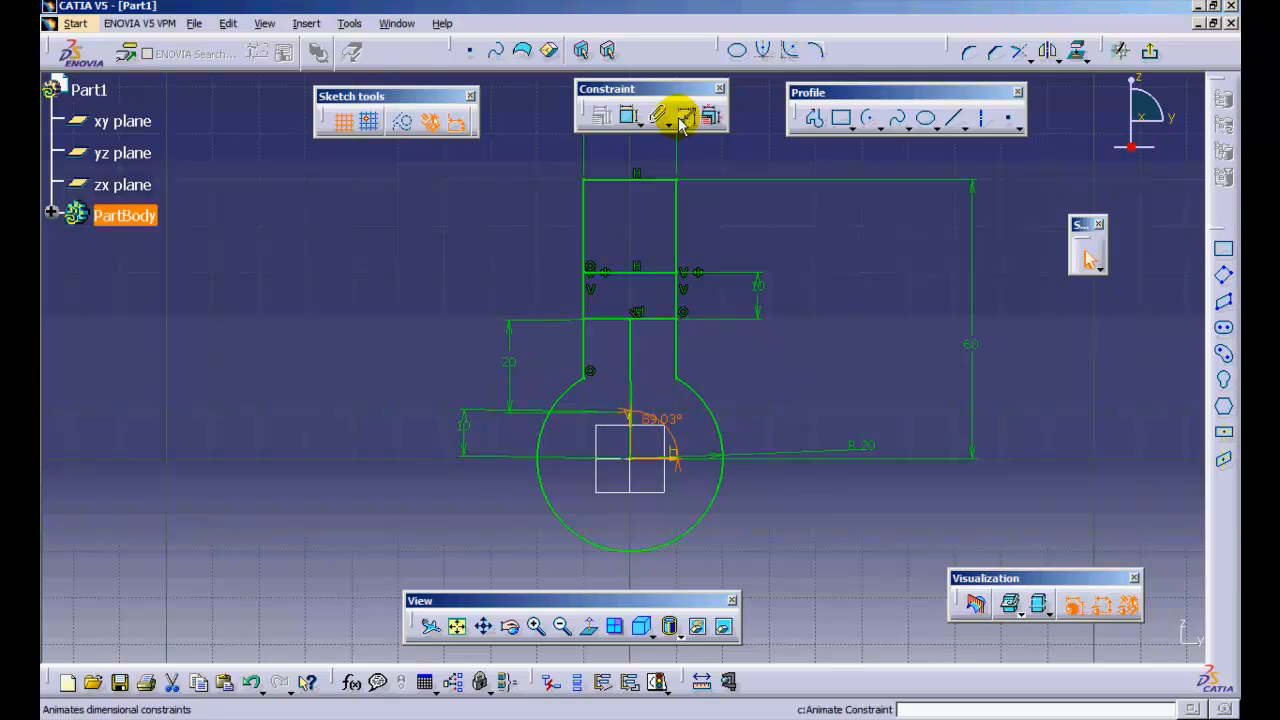
left_click(684, 116)
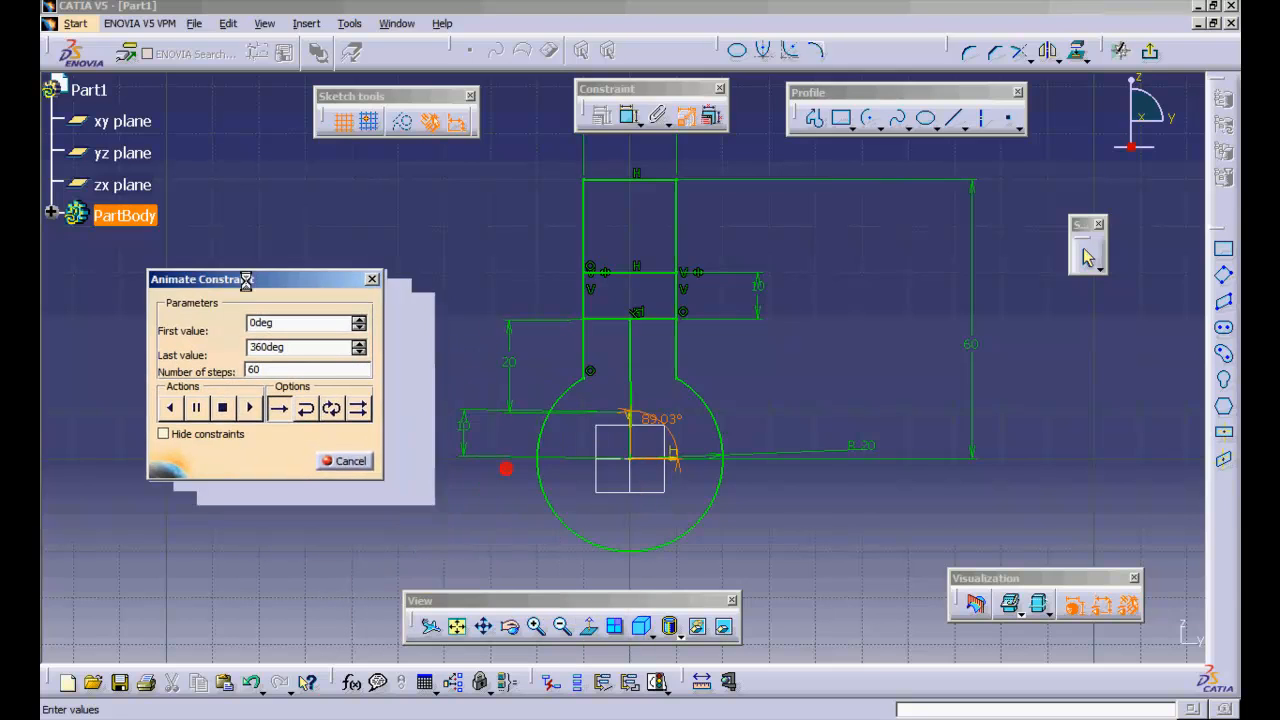
left_click(244, 406)
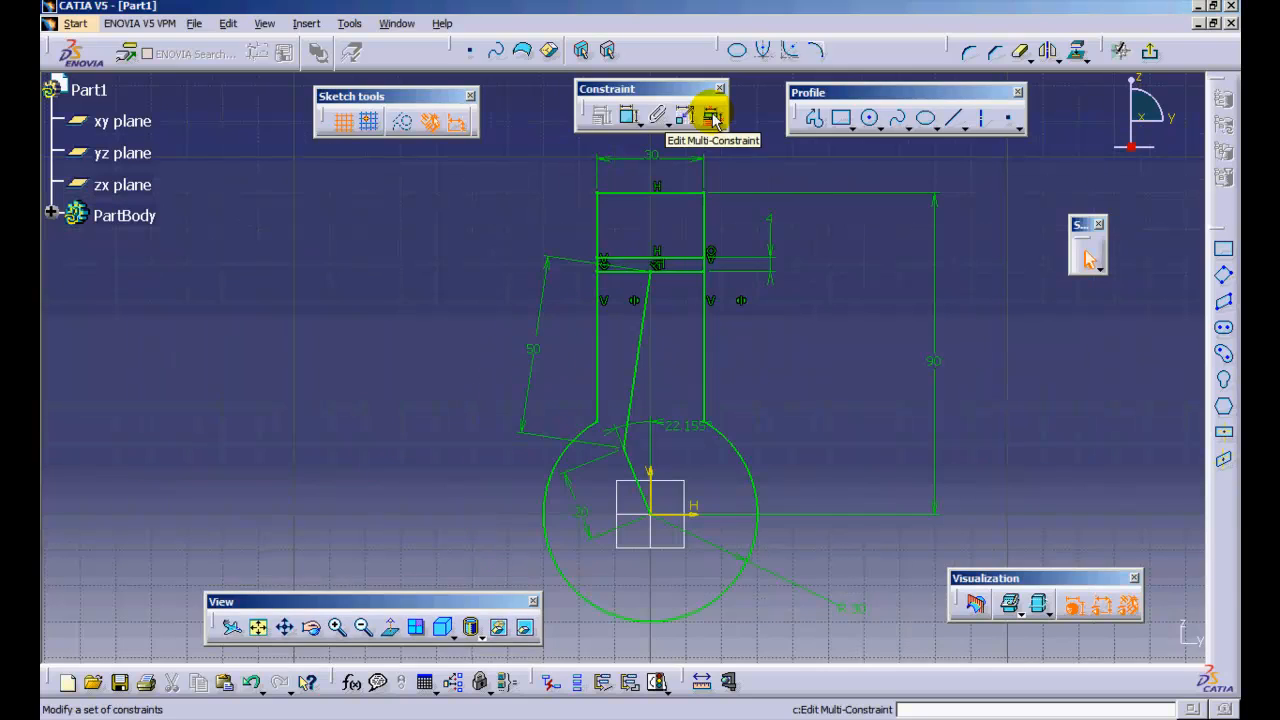
In Edit Multi-Constraint, raise Length.24 from 4mm to 10mm and preview the sketch
left_click(712, 114)
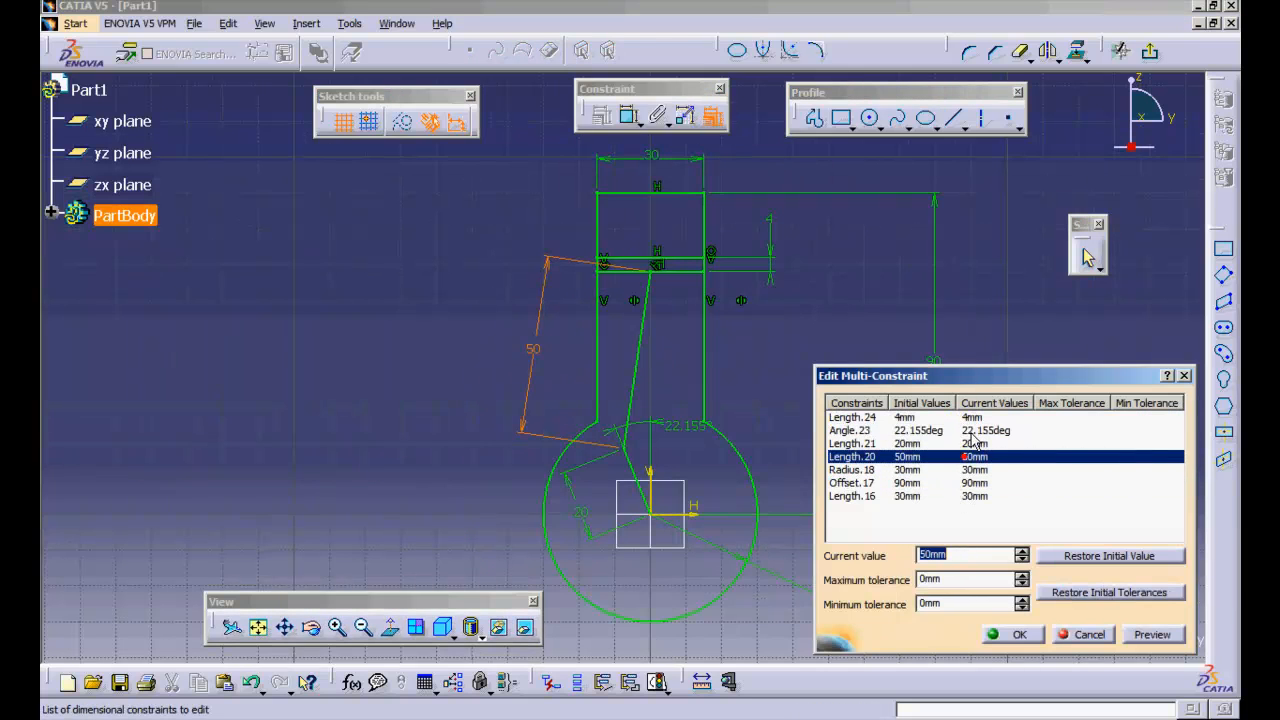
left_click(852, 418)
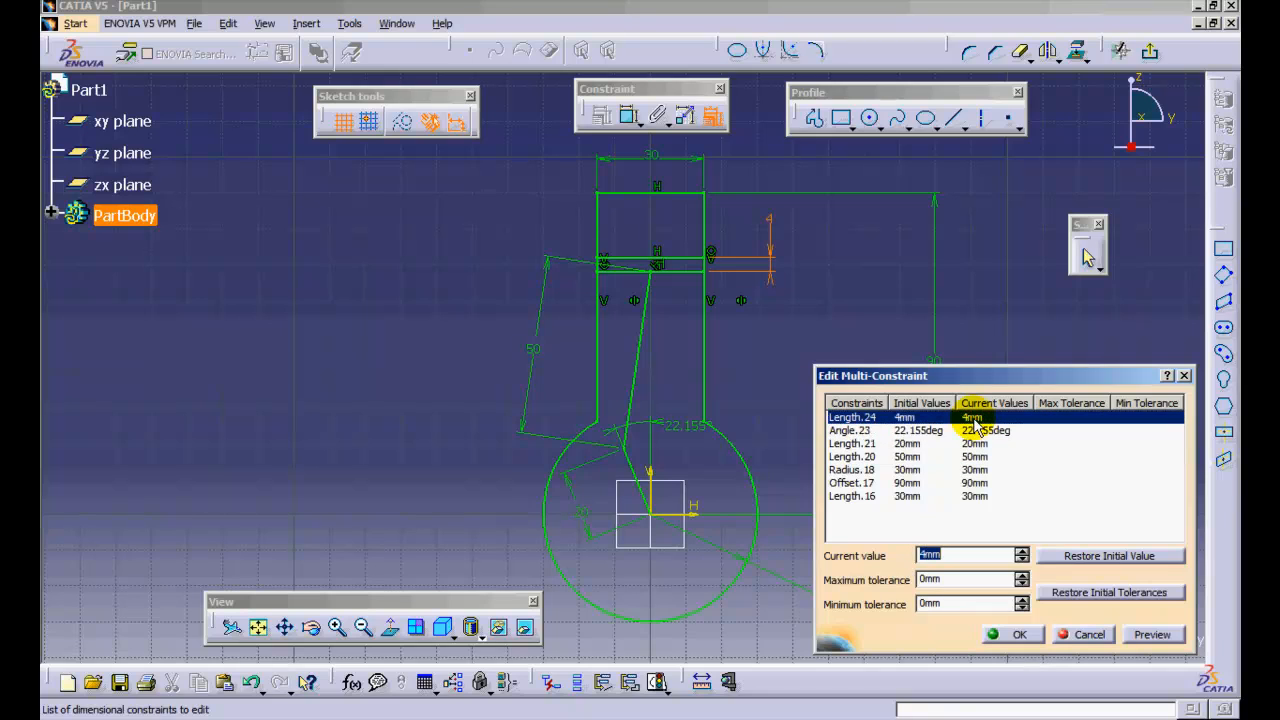
left_click(1152, 634)
type("10")
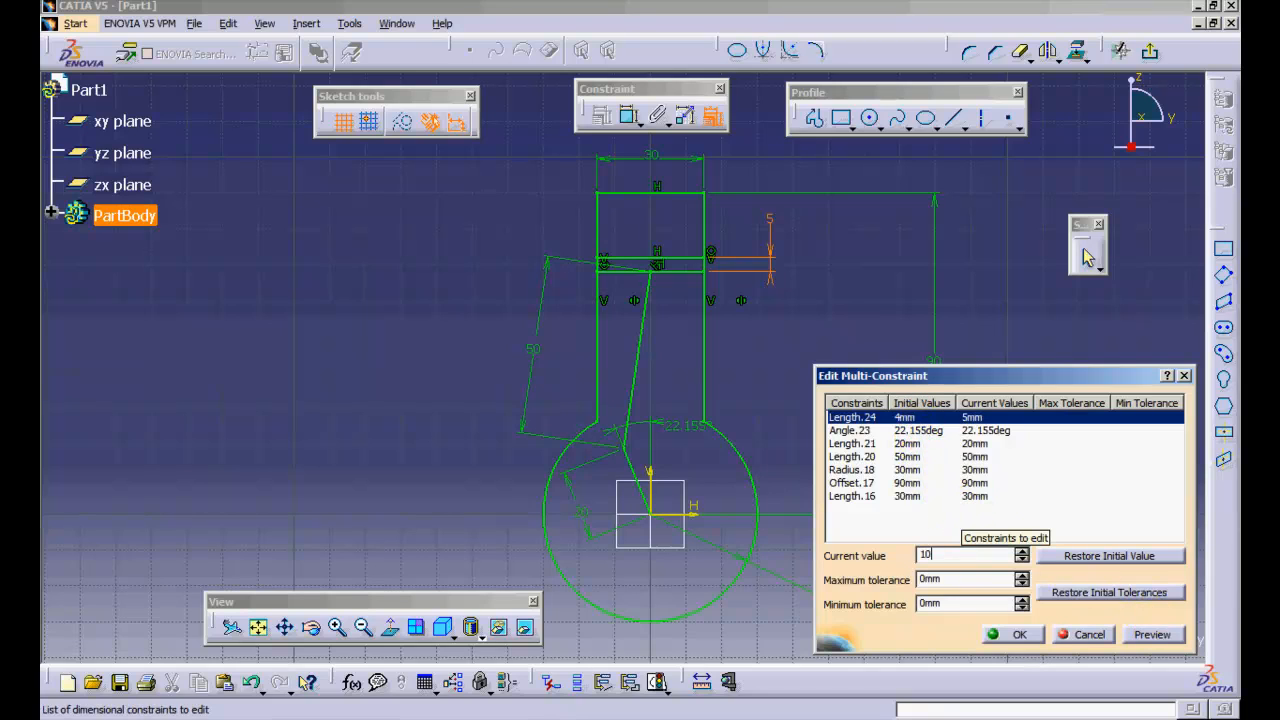
left_click(1152, 634)
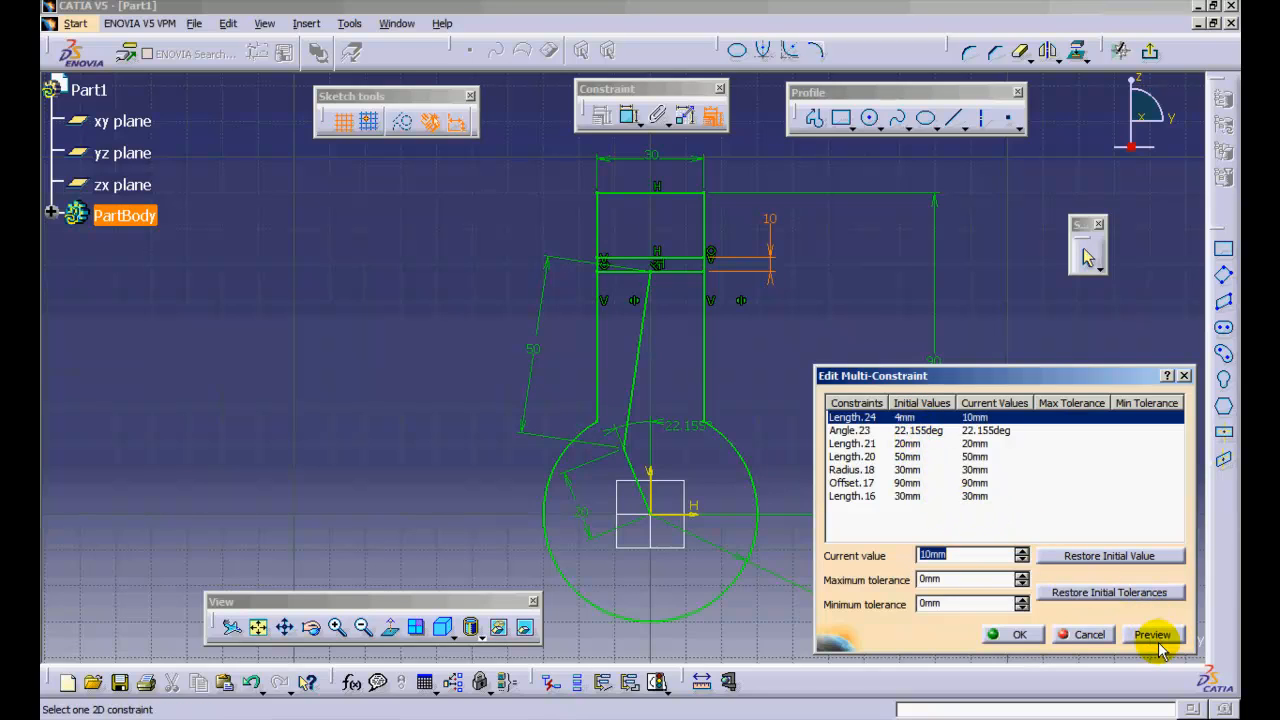